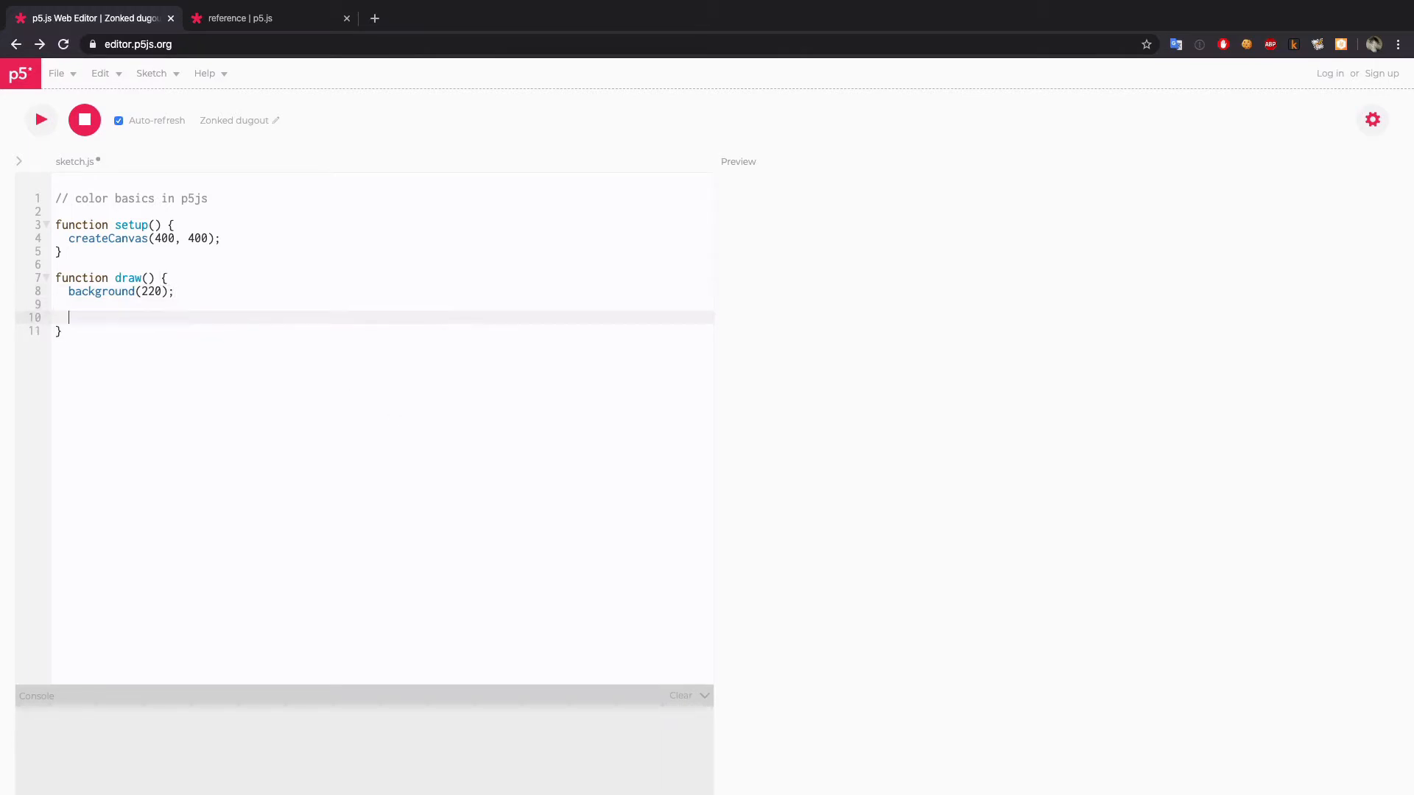
- Add rect(100, 100, 200, 200) after background(220) to draw a 200×200 square
{"action": "type", "text": "rect(100, 100, 200, 200);"}
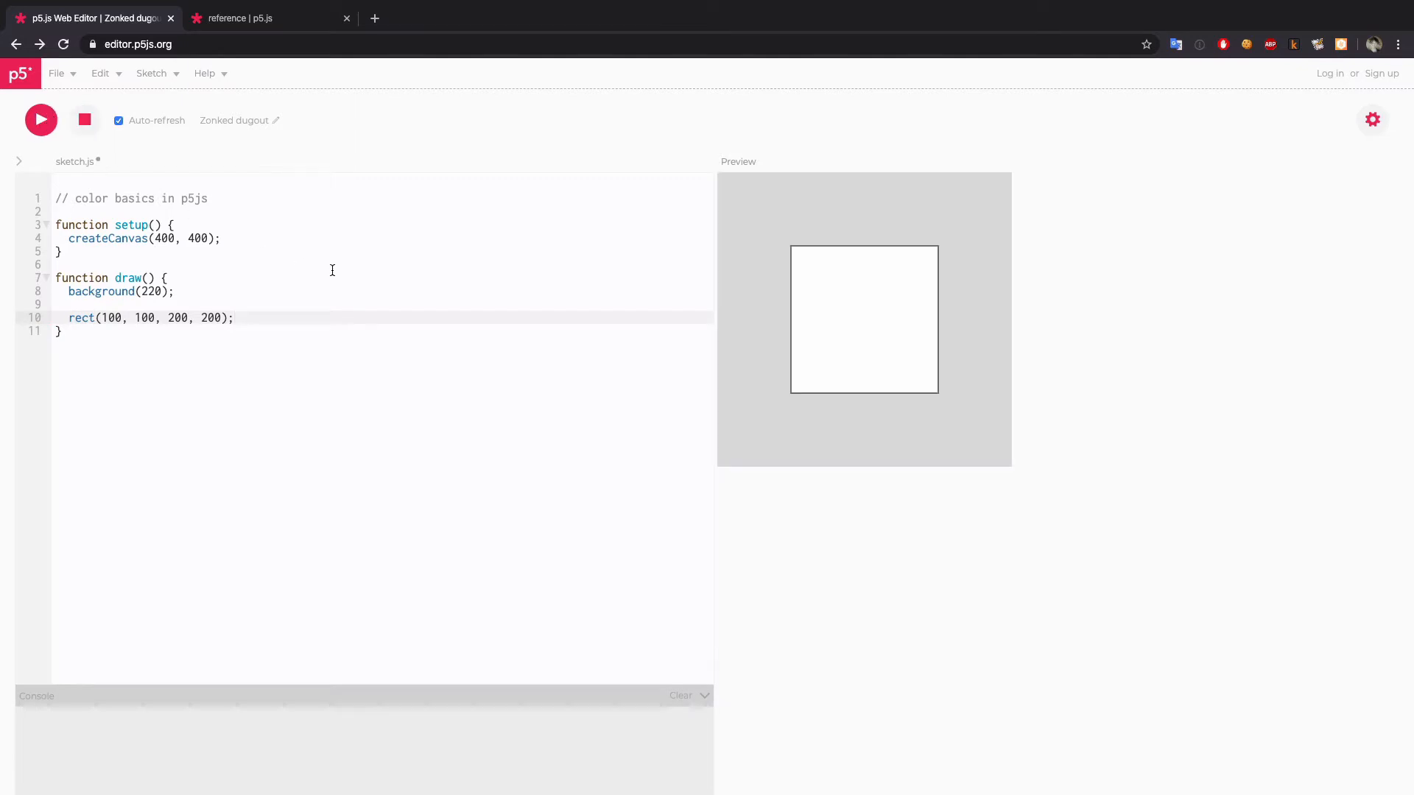
{"action": "mouse_move", "coordinate": [810, 240]}
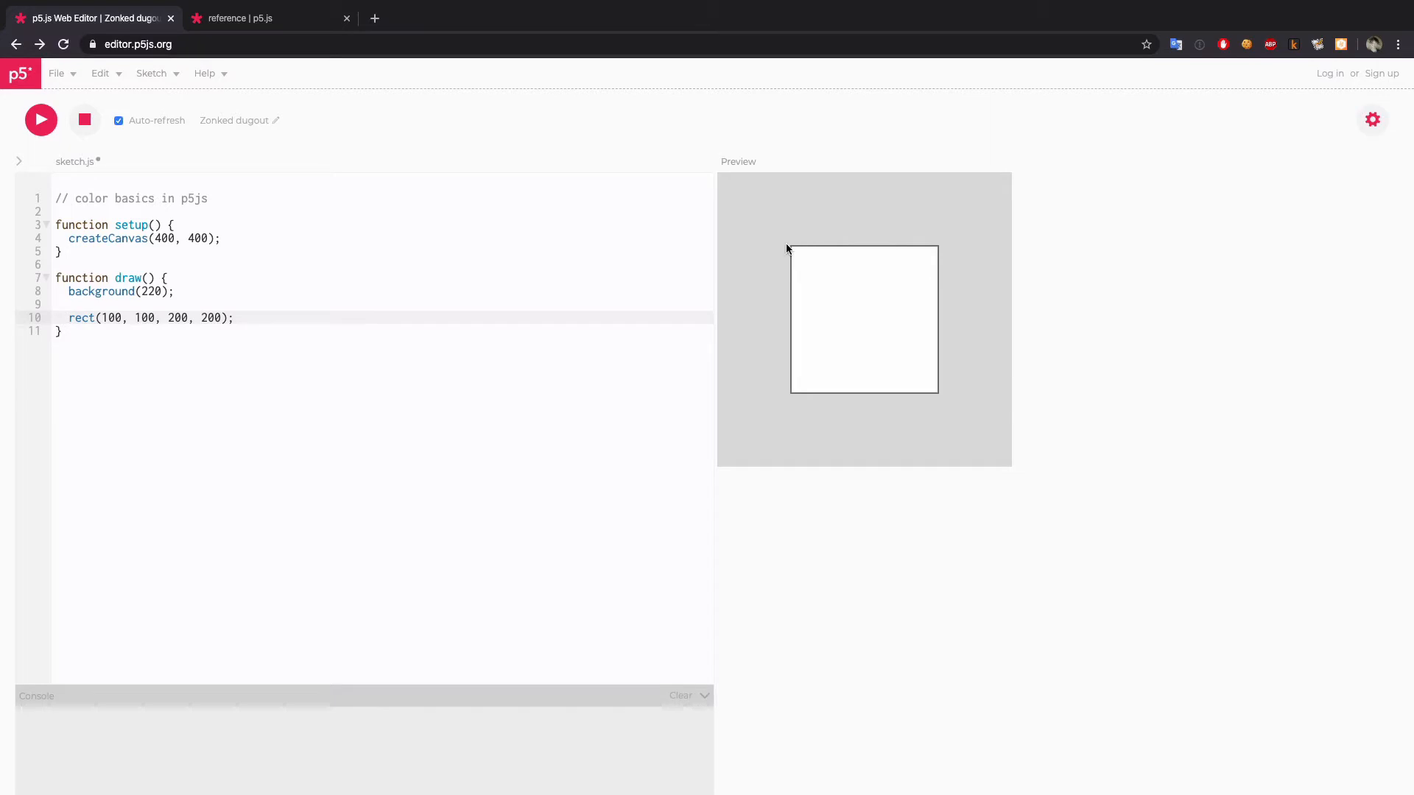
{"action": "mouse_move", "coordinate": [840, 333]}
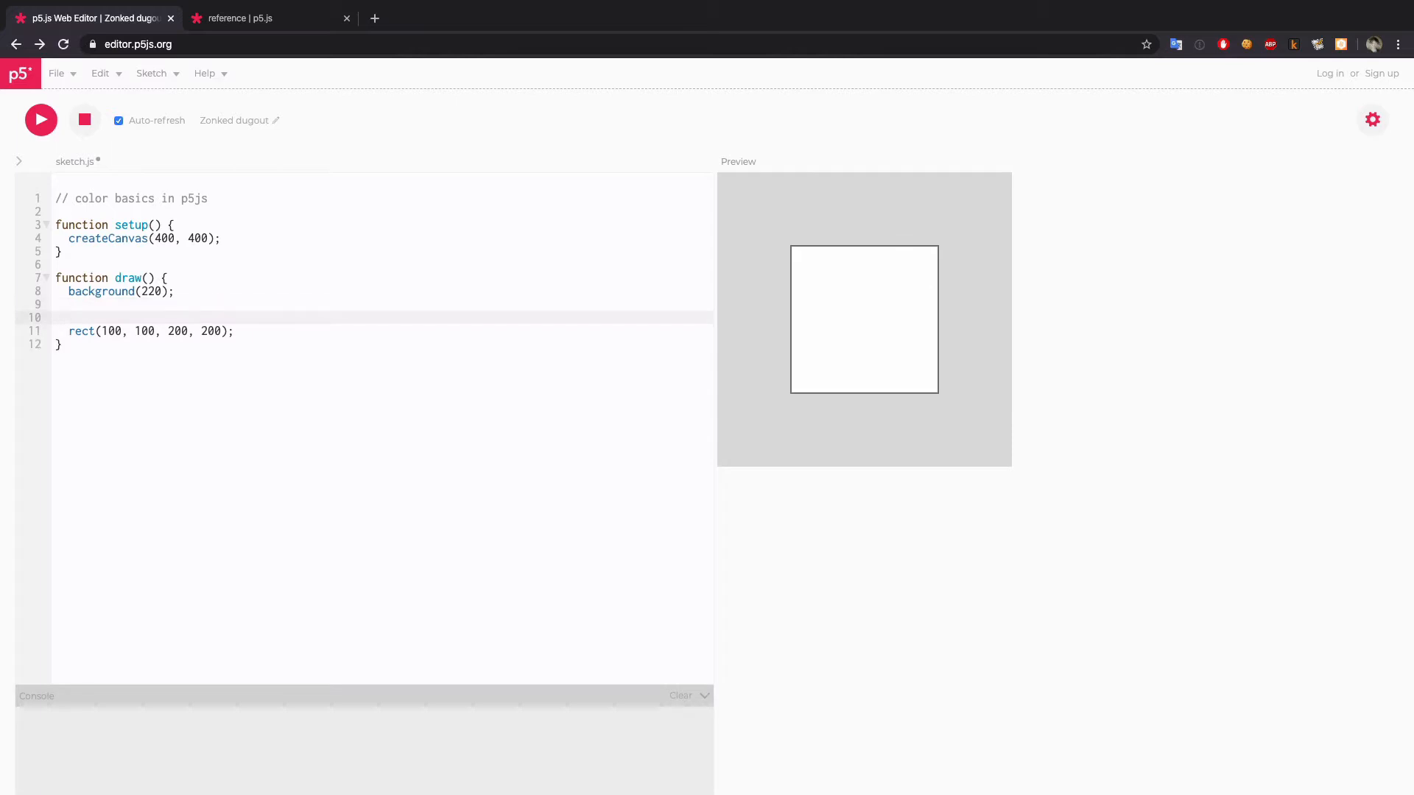
- Write a '// grayscale 0 to 255' note with commented-out stroke(128) and fill(50) lines
{"action": "type", "text": "stroke();"}
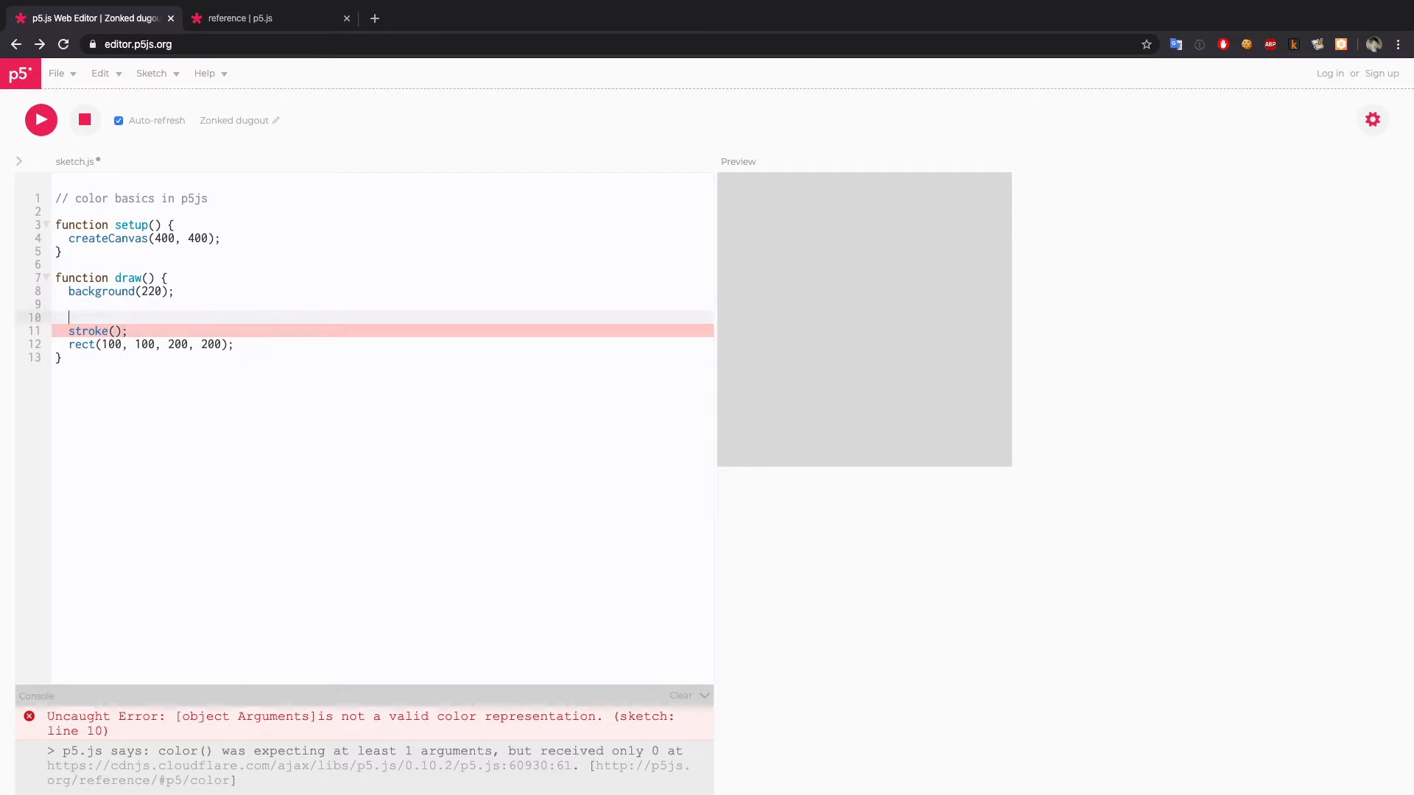
{"action": "type", "text": "// grayscale"}
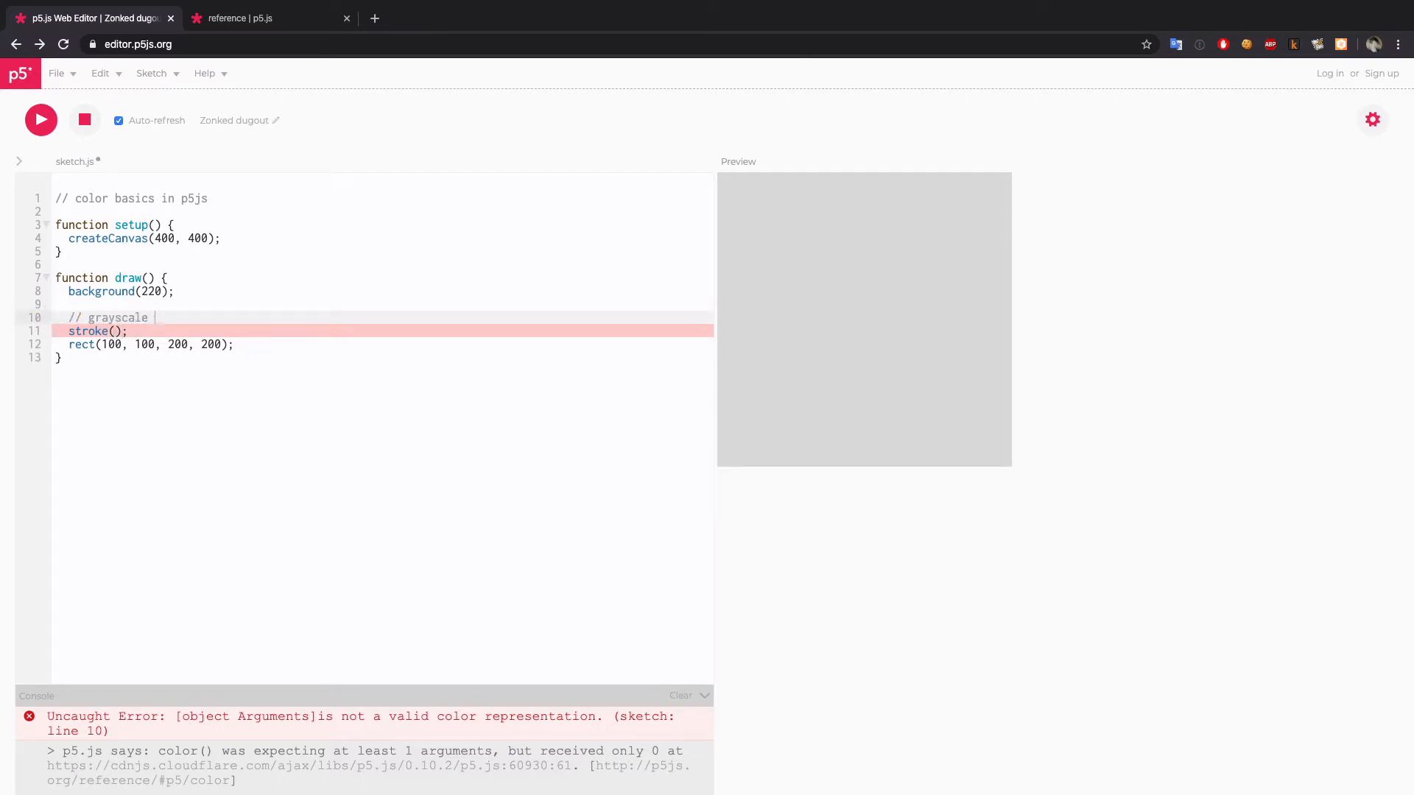
{"action": "type", "text": "0 to 255 (white"}
{"action": "left_click", "coordinate": [382, 331]}
{"action": "type", "text": "128"}
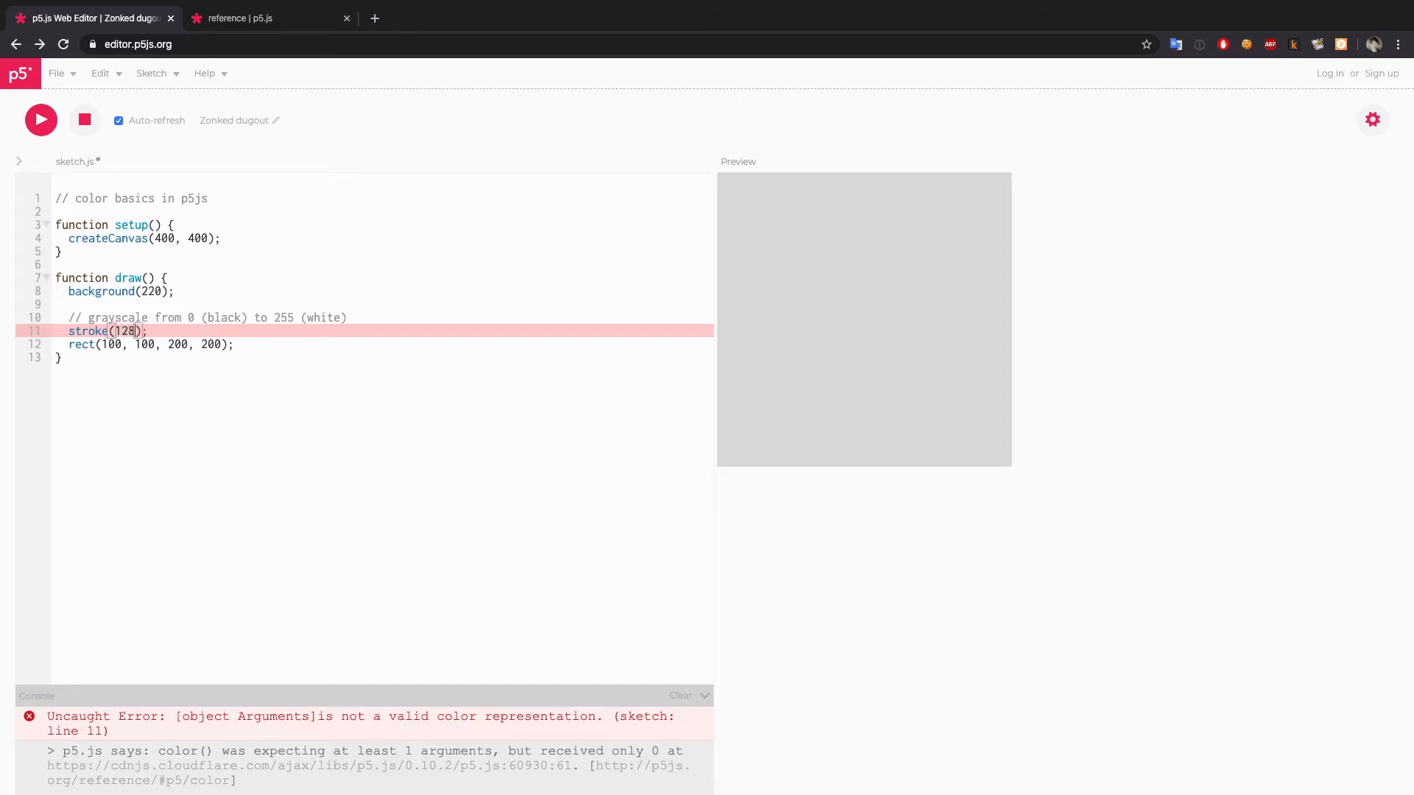
{"action": "left_click", "coordinate": [40, 119]}
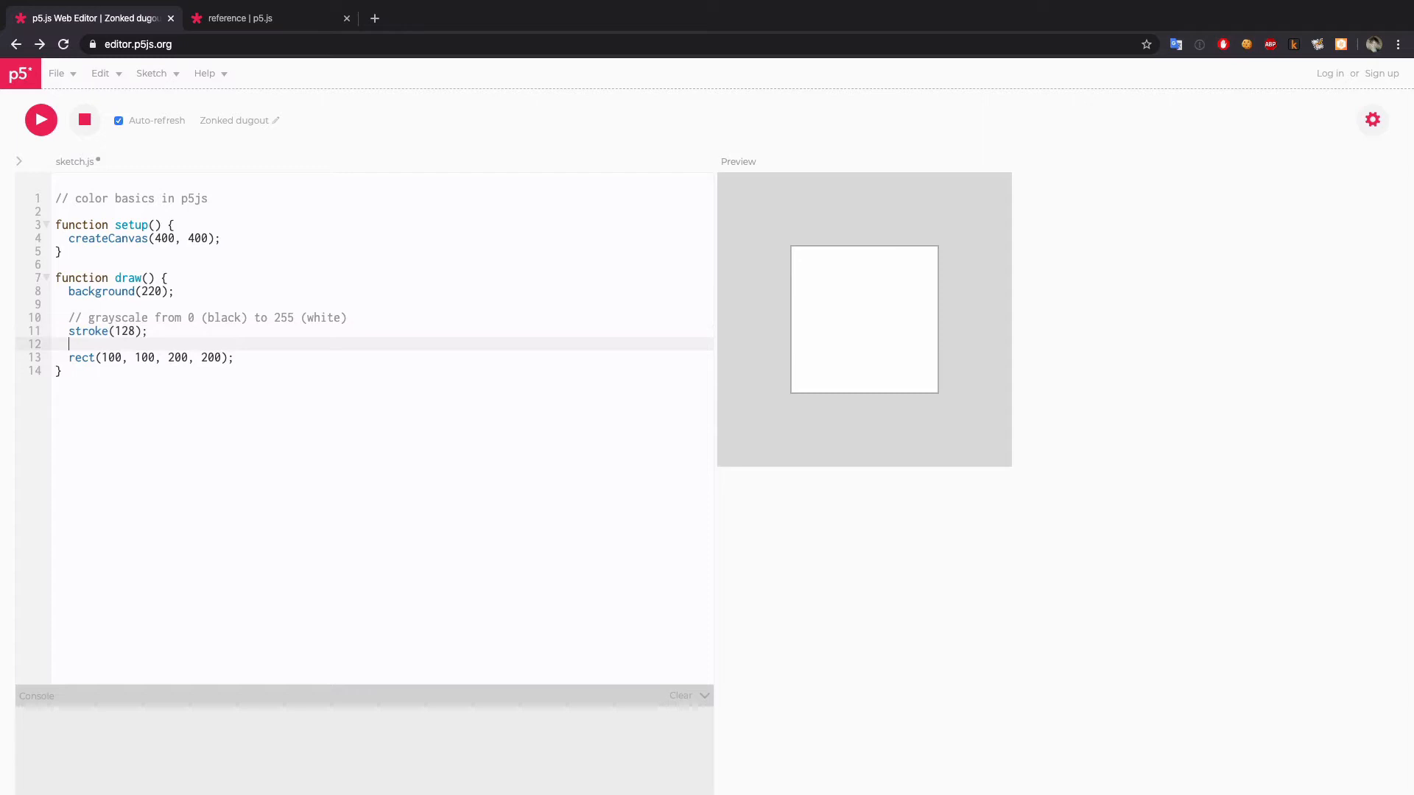
{"action": "type", "text": "fill();"}
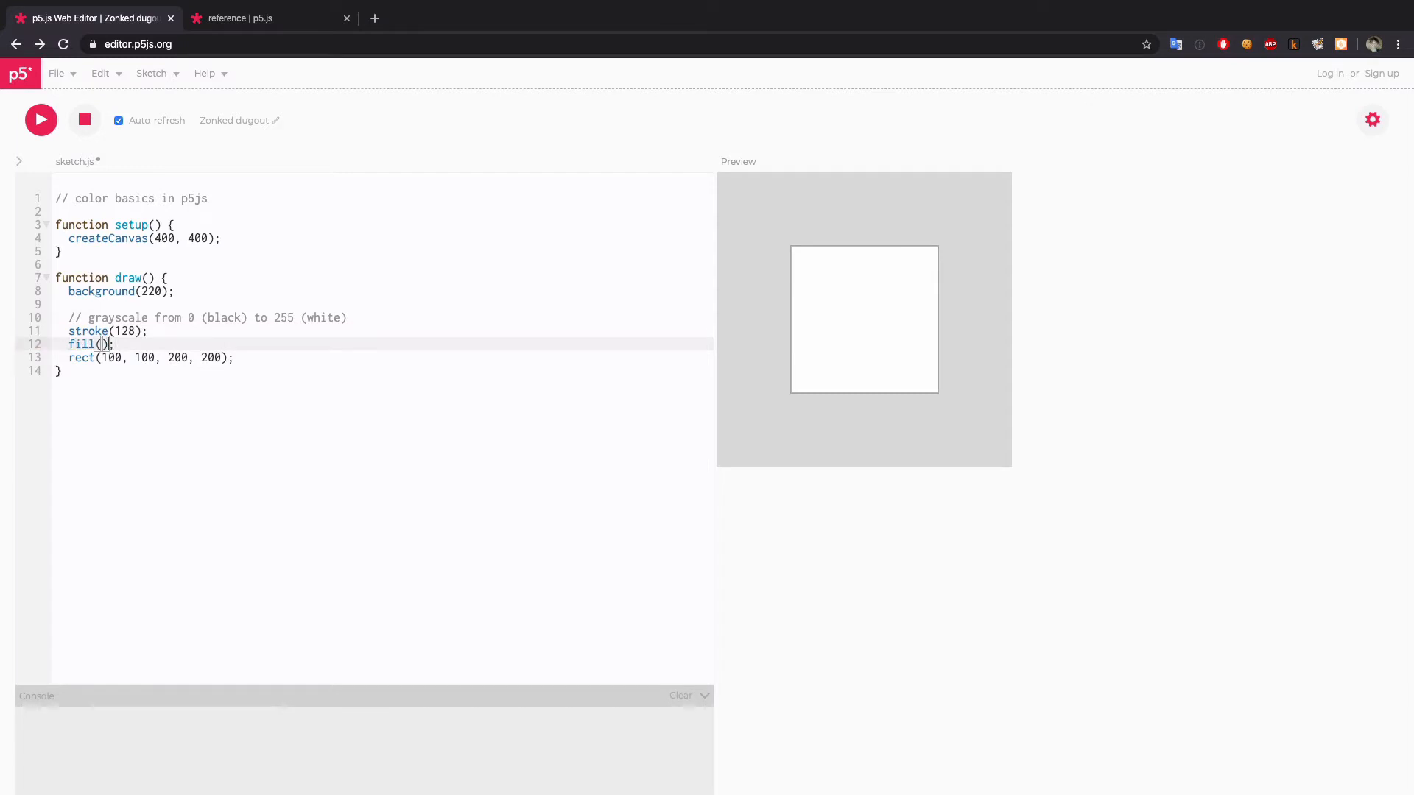
{"action": "left_click", "coordinate": [41, 120]}
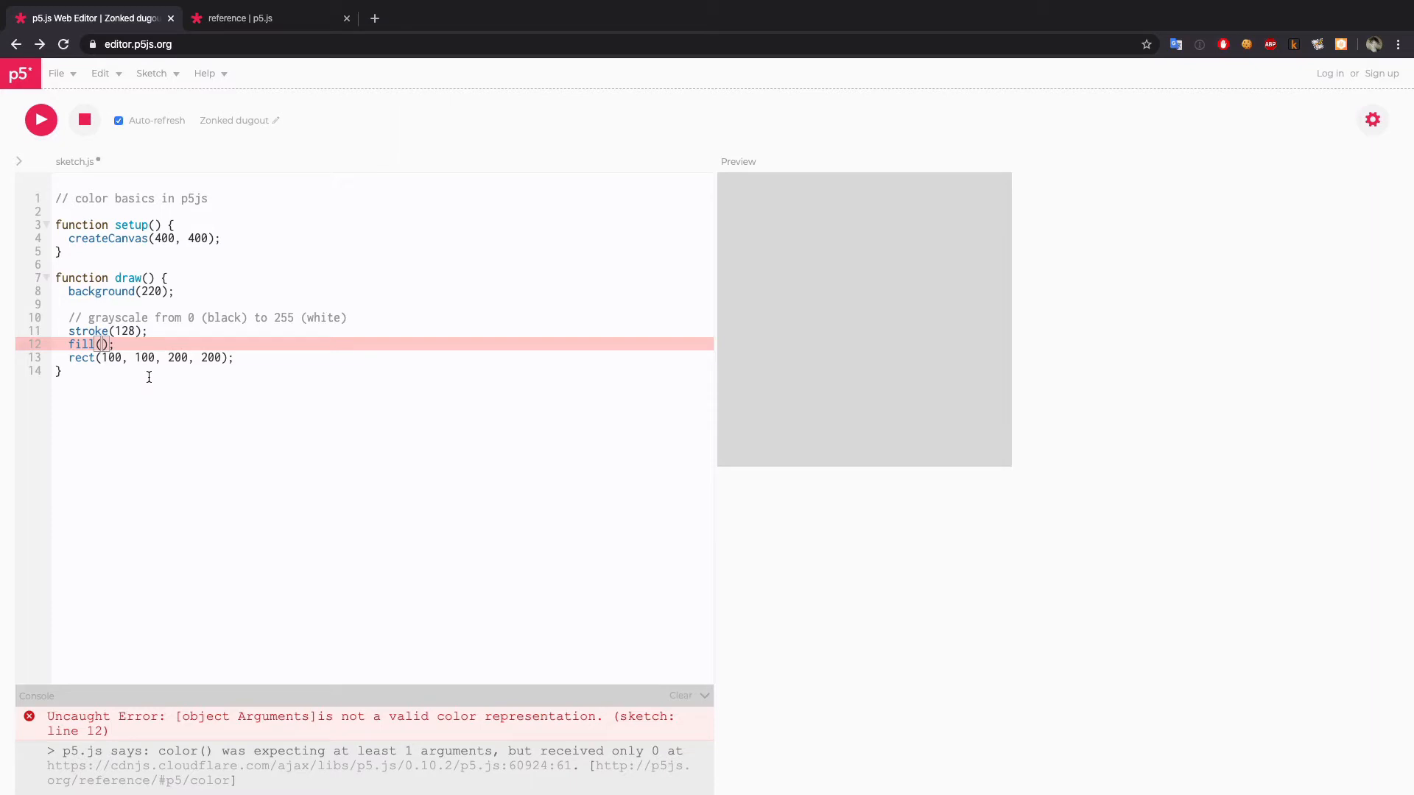
{"action": "type", "text": "50"}
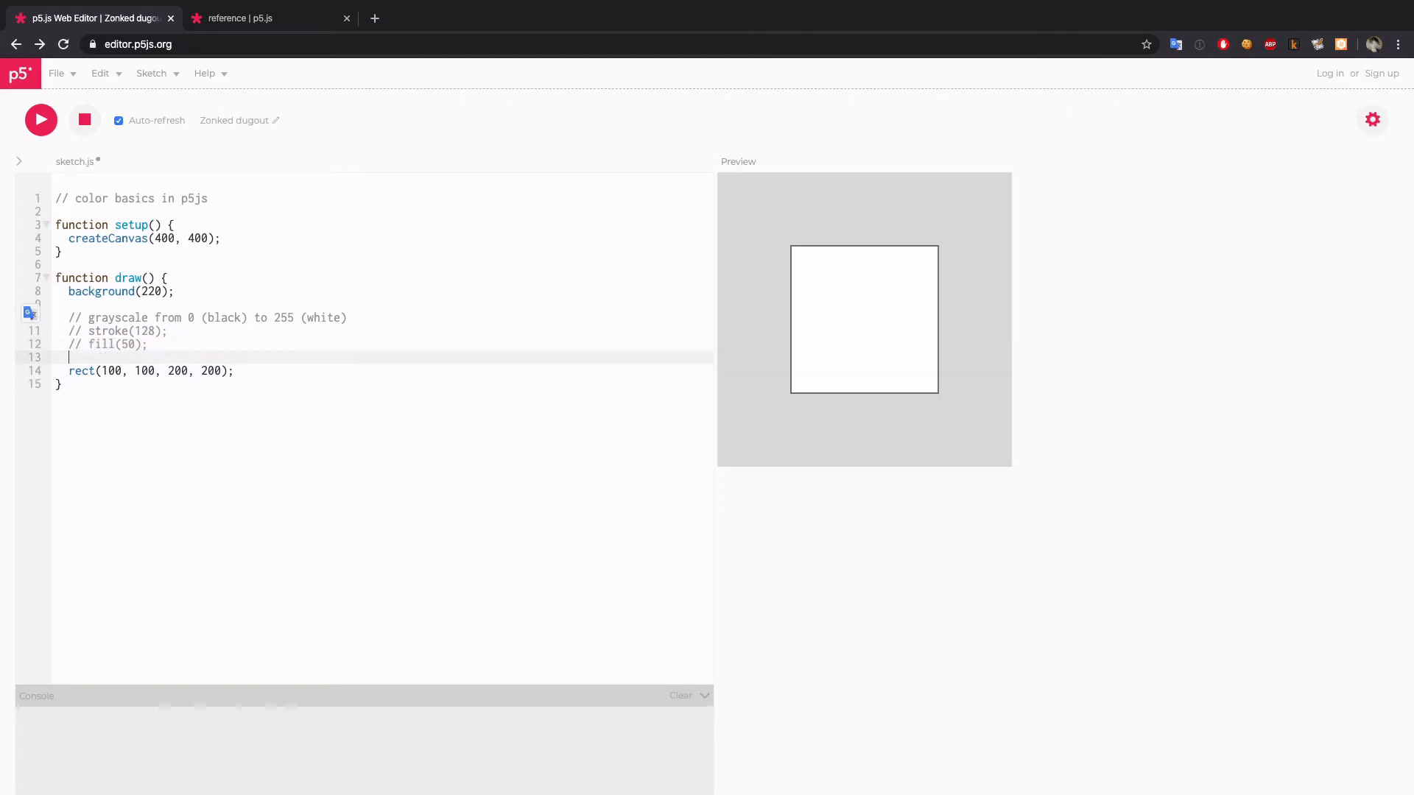
- Change the background to 120 and add fill(200) and noStroke() before the rect
{"action": "type", "text": "noFill();"}
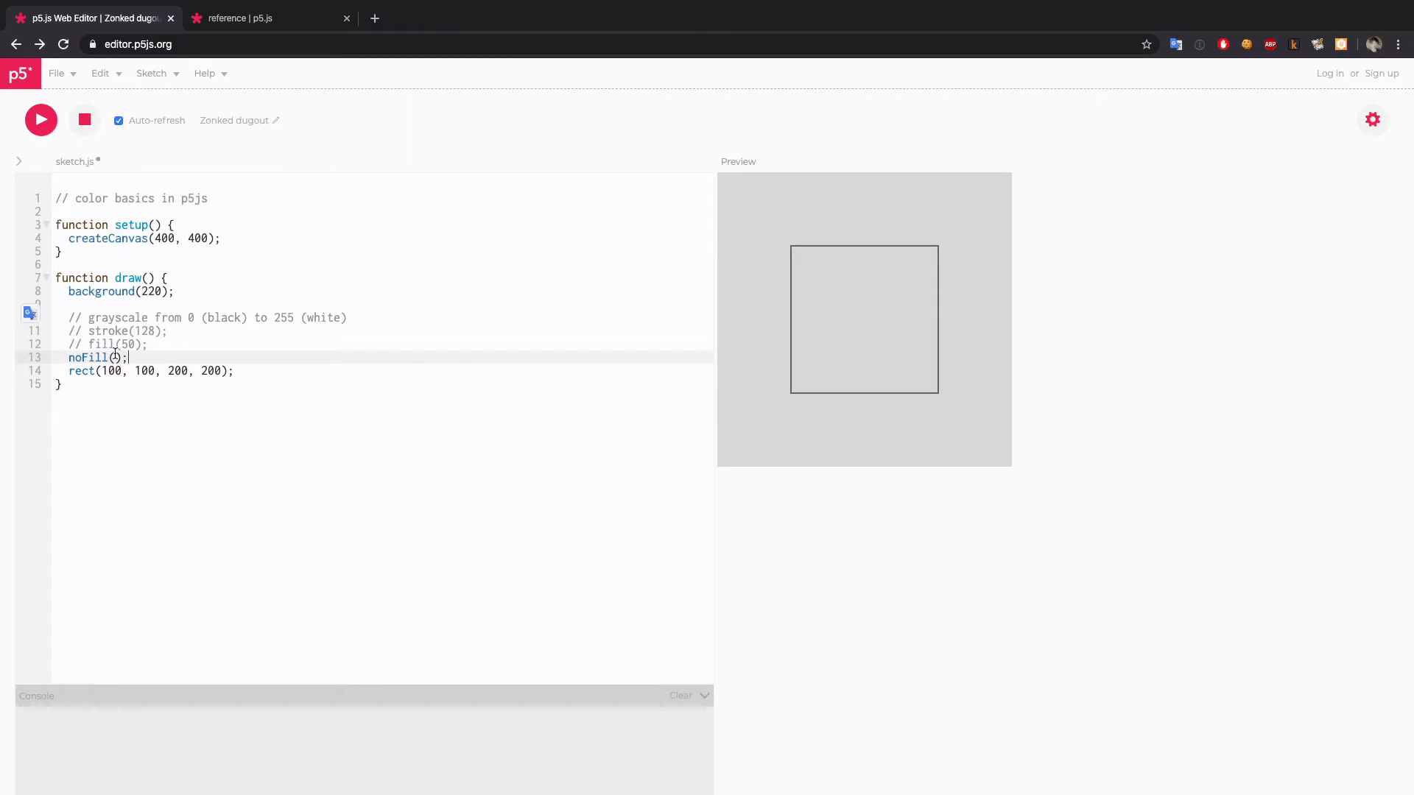
{"action": "mouse_move", "coordinate": [233, 370]}
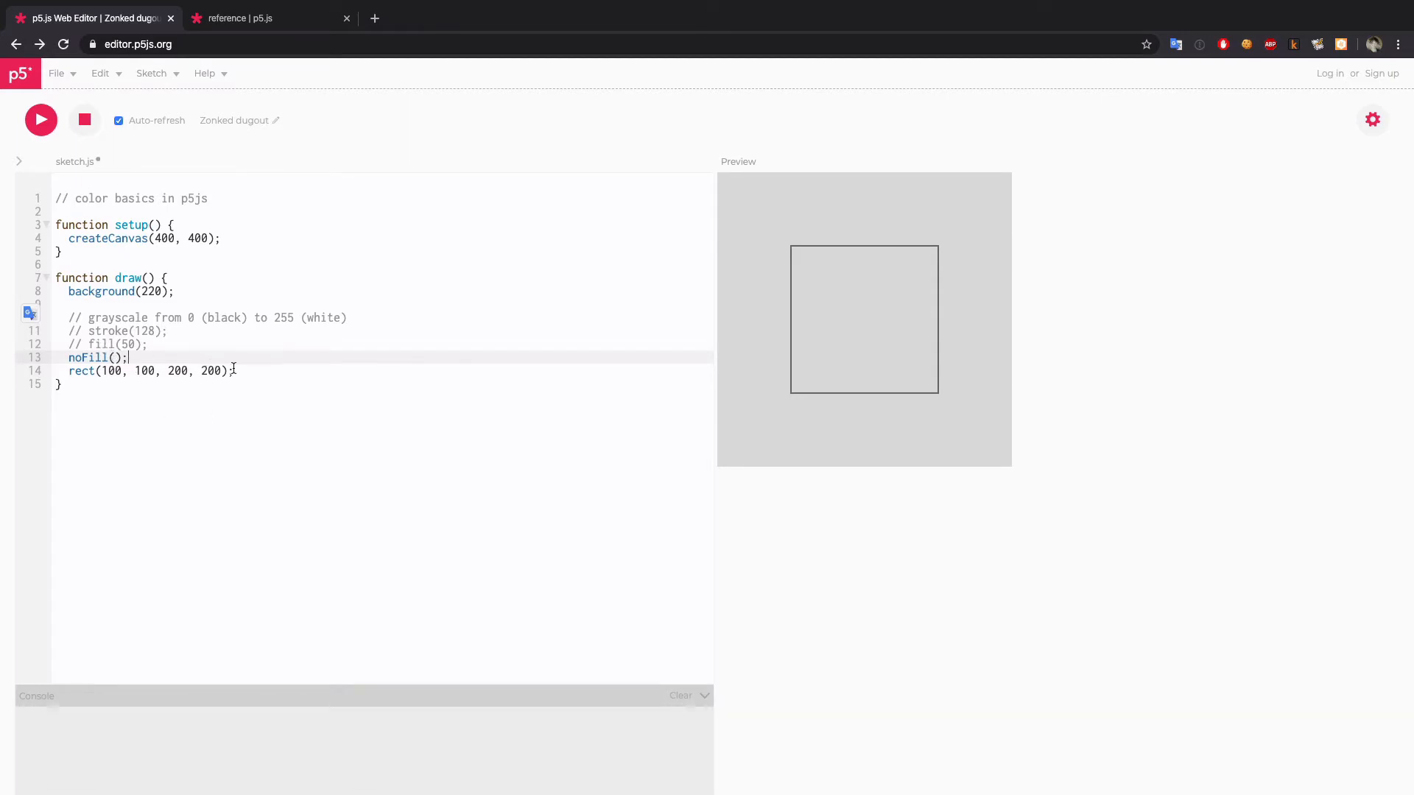
{"action": "mouse_move", "coordinate": [896, 296]}
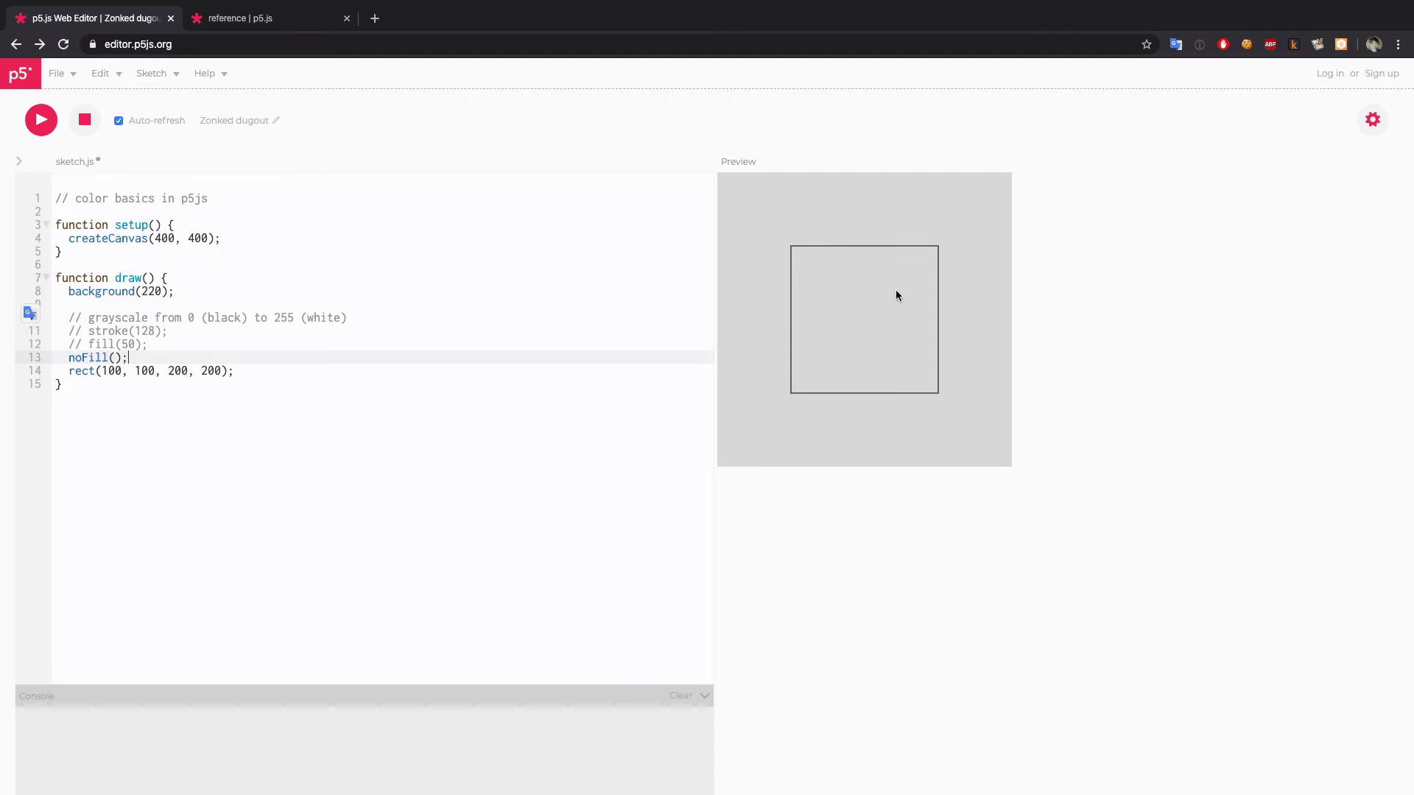
{"action": "mouse_move", "coordinate": [858, 313]}
{"action": "type", "text": "1"}
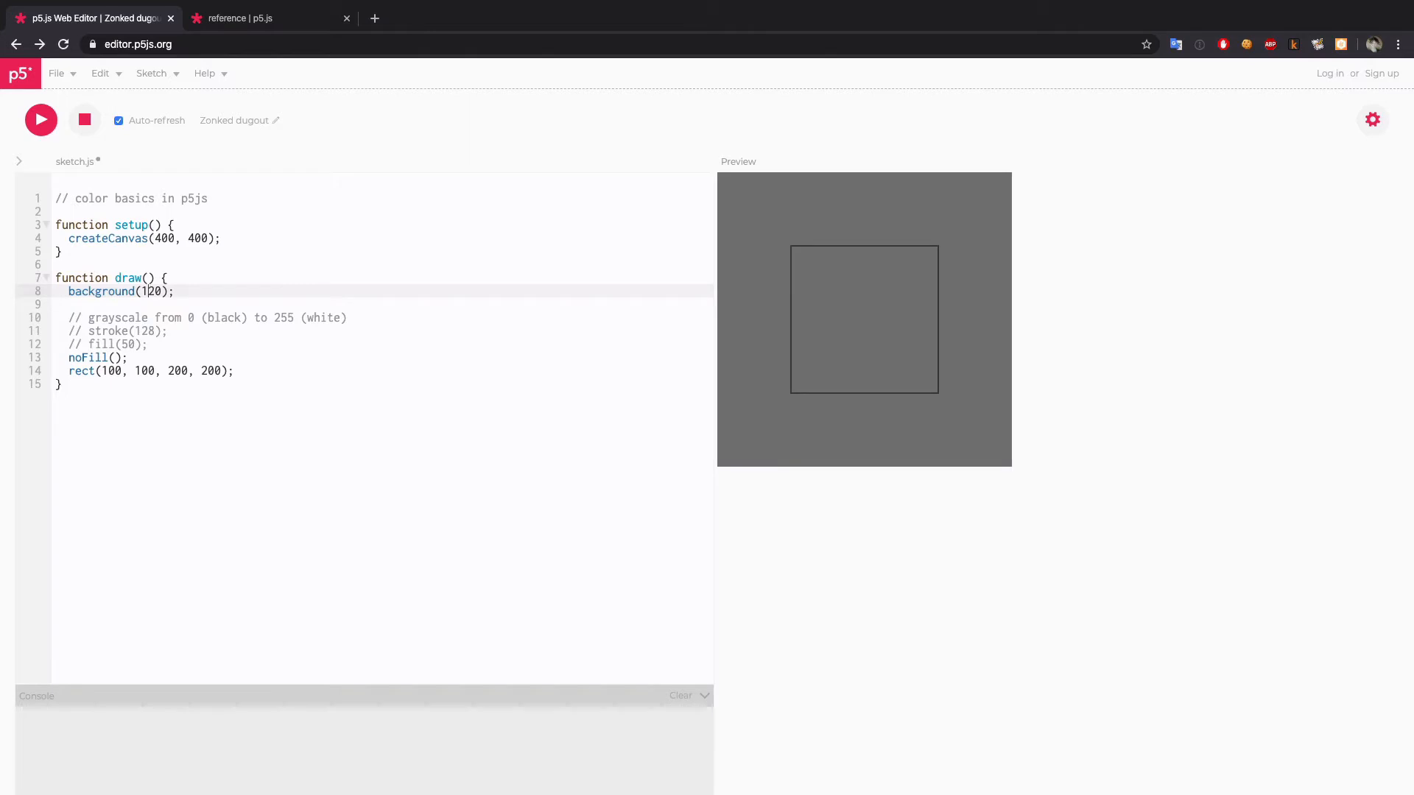
{"action": "type", "text": "no"}
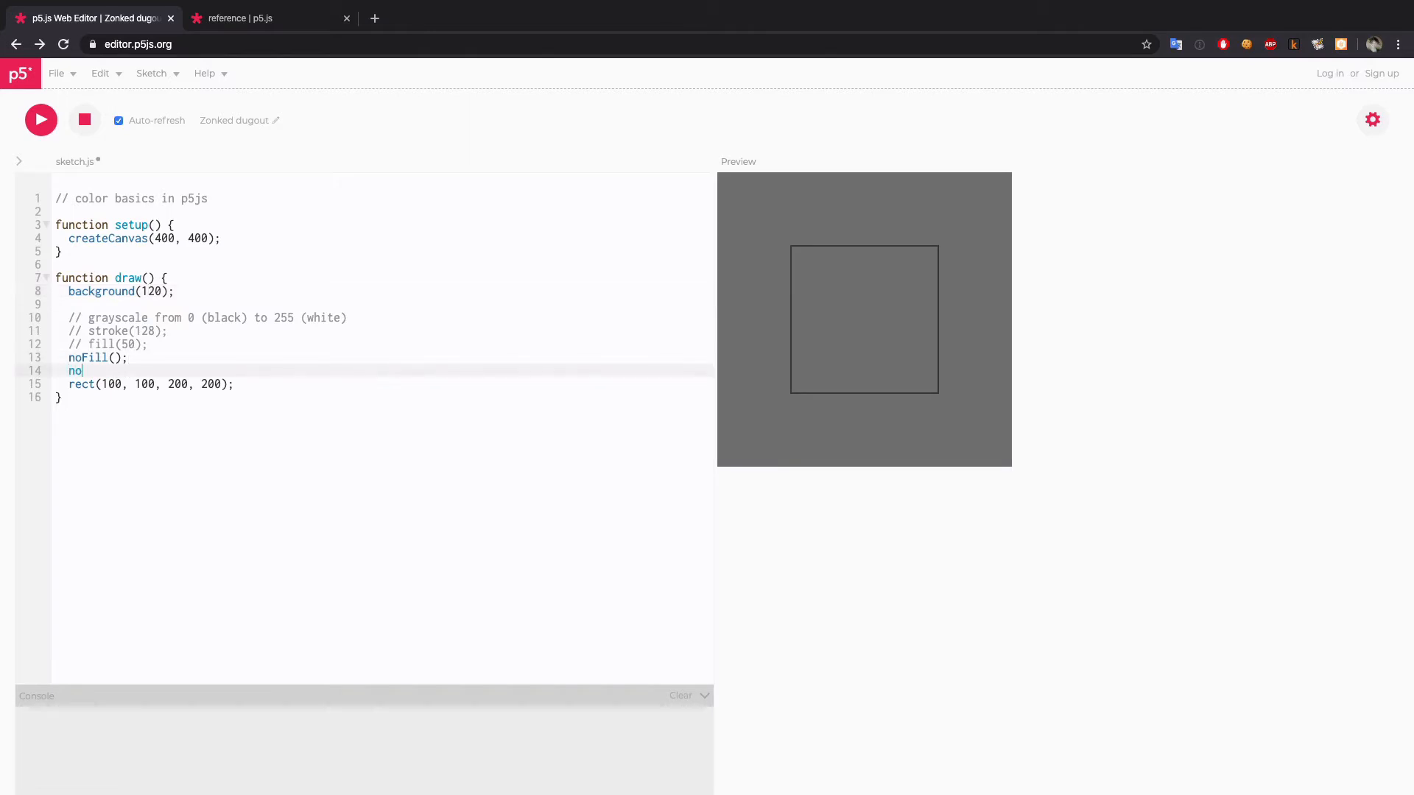
{"action": "type", "text": "Stroke();"}
{"action": "left_click", "coordinate": [382, 358]}
{"action": "type", "text": "f"}
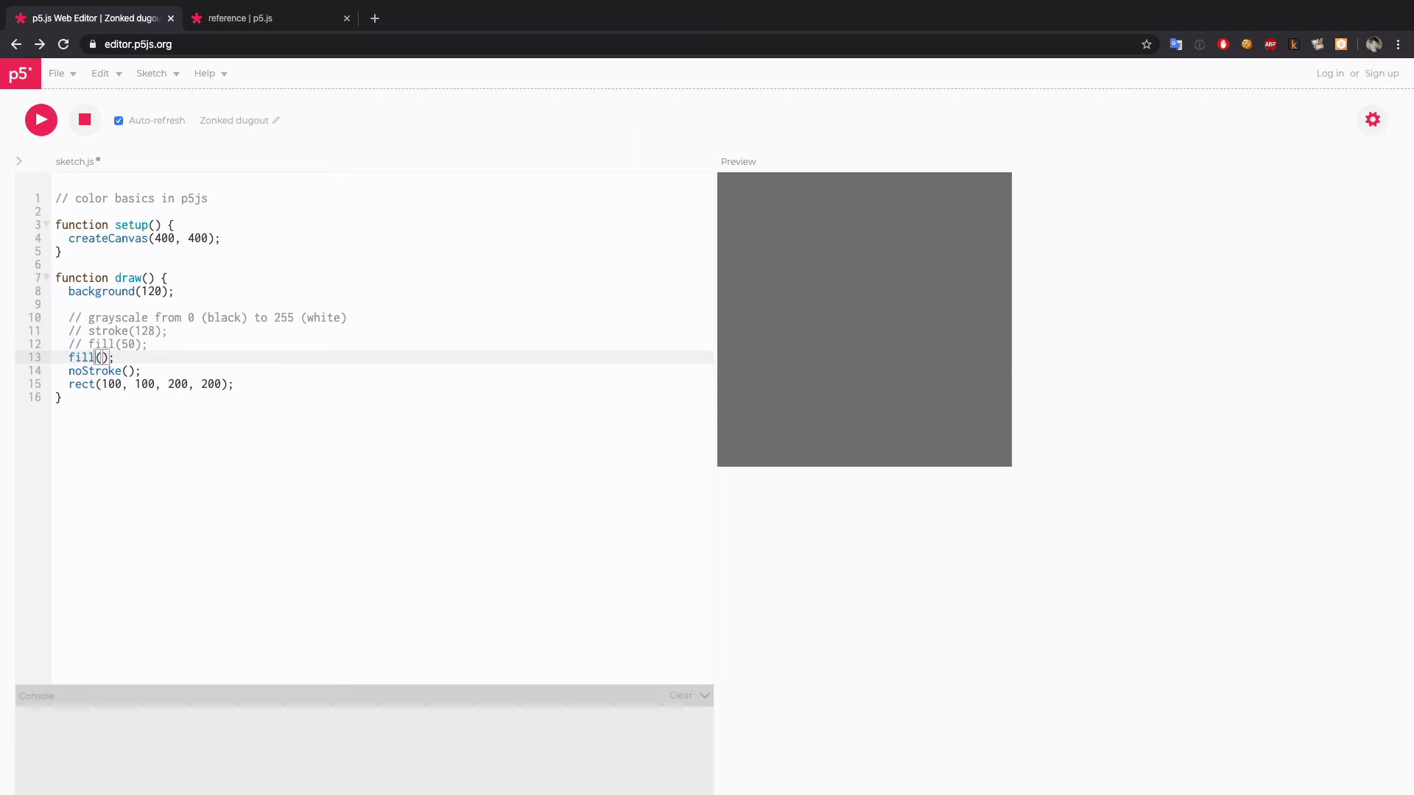
{"action": "type", "text": "200"}
{"action": "type", "text": "//"}
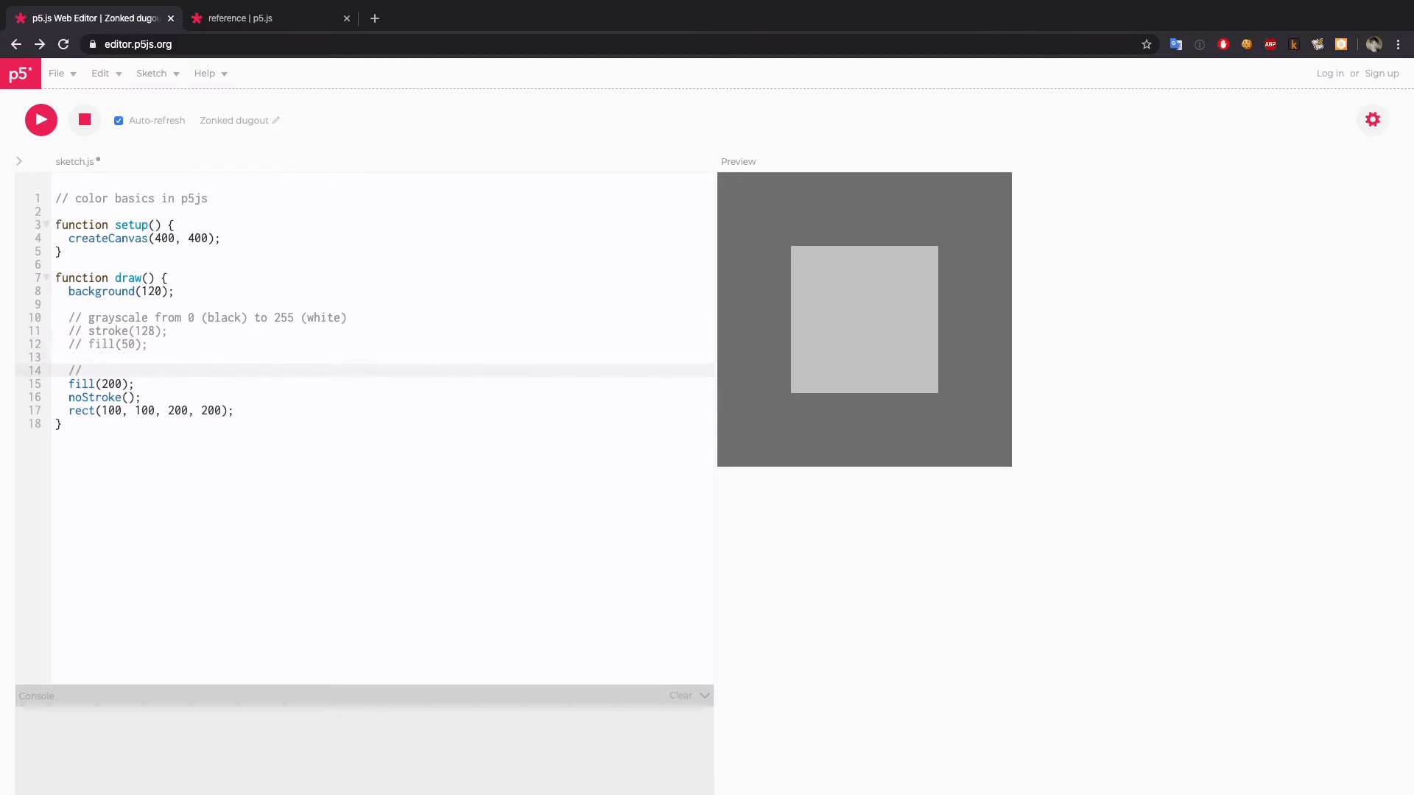
- Add an 'RGB (red, green, blue)' comment line
{"action": "type", "text": "RGB"}
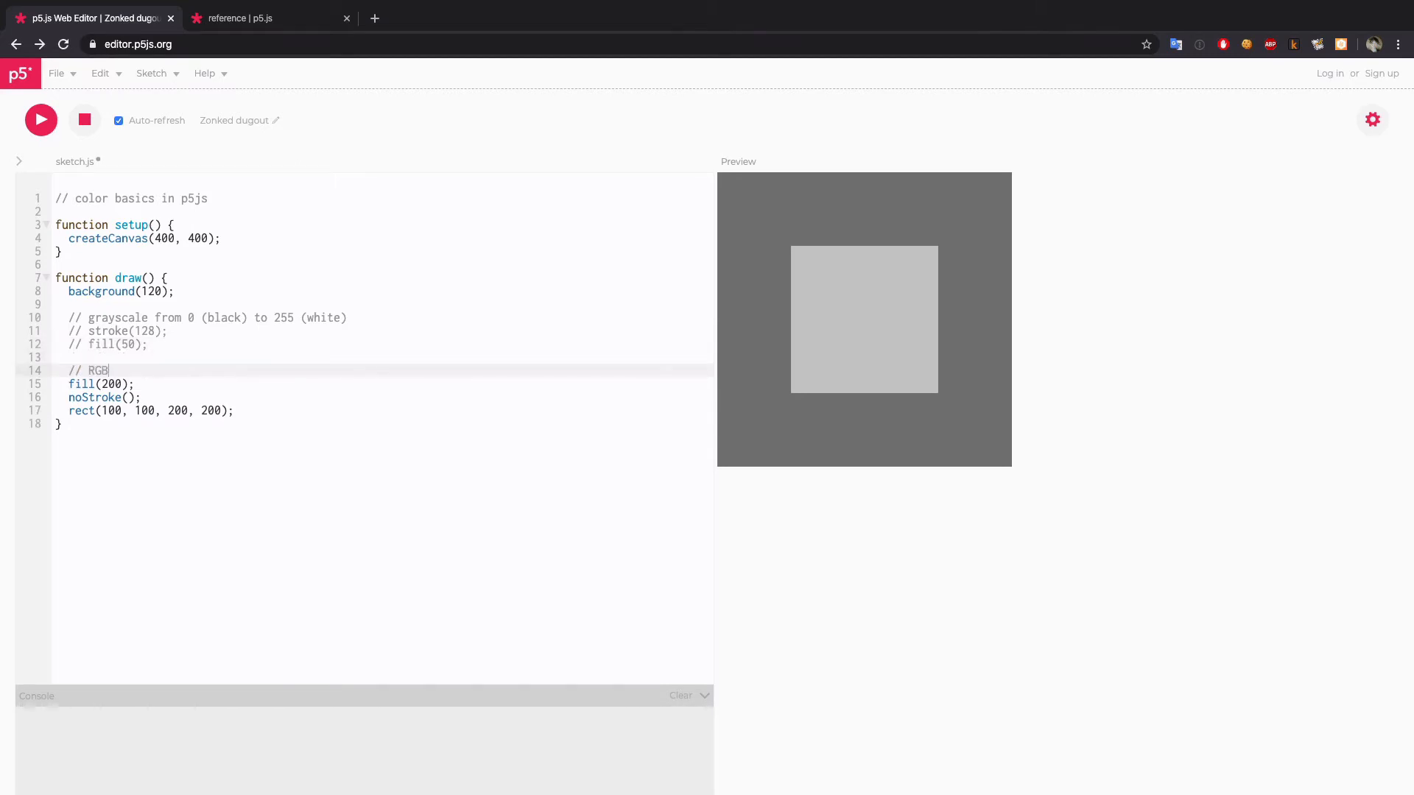
{"action": "type", "text": "(red, gre"}
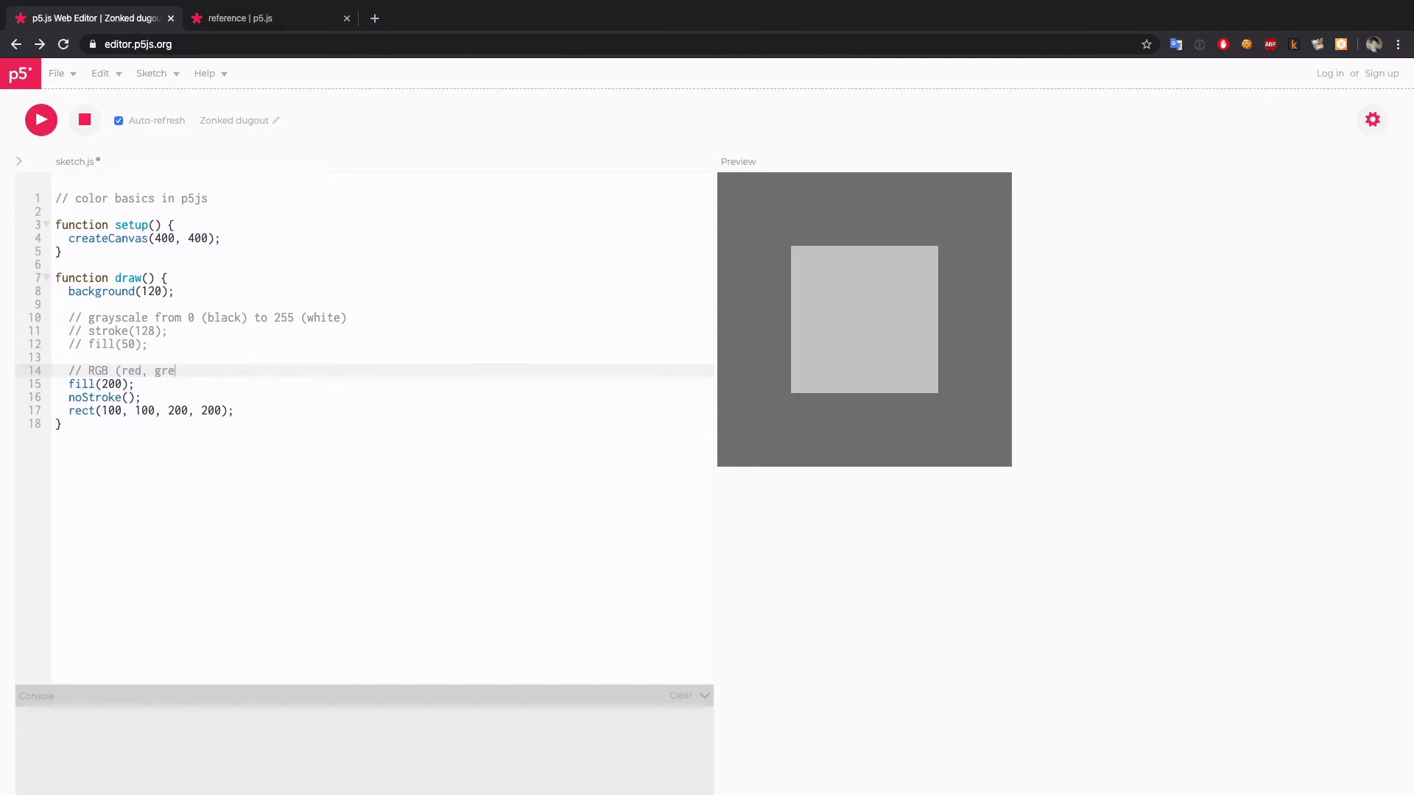
{"action": "type", "text": "en, blue) - each channel can go from 0 to 2"}
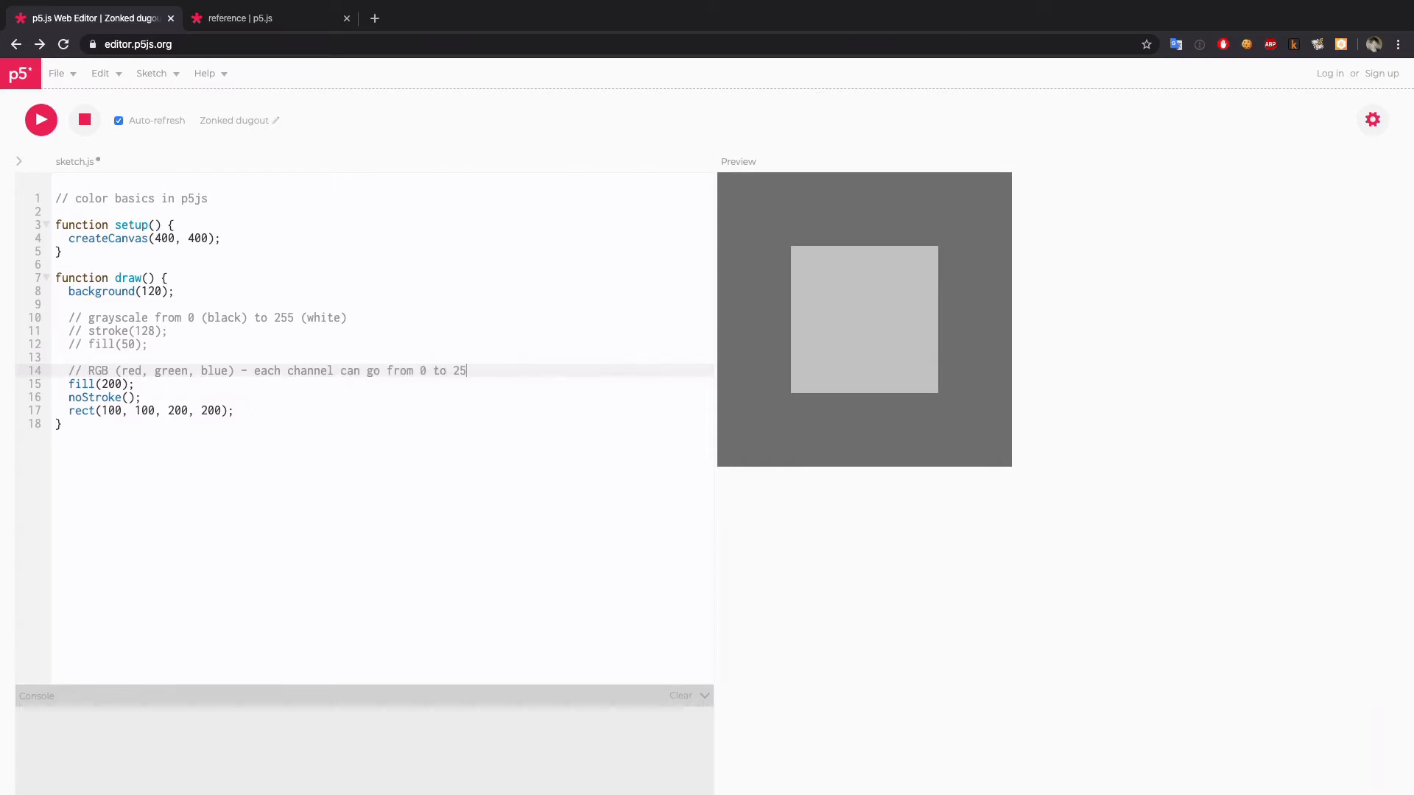
- Set the square's fill to fill(255, 255, 0) so it renders yellow
{"action": "type", "text": "5"}
{"action": "type", "text": "//"}
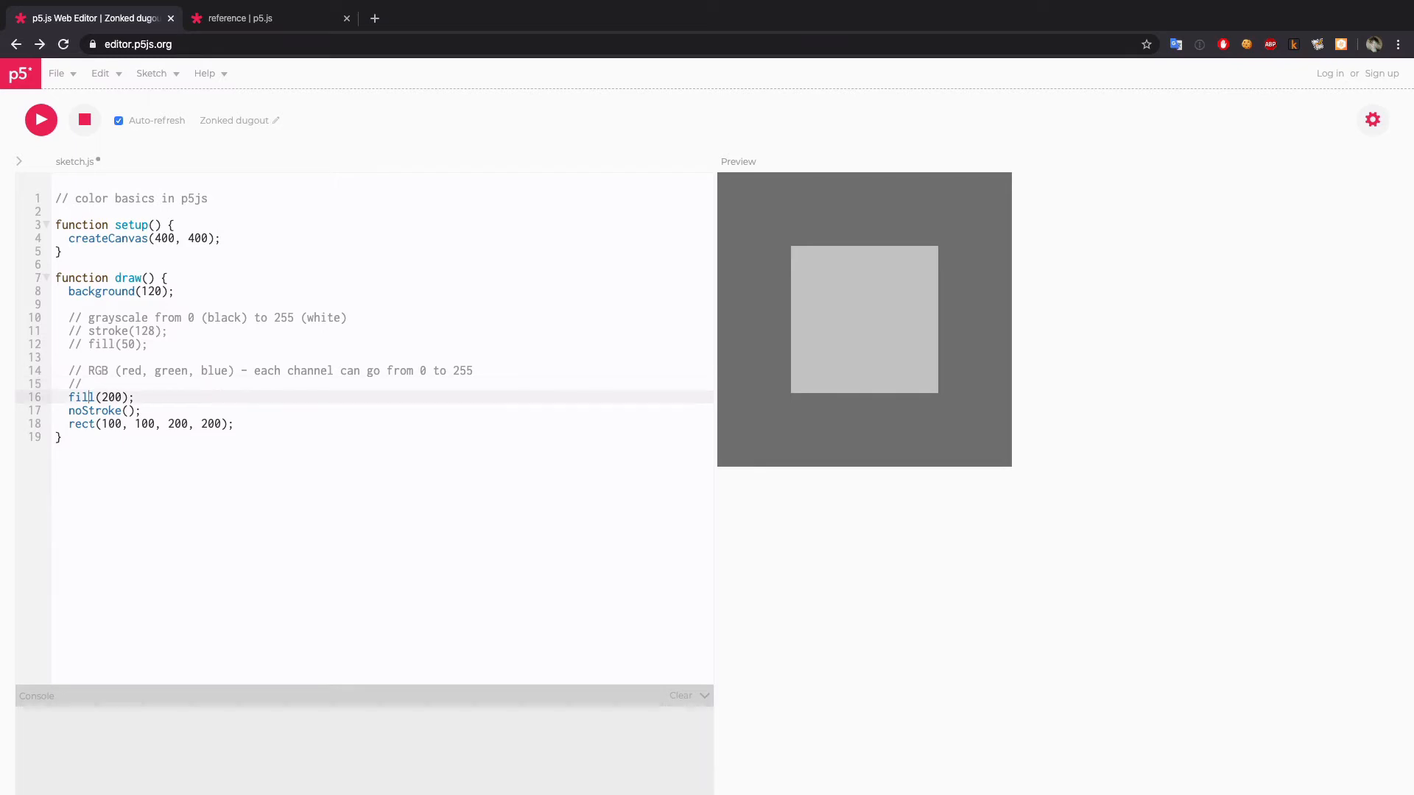
{"action": "type", "text": "55"}
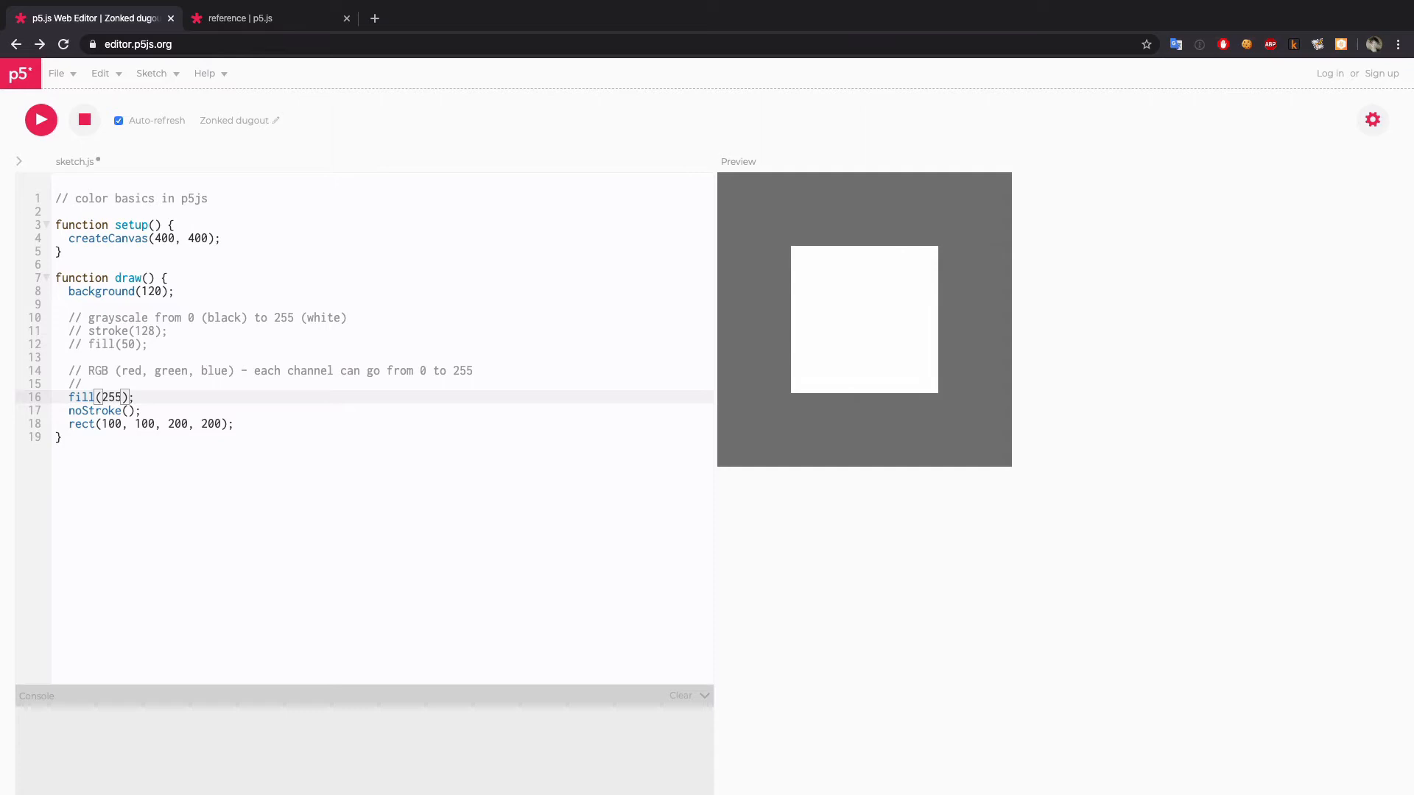
{"action": "type", "text": ", 0,"}
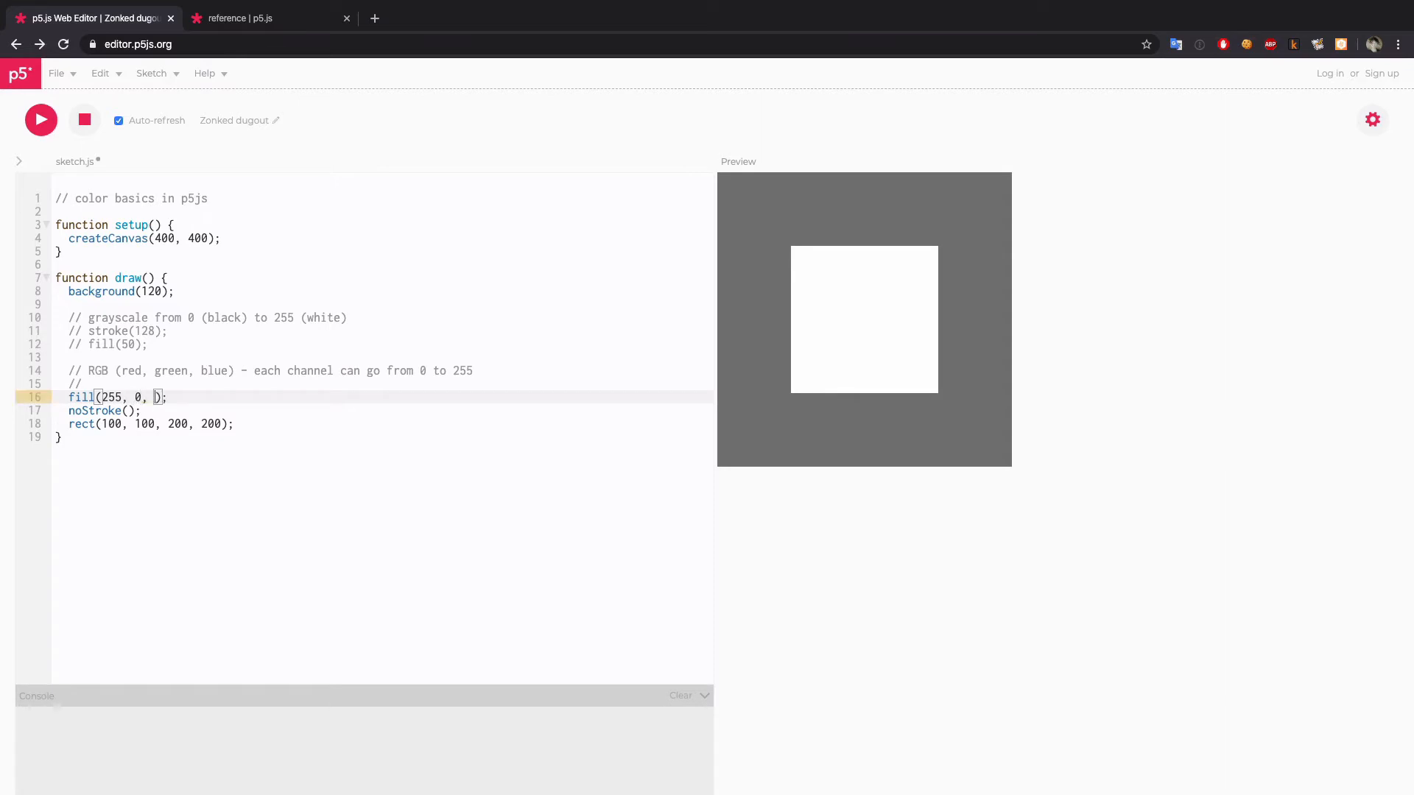
{"action": "type", "text": "0"}
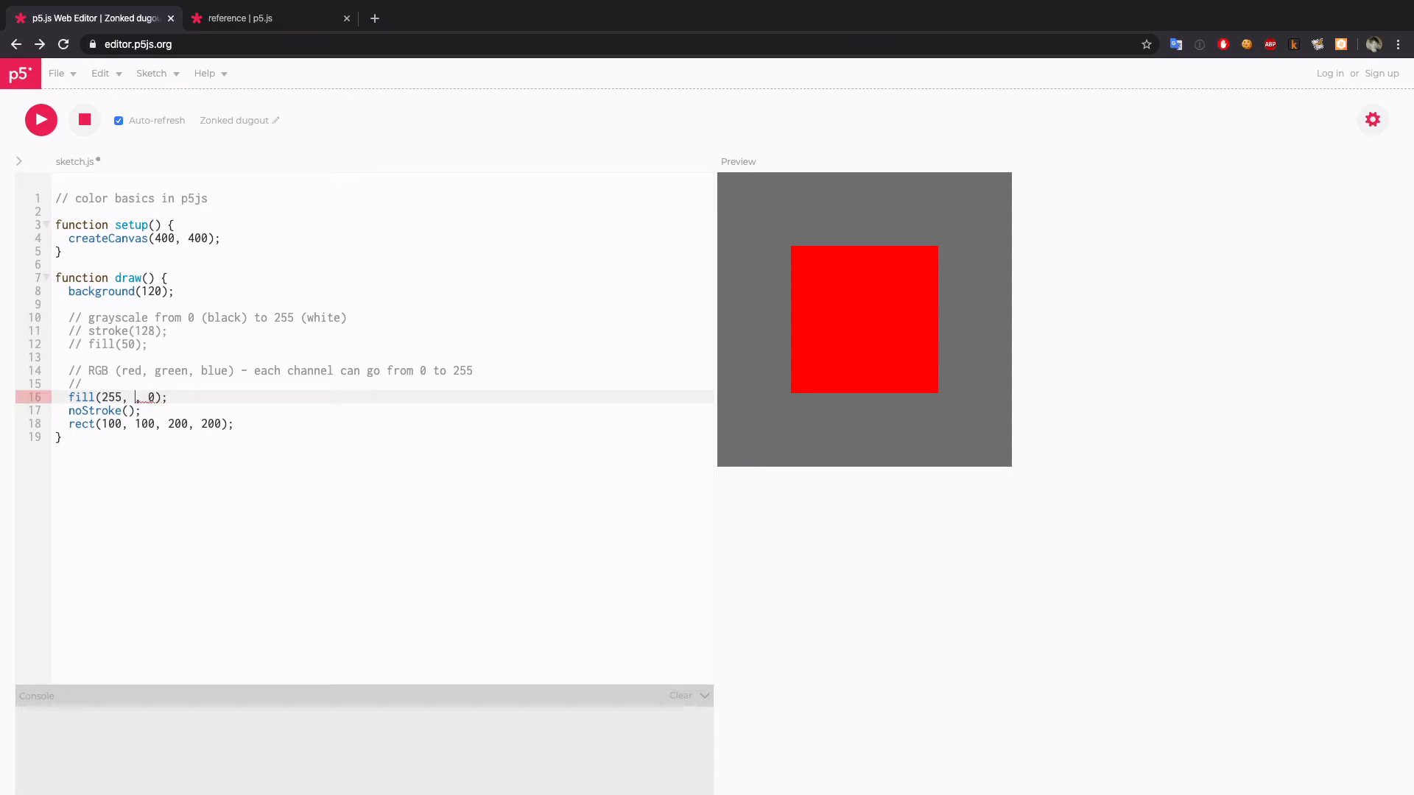
{"action": "type", "text": "255"}
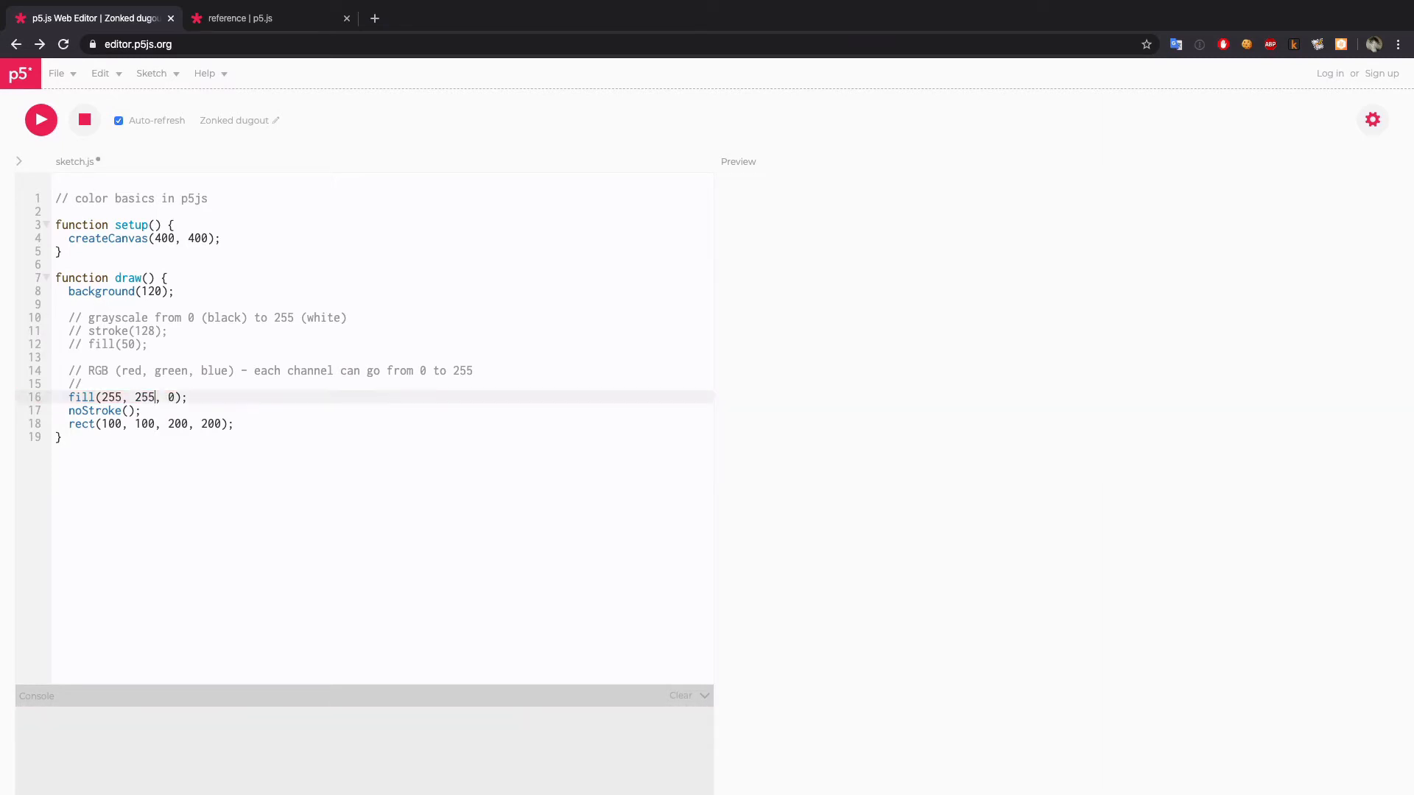
{"action": "left_click", "coordinate": [40, 119]}
{"action": "type", "text": ", "}
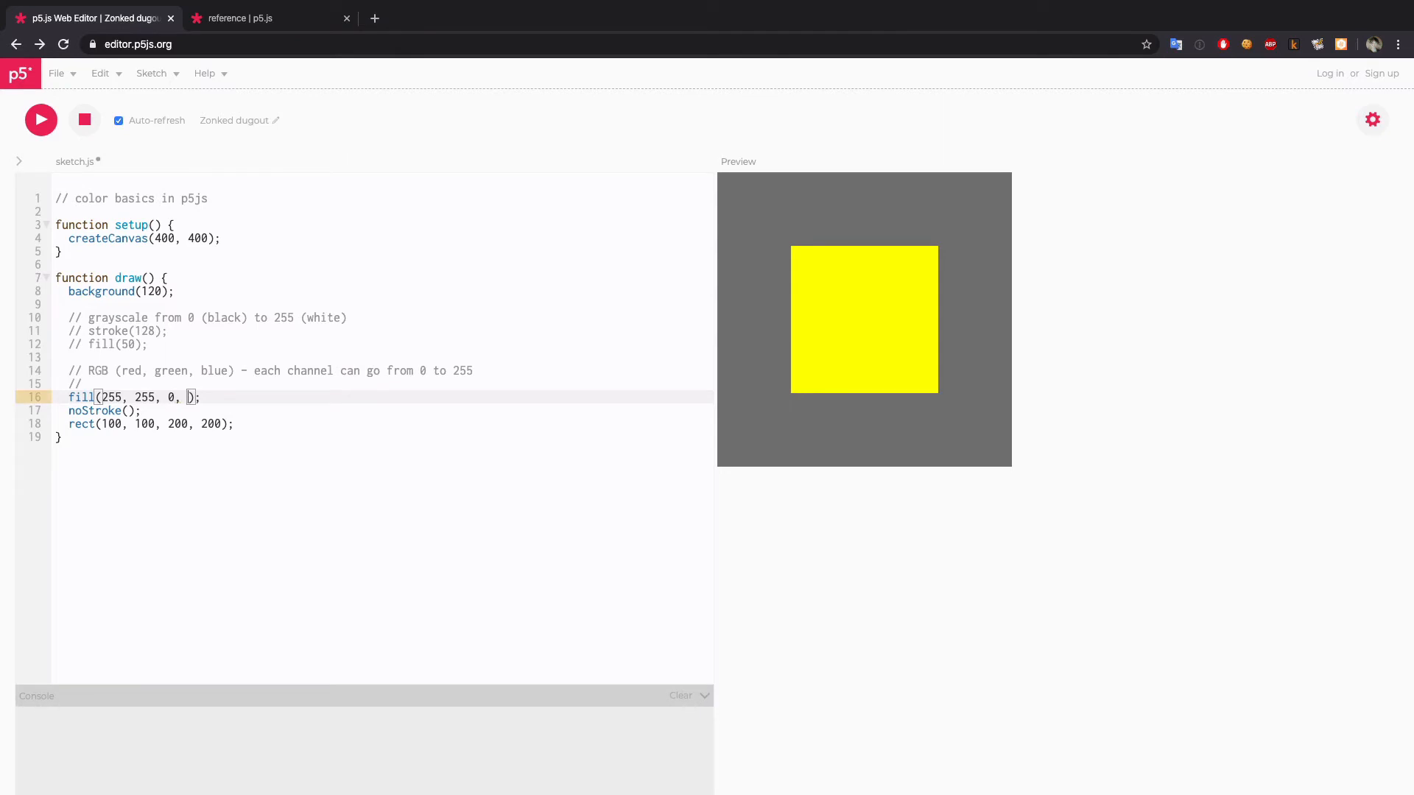
- Add alpha 128 to the yellow fill and a second rect(150, 150, 200, 200) below
{"action": "type", "text": "255"}
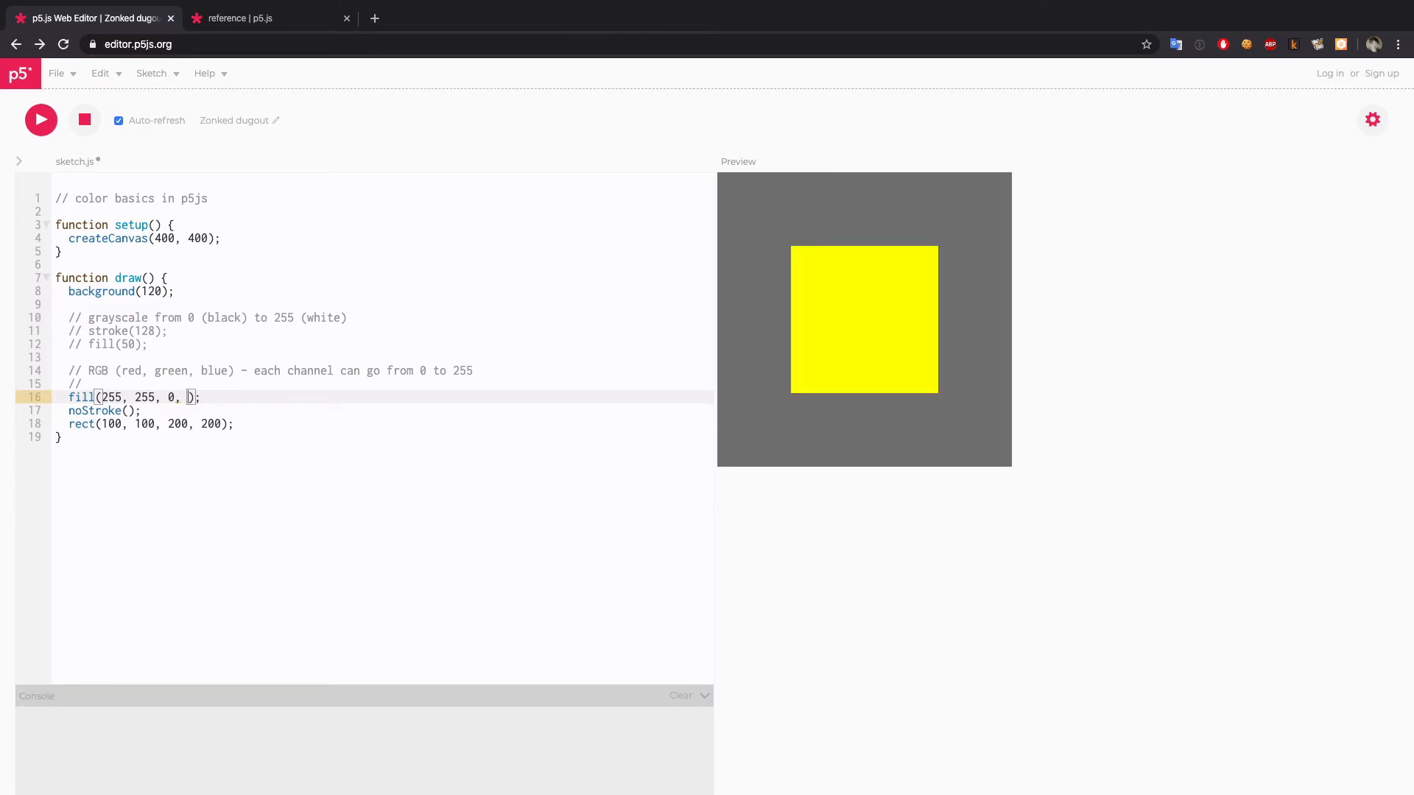
{"action": "type", "text": "128"}
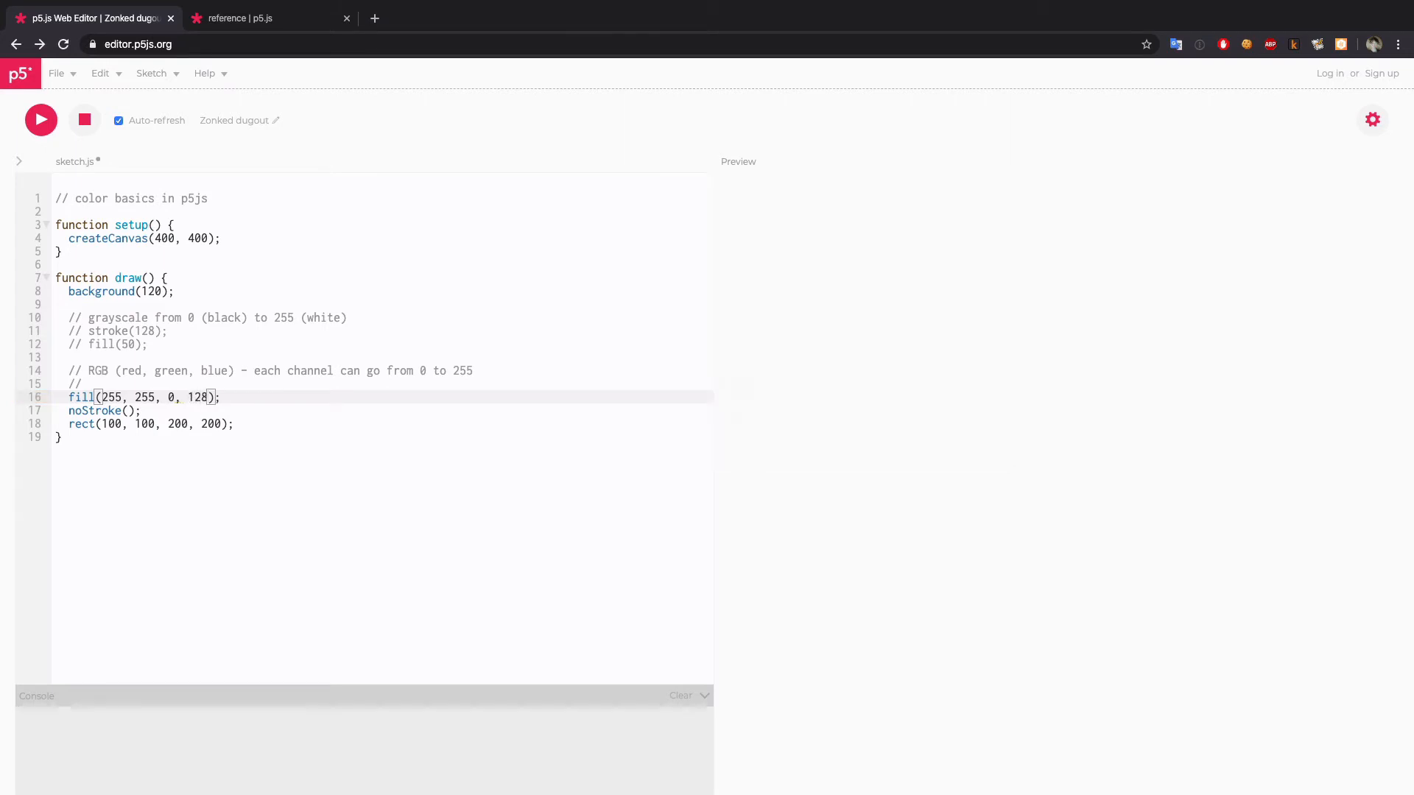
{"action": "left_click", "coordinate": [40, 120]}
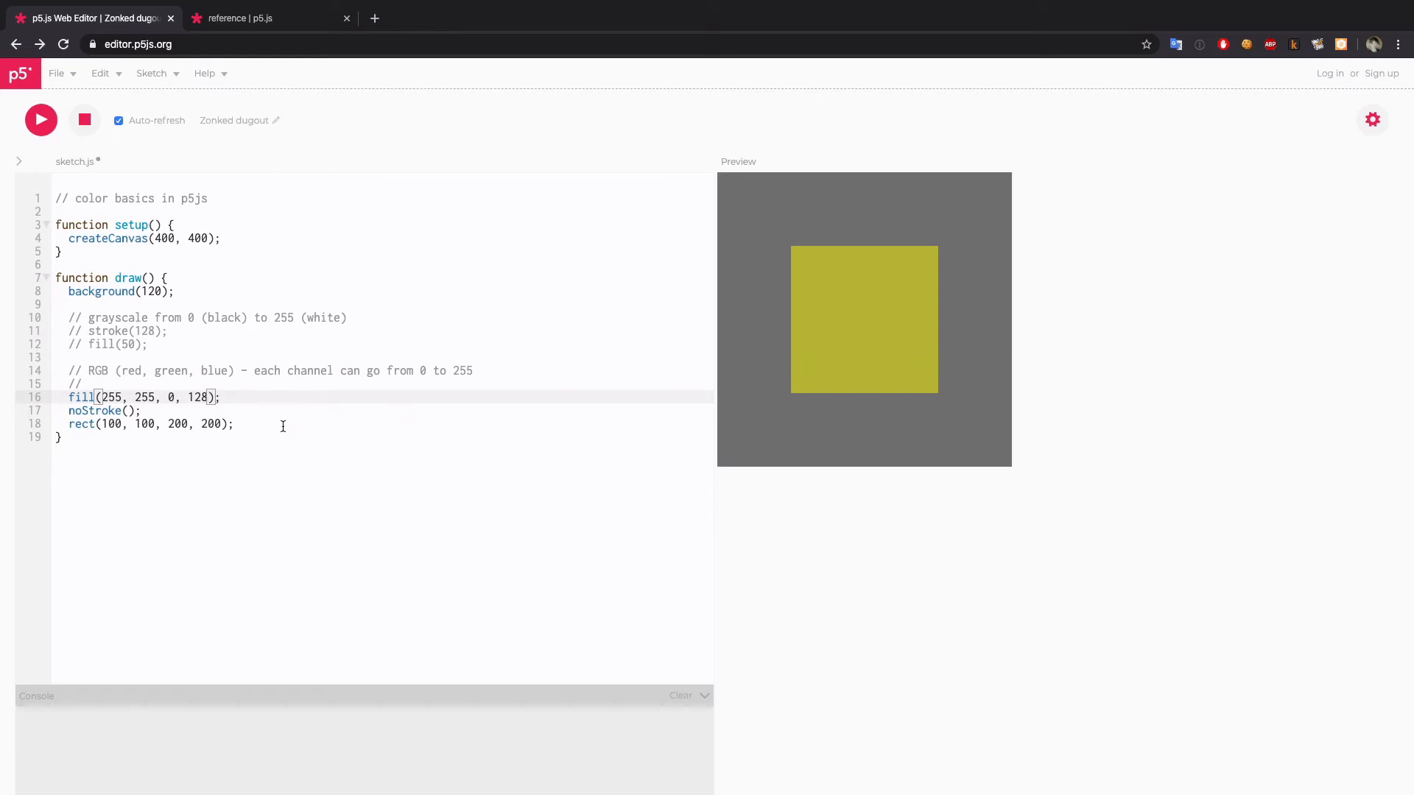
{"action": "type", "text": "rect"}
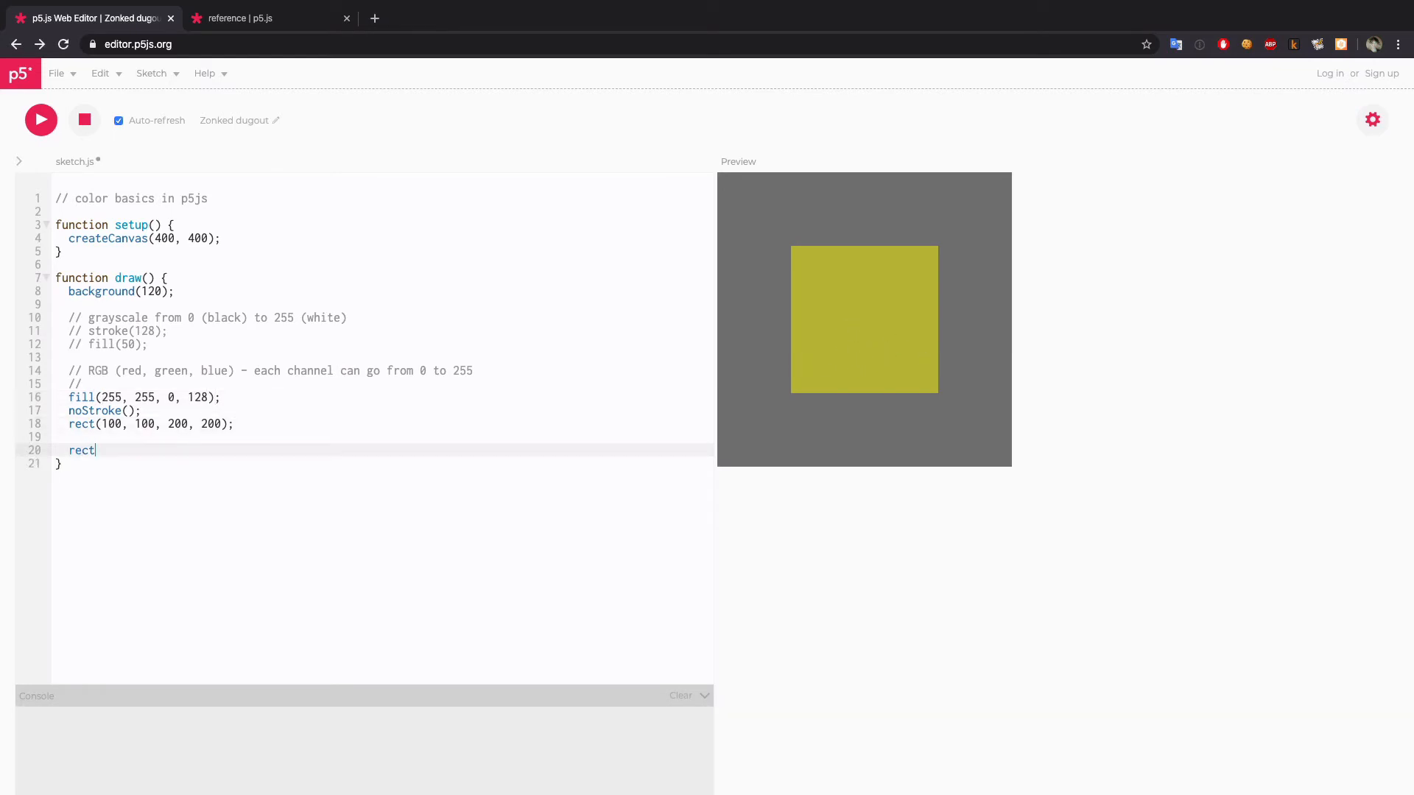
{"action": "type", "text": "(1"}
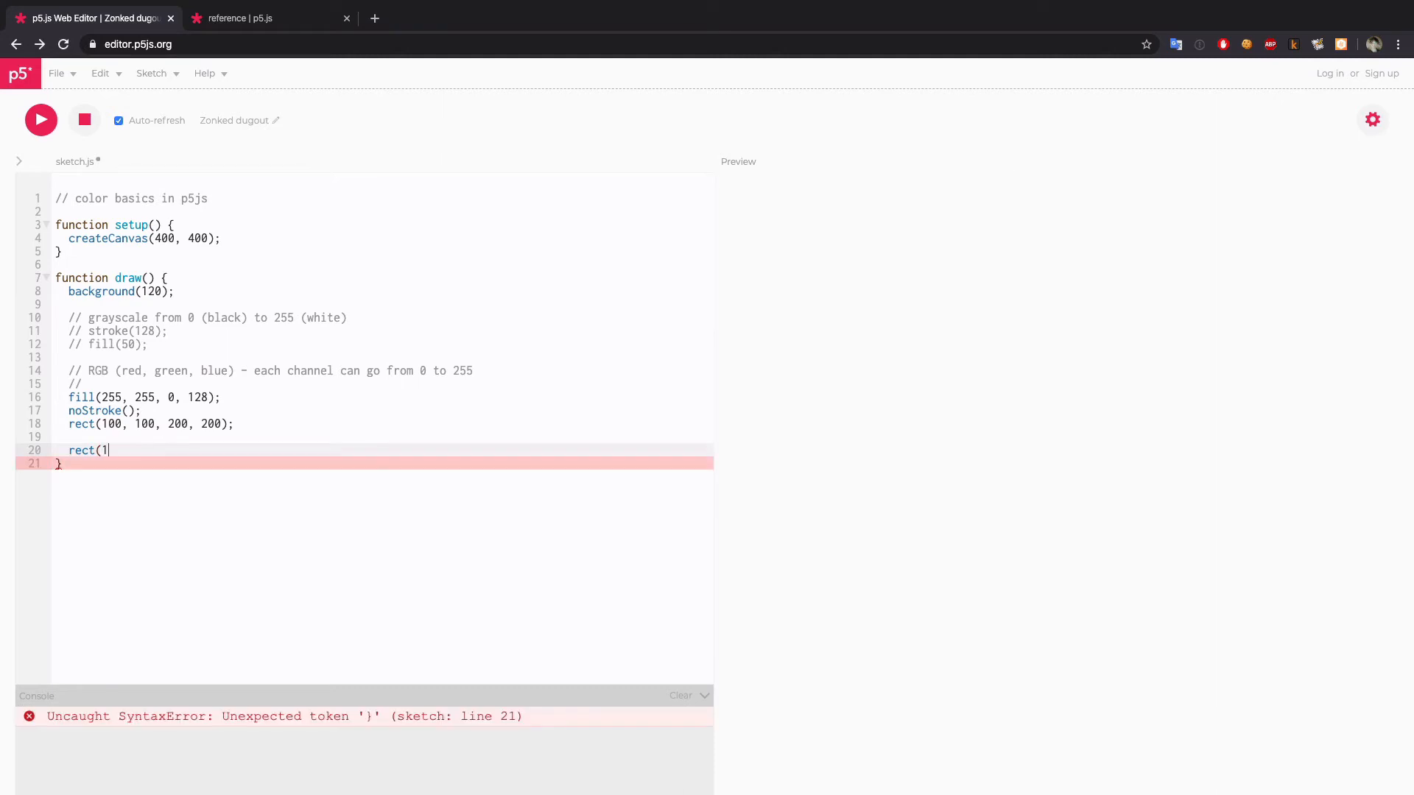
{"action": "type", "text": "50,"}
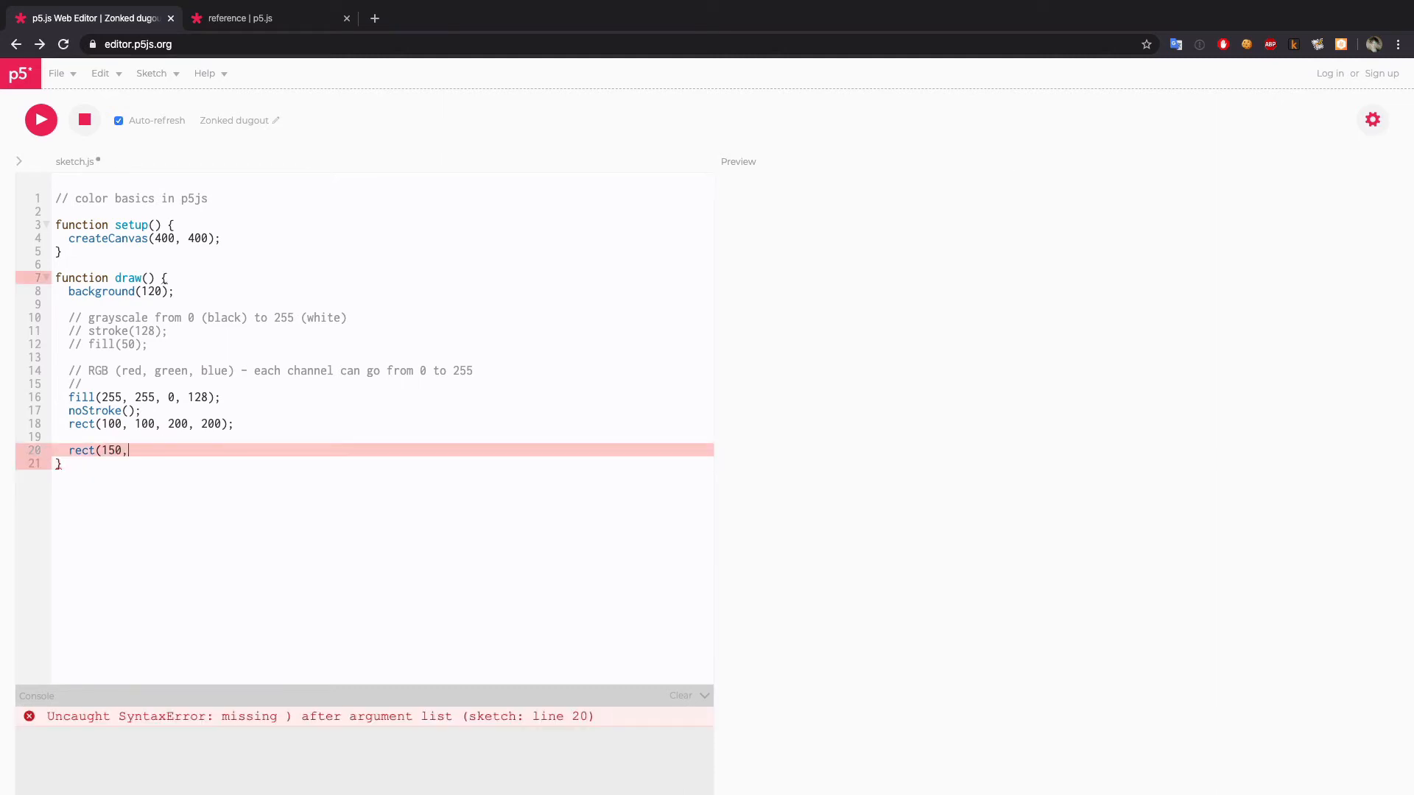
{"action": "type", "text": "150, 200, 200);"}
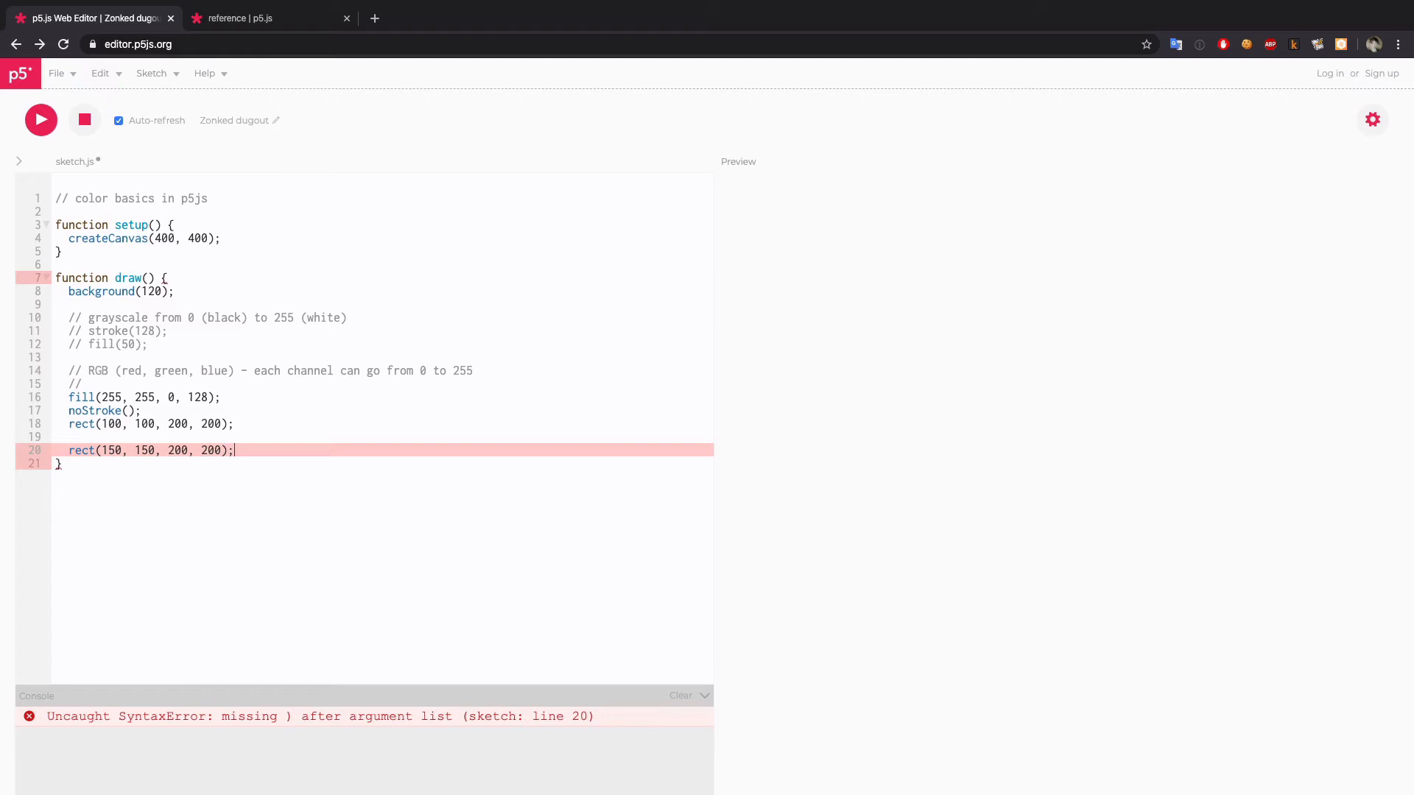
{"action": "left_click", "coordinate": [40, 119]}
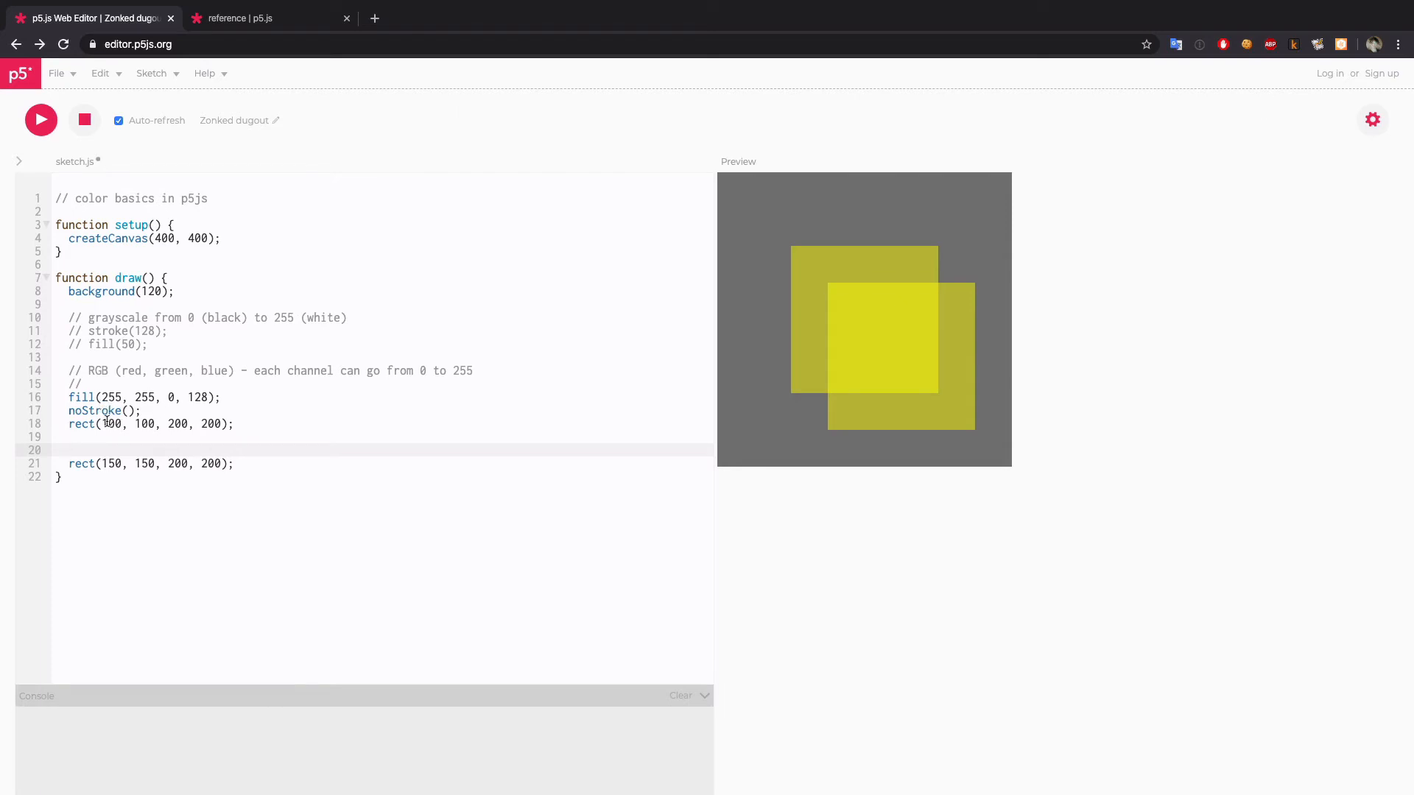
{"action": "mouse_move", "coordinate": [137, 447]}
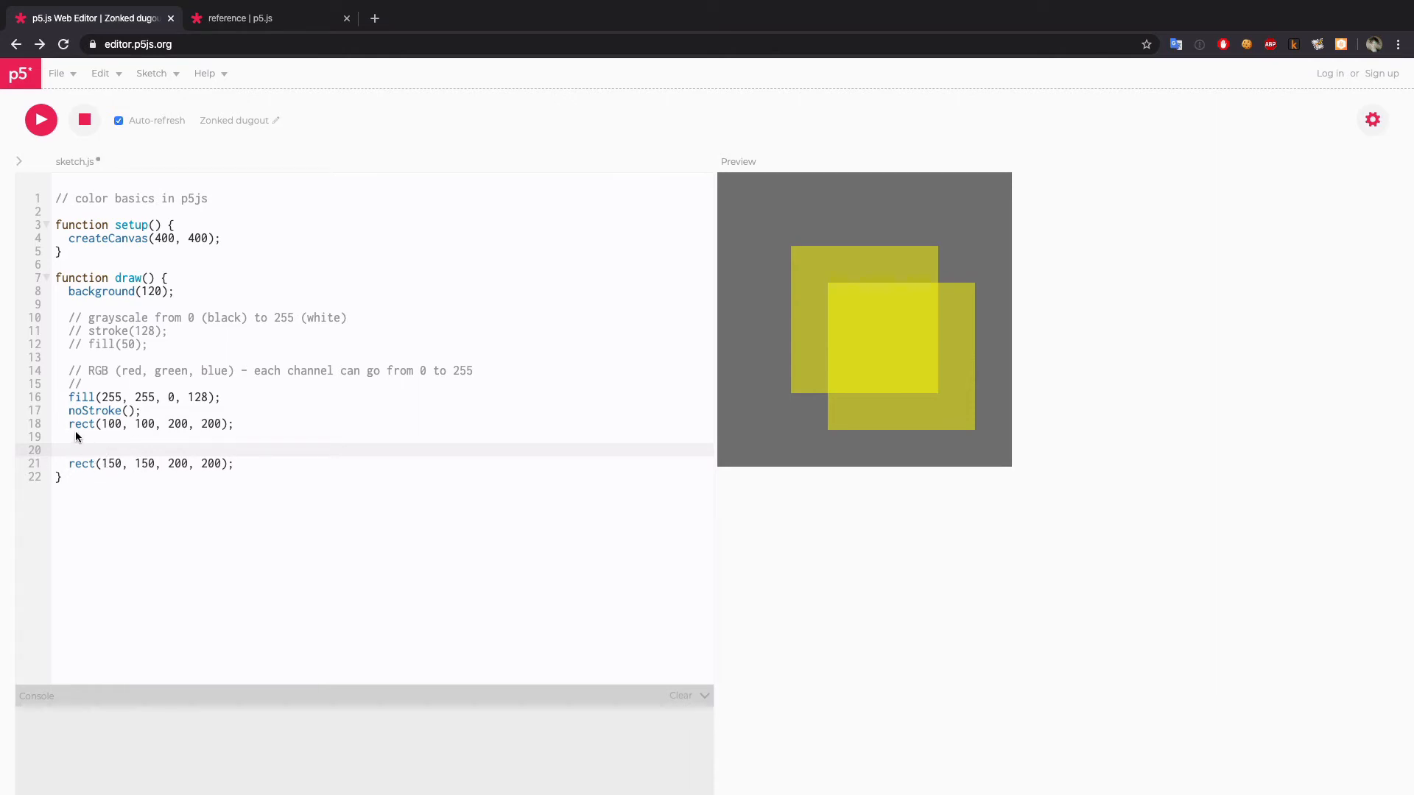
- Add fill(0, 255, 0, 120) and stroke(0) above the second rect
{"action": "type", "text": "fill(0,"}
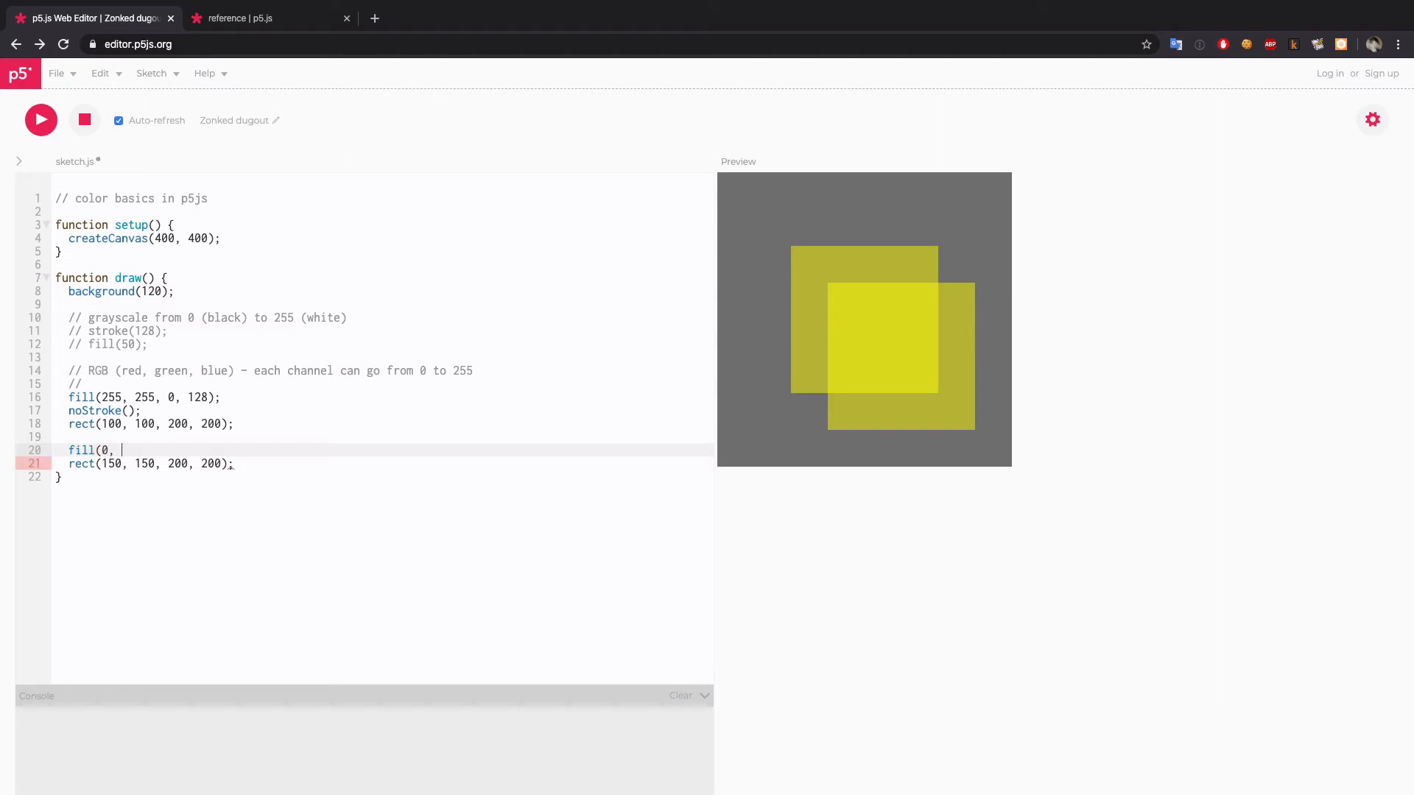
{"action": "type", "text": "255, 0);"}
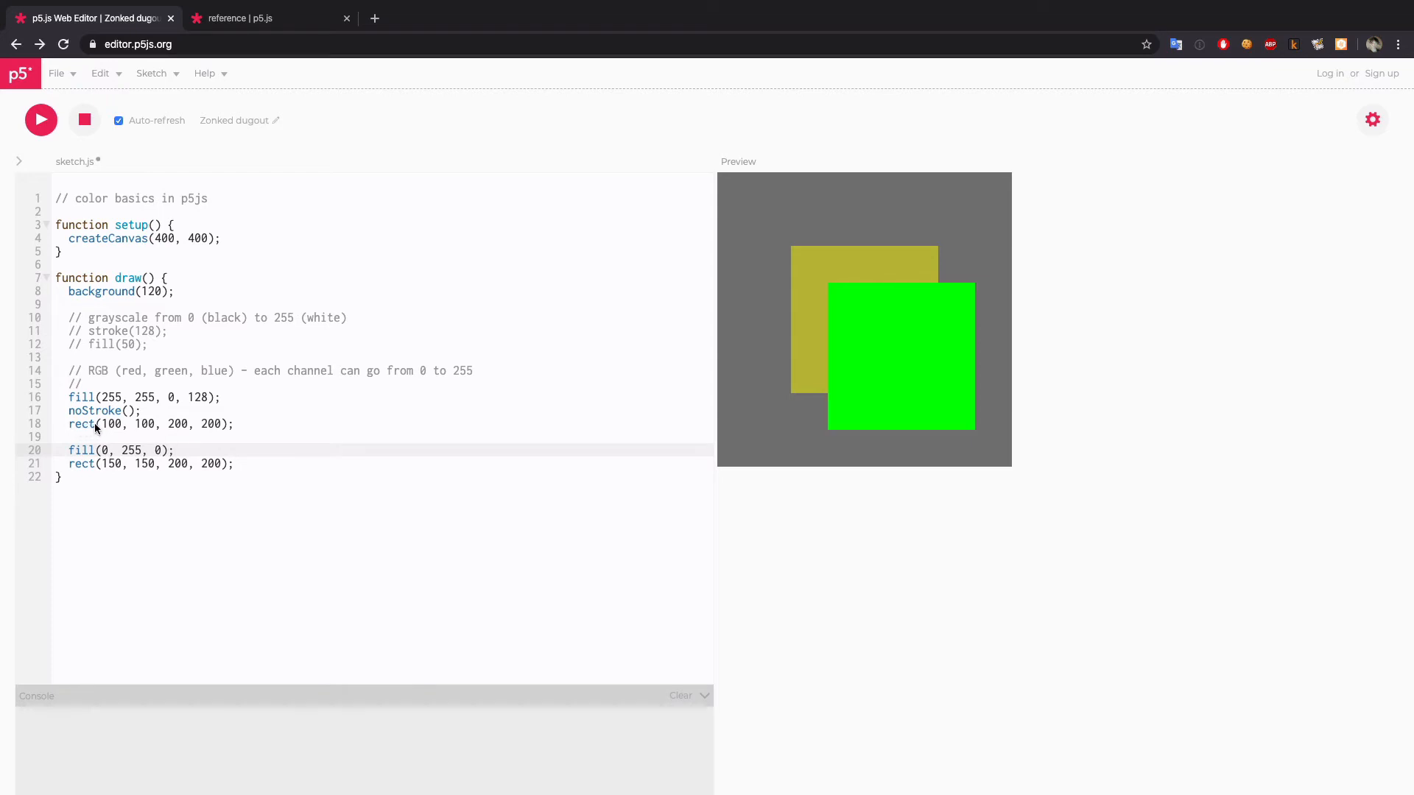
{"action": "mouse_move", "coordinate": [99, 446]}
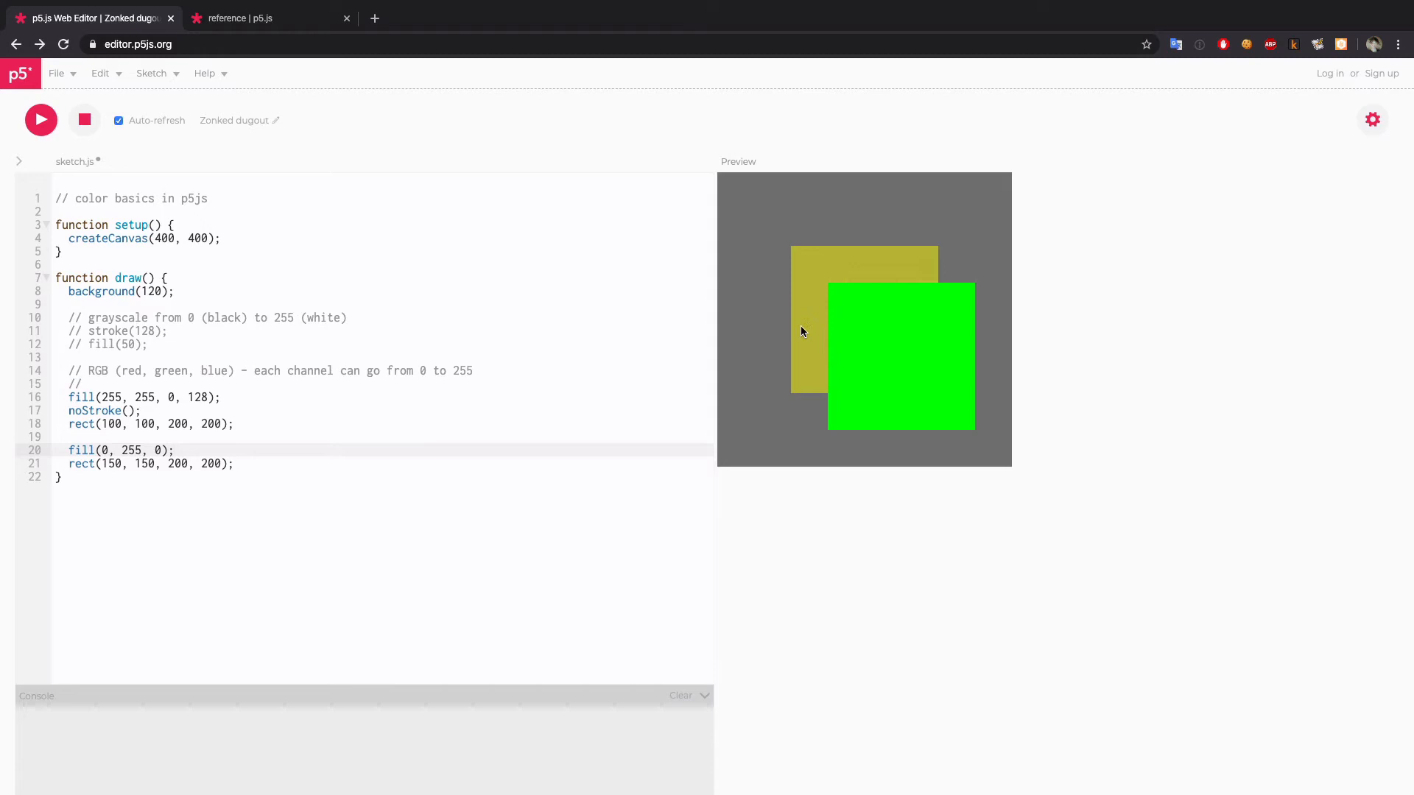
{"action": "mouse_move", "coordinate": [846, 405]}
{"action": "type", "text": ", "}
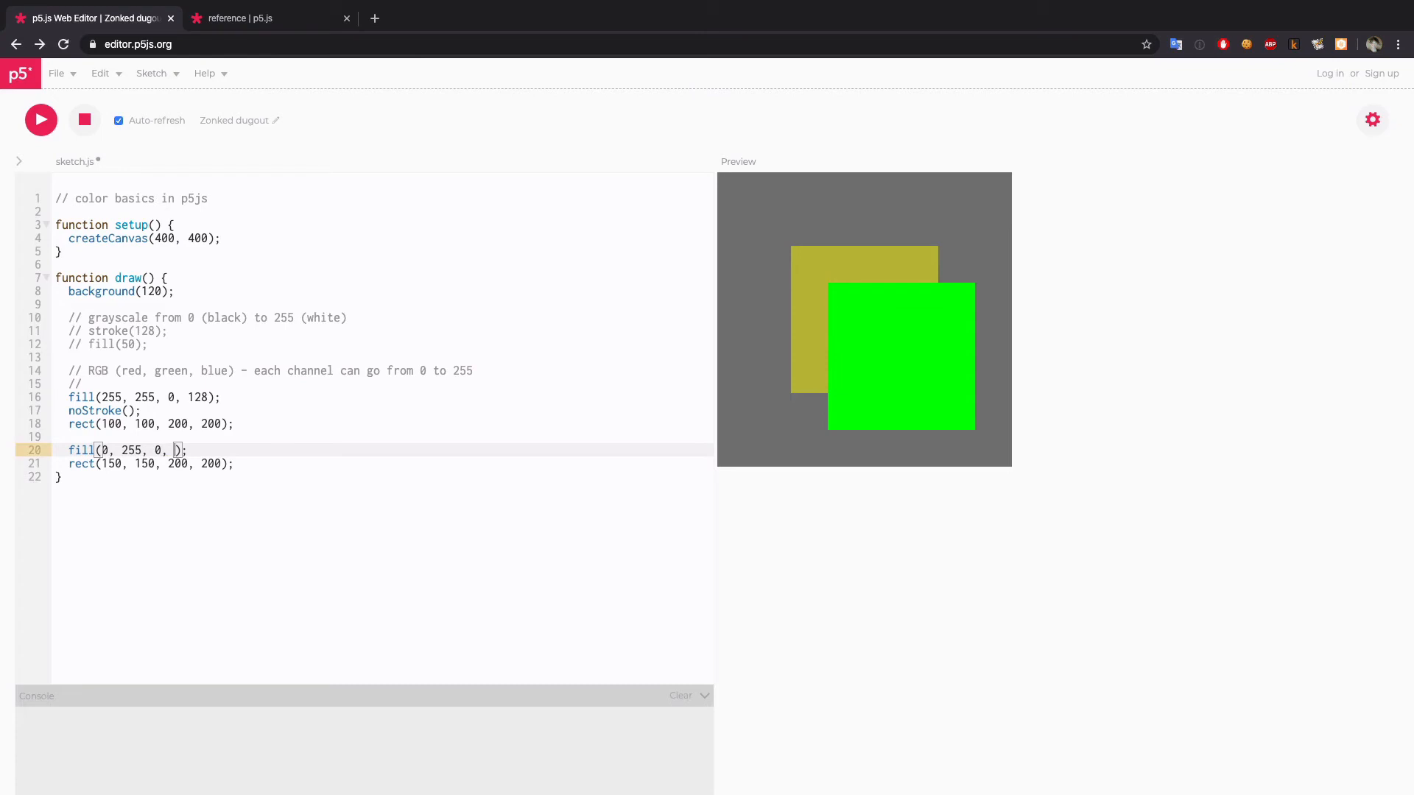
{"action": "type", "text": "120"}
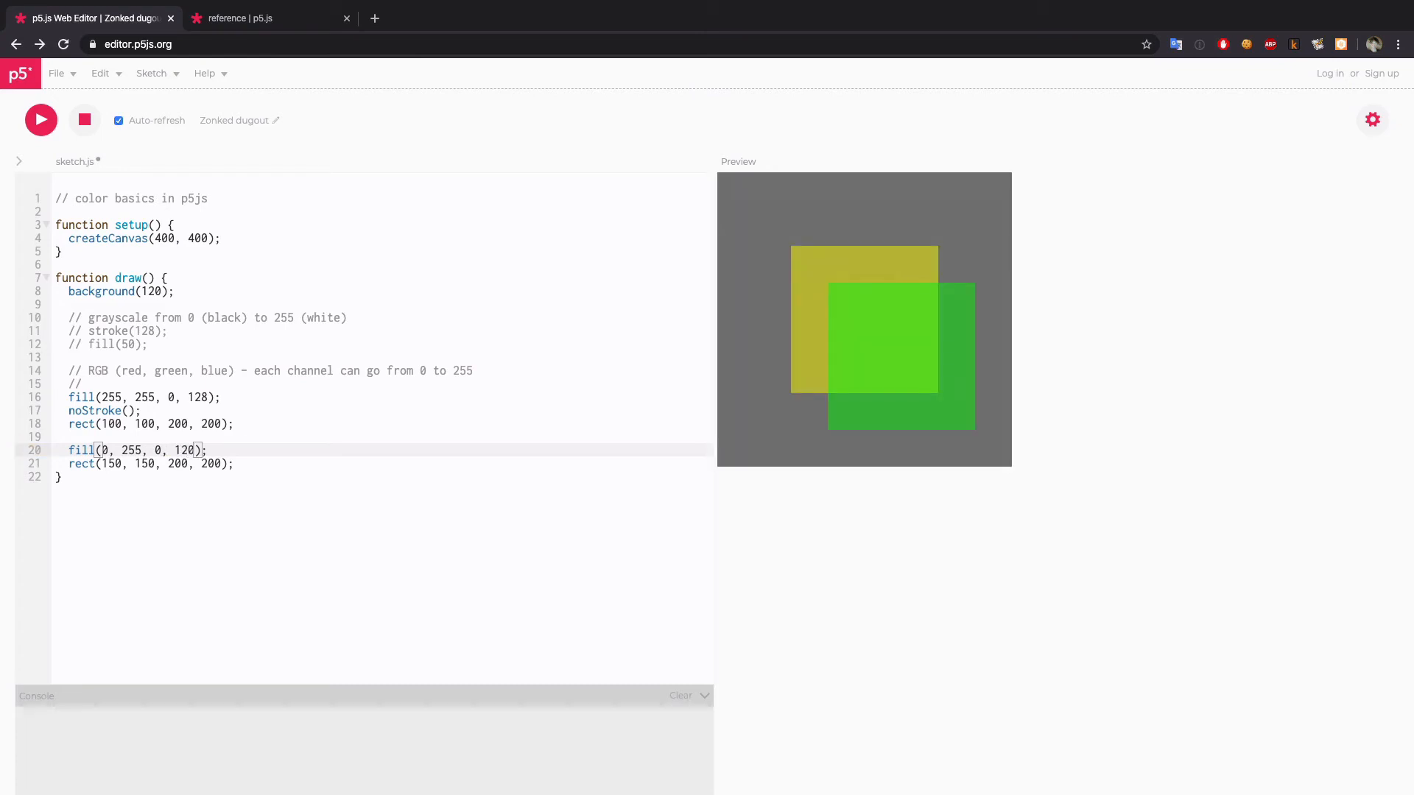
{"action": "key", "text": "Enter"}
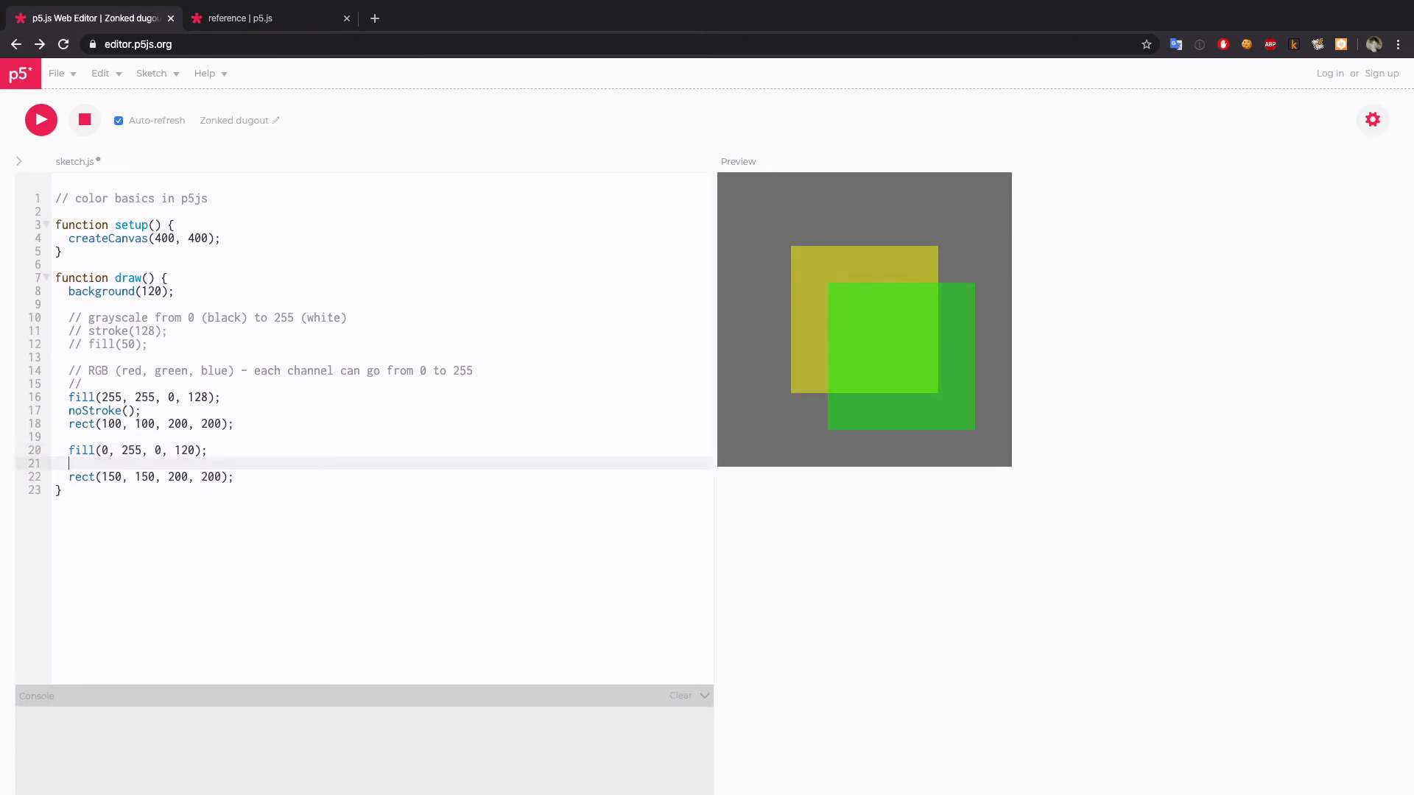
{"action": "type", "text": "stroke(0"}
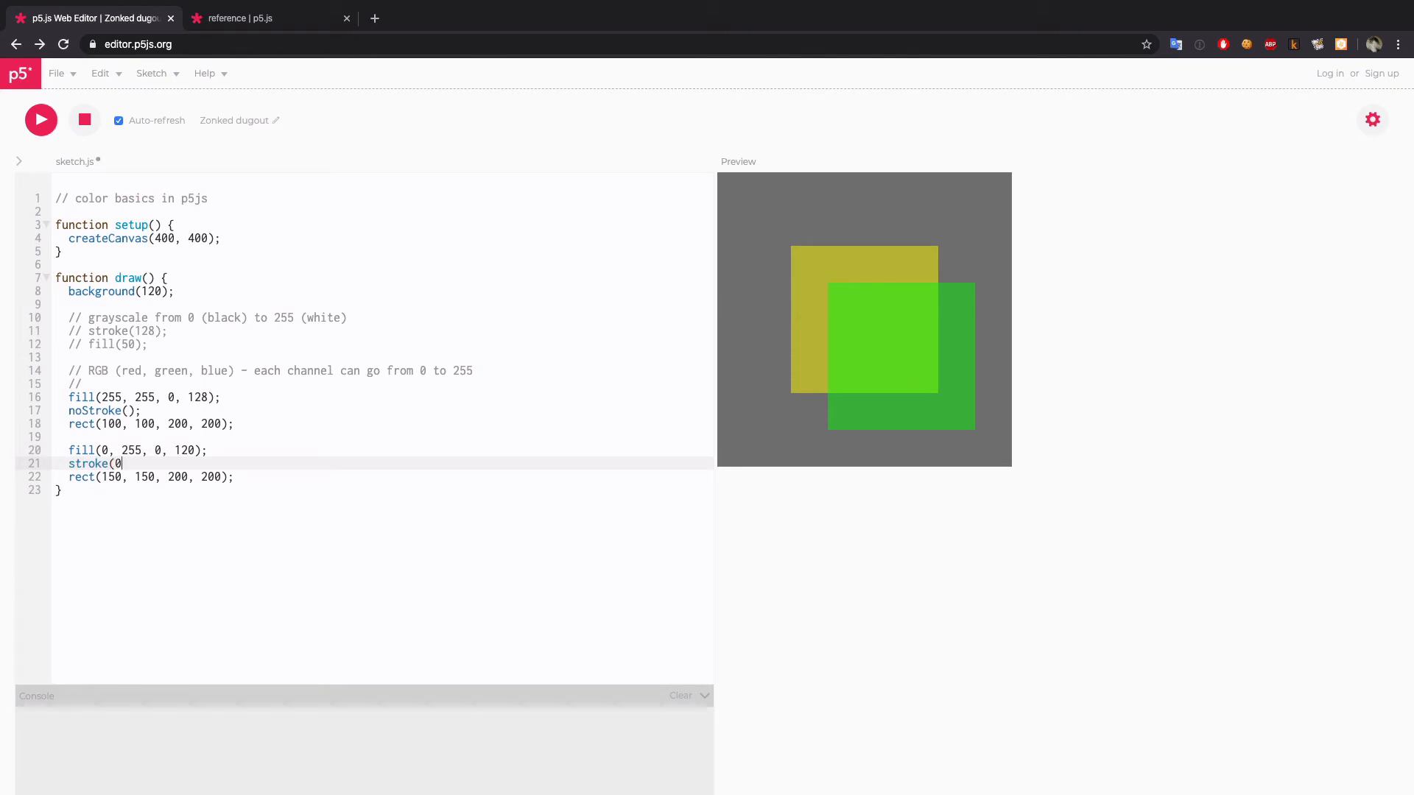
{"action": "type", "text": ");"}
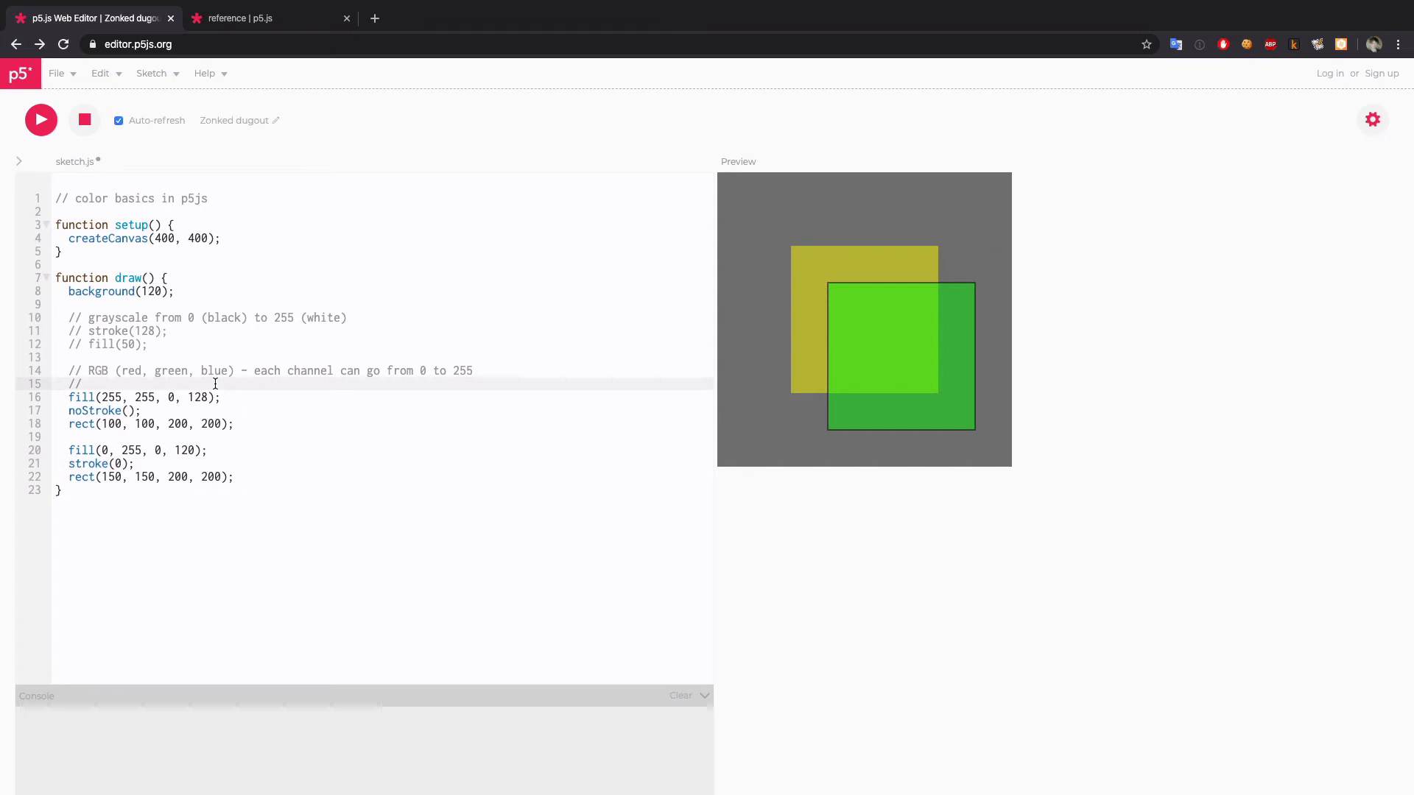
- Type the comment 'RGBA (red, green, blue, alpha) - each channel 0 to 255'
{"action": "type", "text": "RGBA ( re"}
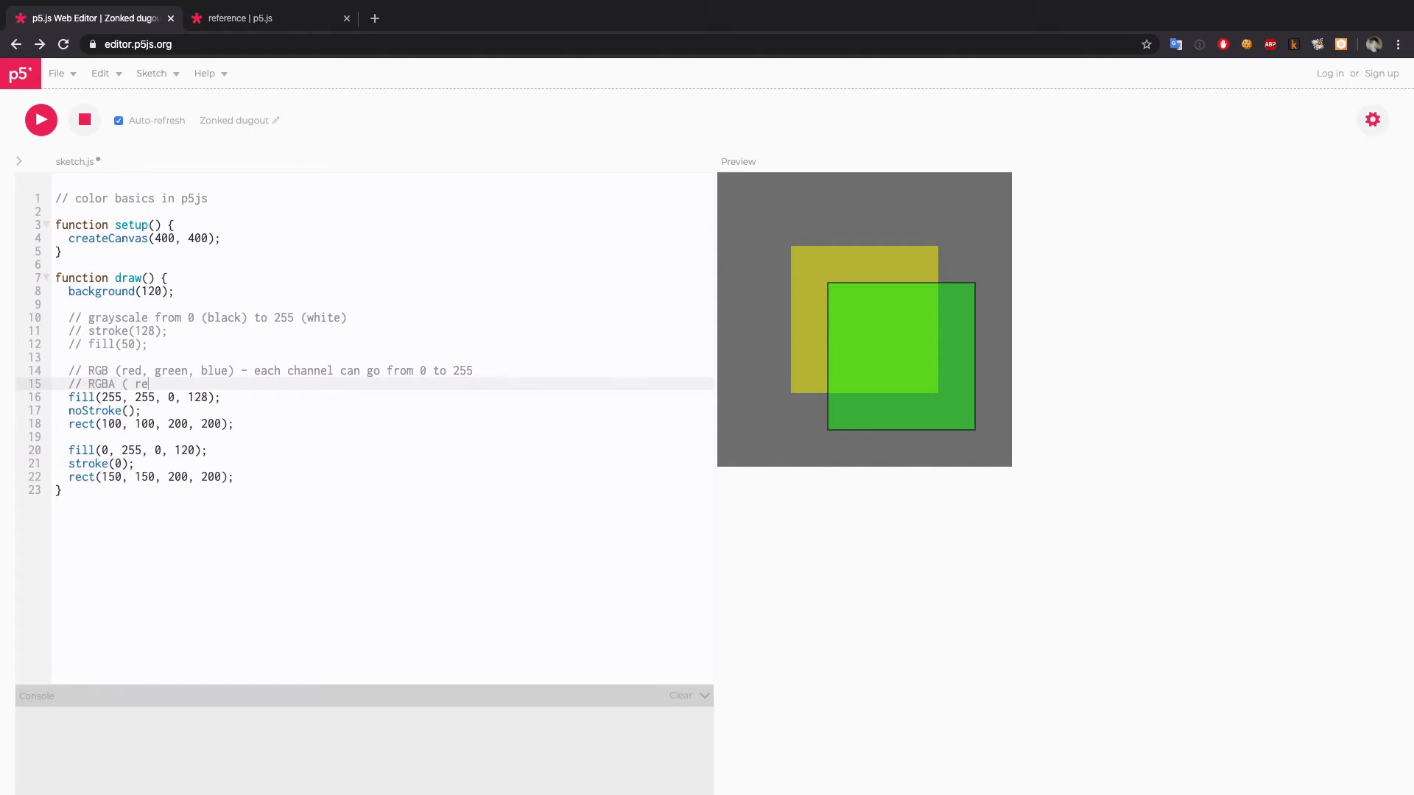
{"action": "type", "text": "d, green, blue, alpha) - each ch"}
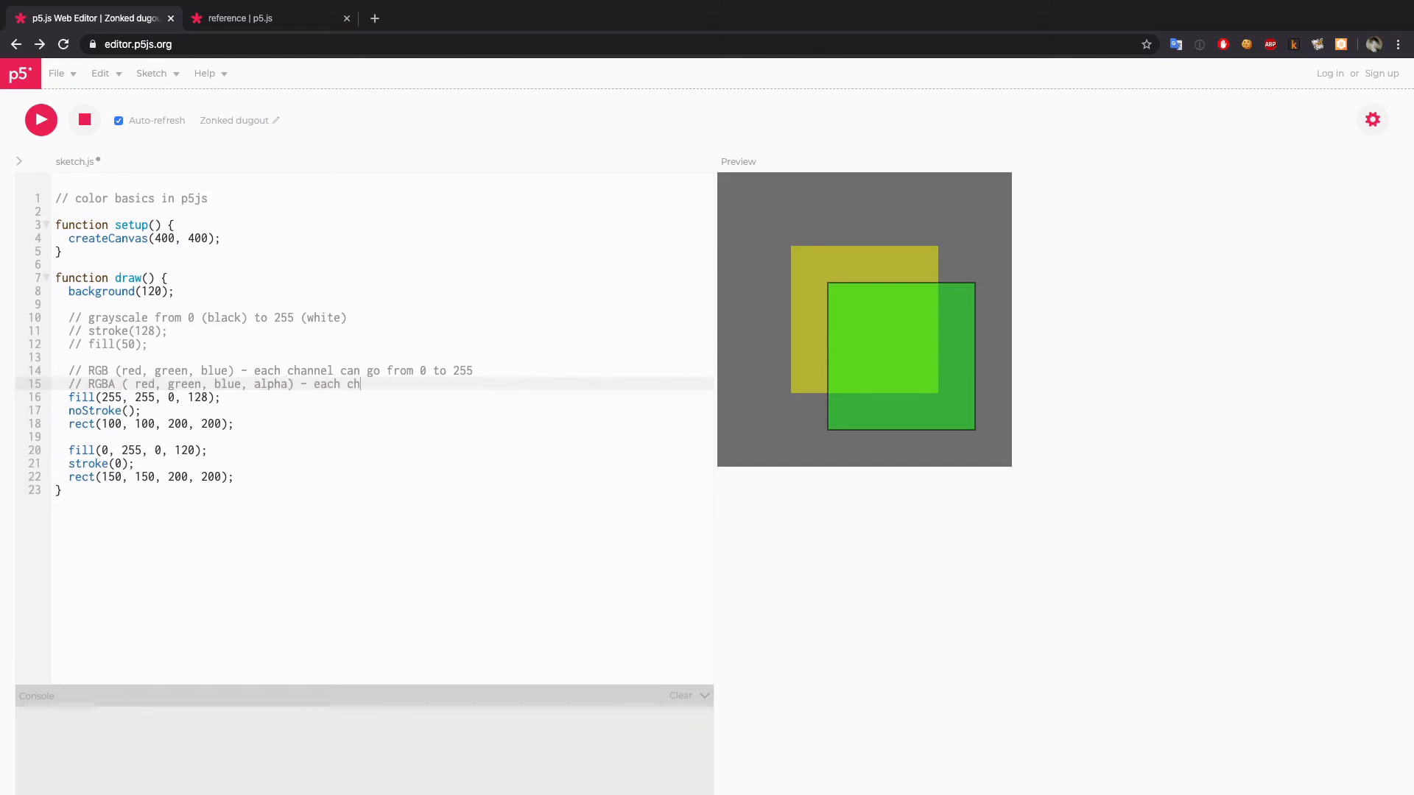
{"action": "type", "text": "annel 0"}
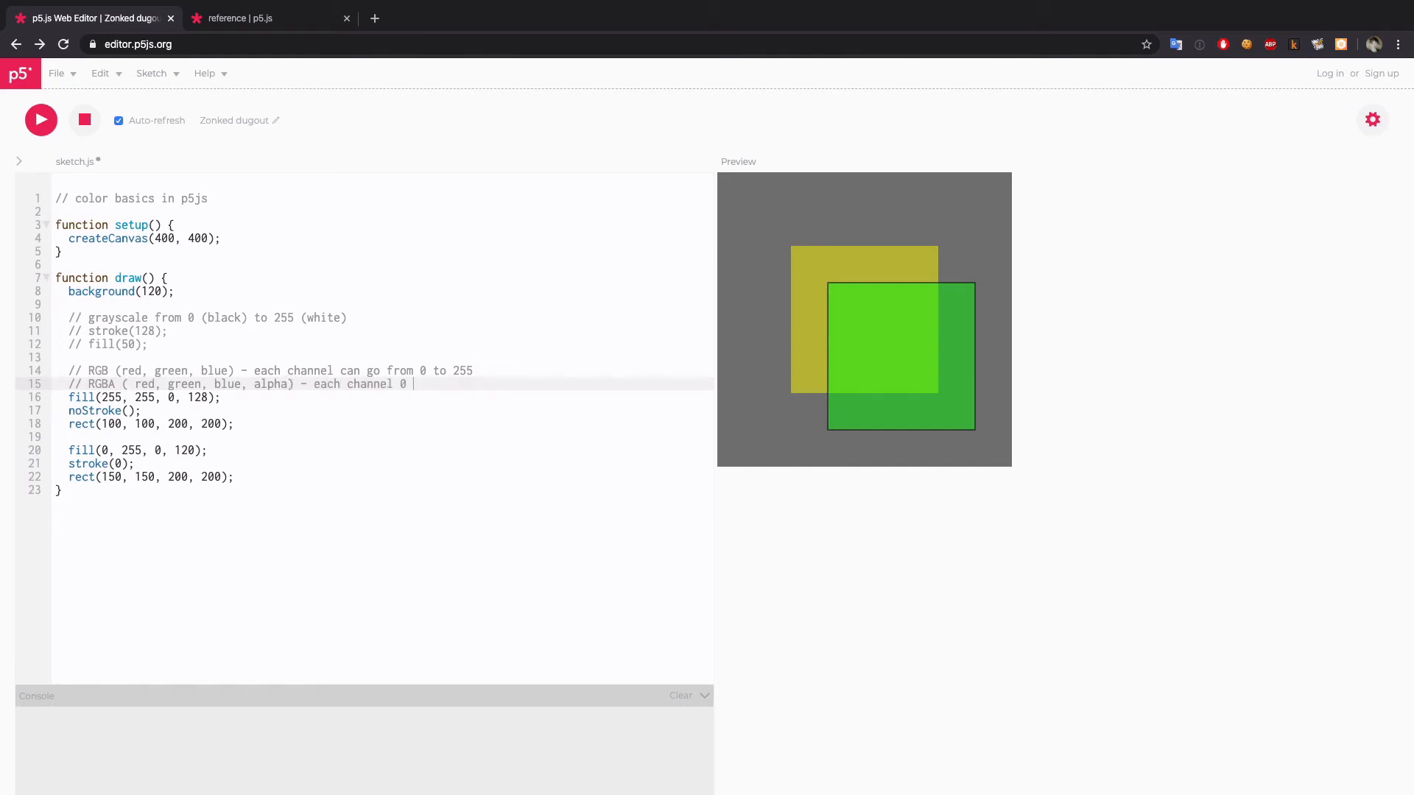
{"action": "type", "text": "to 255"}
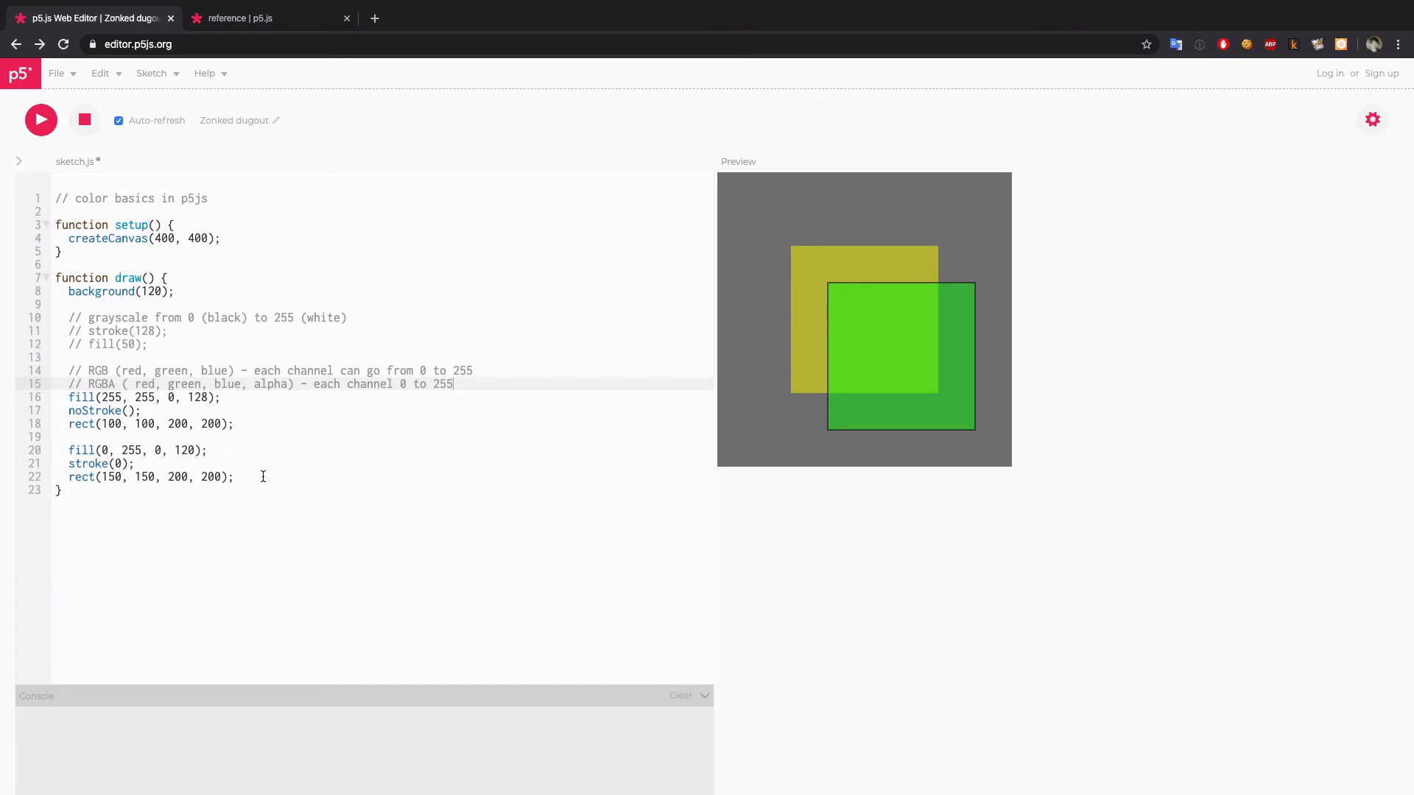
{"action": "right_click", "coordinate": [36, 379]}
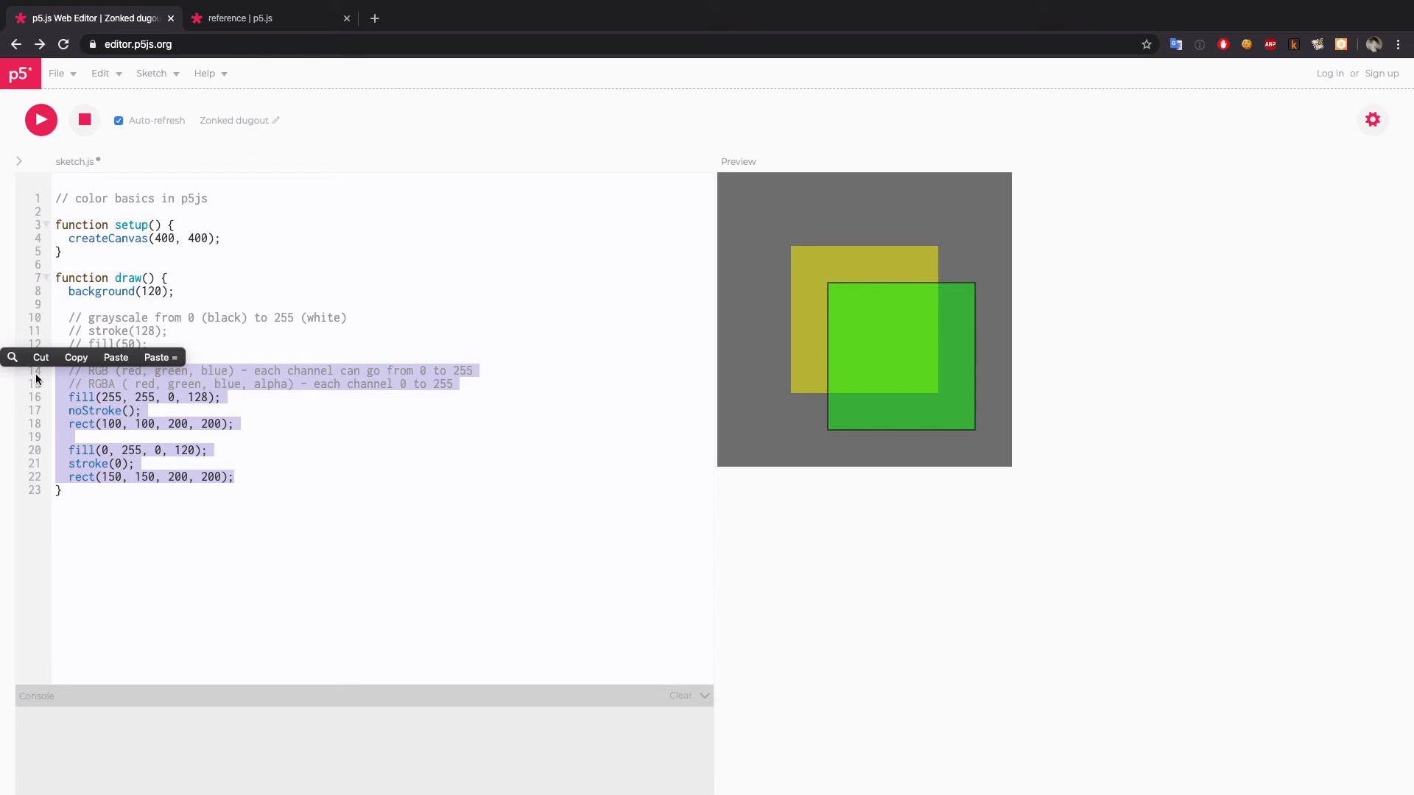
{"action": "mouse_move", "coordinate": [325, 619]}
{"action": "type", "text": "/"}
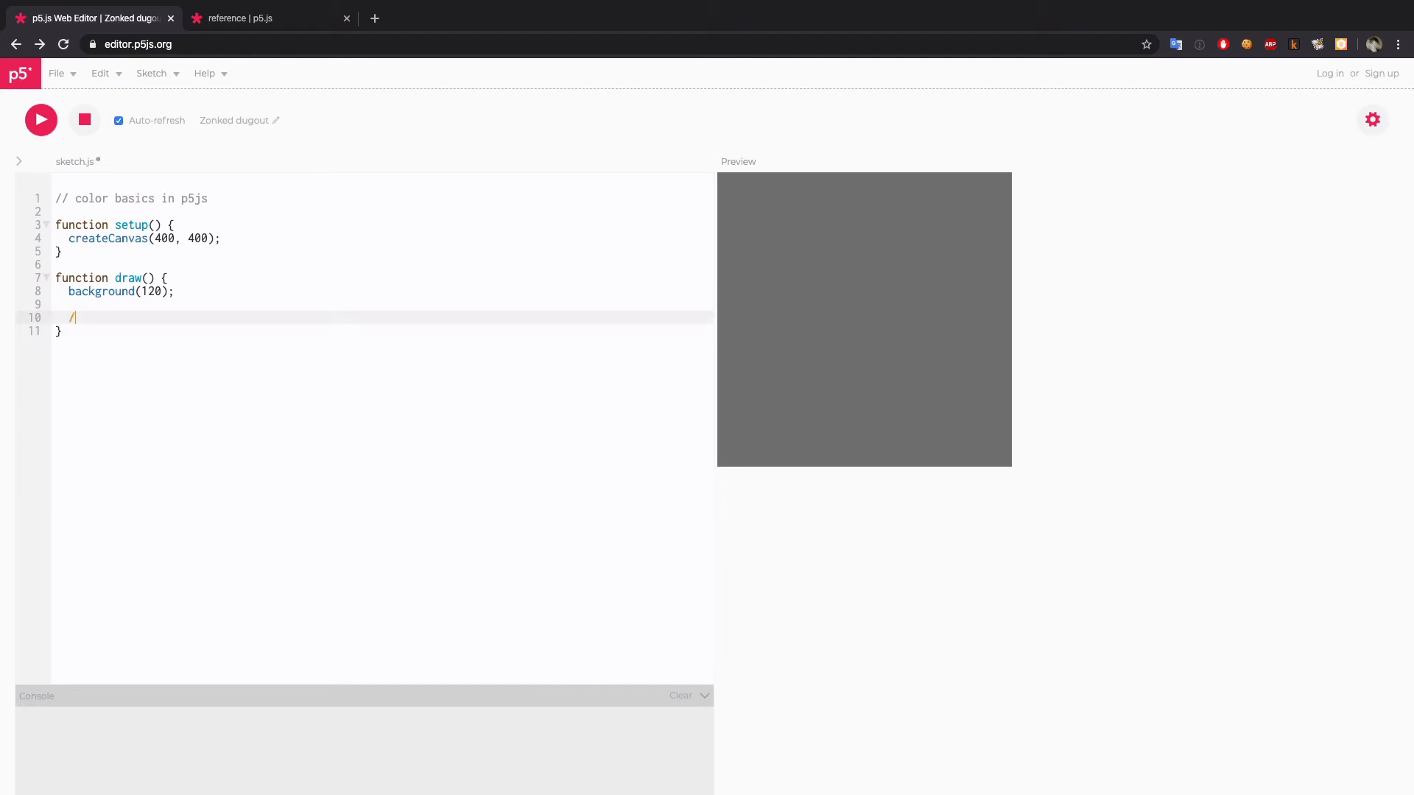
- Type '// HSB (hue, saturation, brightness) - hue 0-360, saturation 0-100, brightness 0-100'
{"action": "type", "text": "HSB ("}
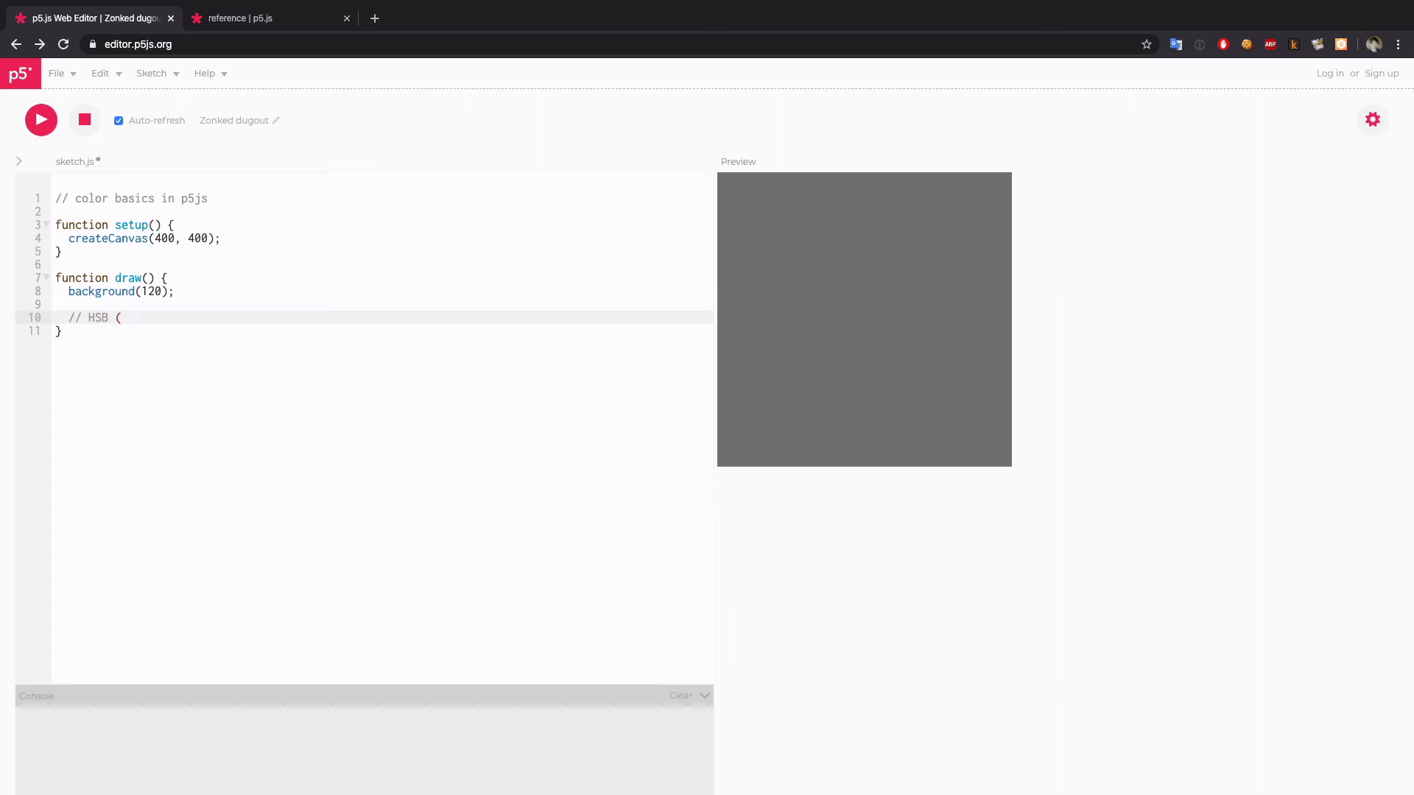
{"action": "type", "text": "hue, saturati"}
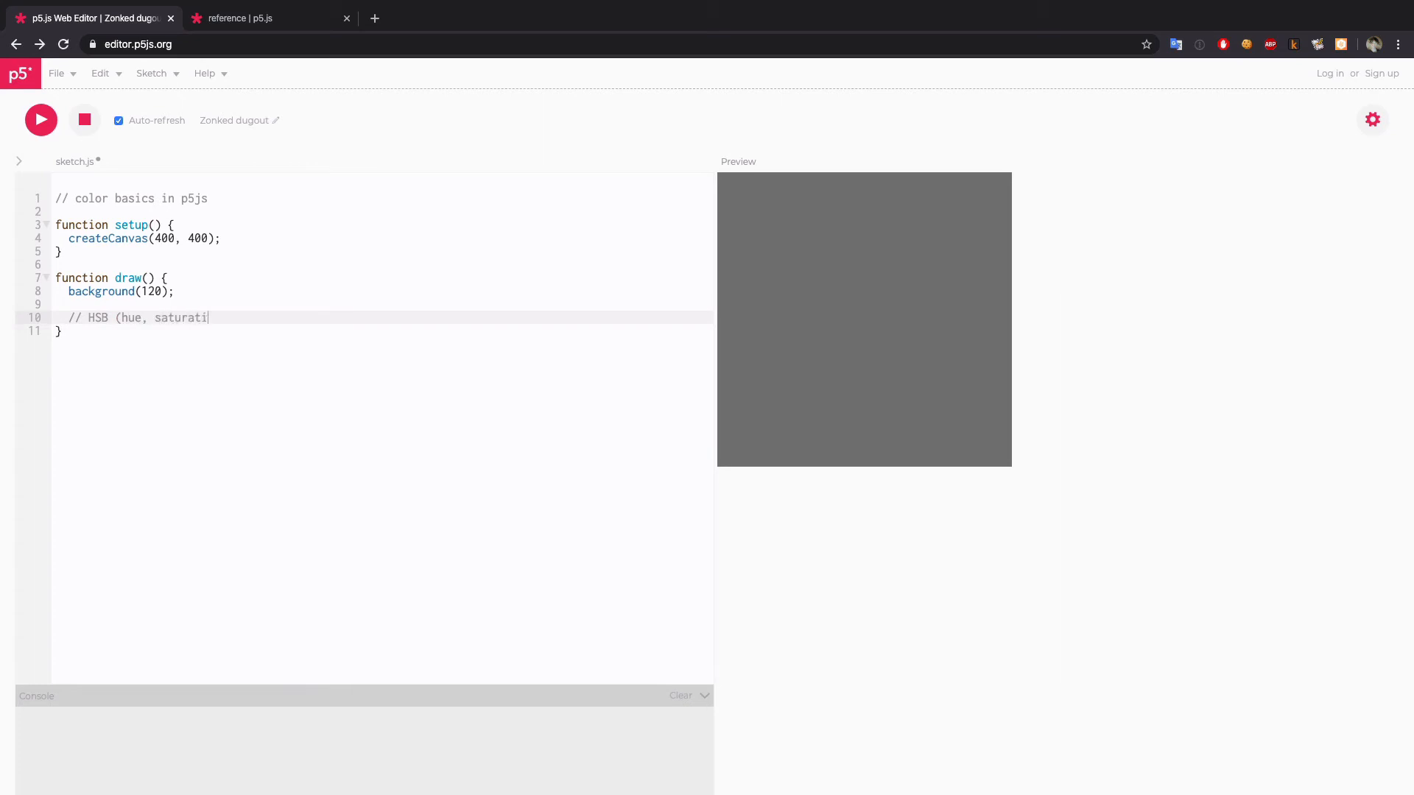
{"action": "type", "text": "on, brightness"}
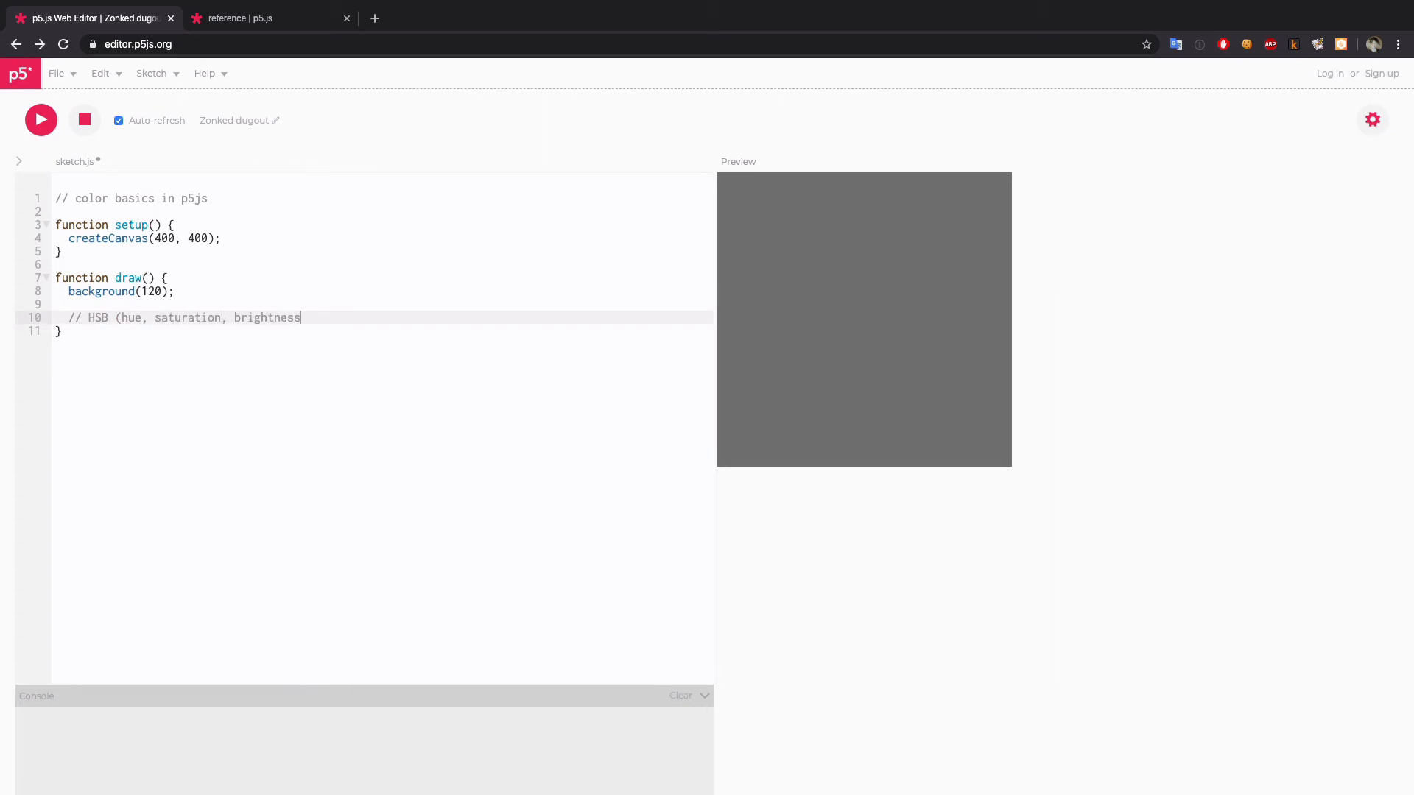
{"action": "type", "text": ")"}
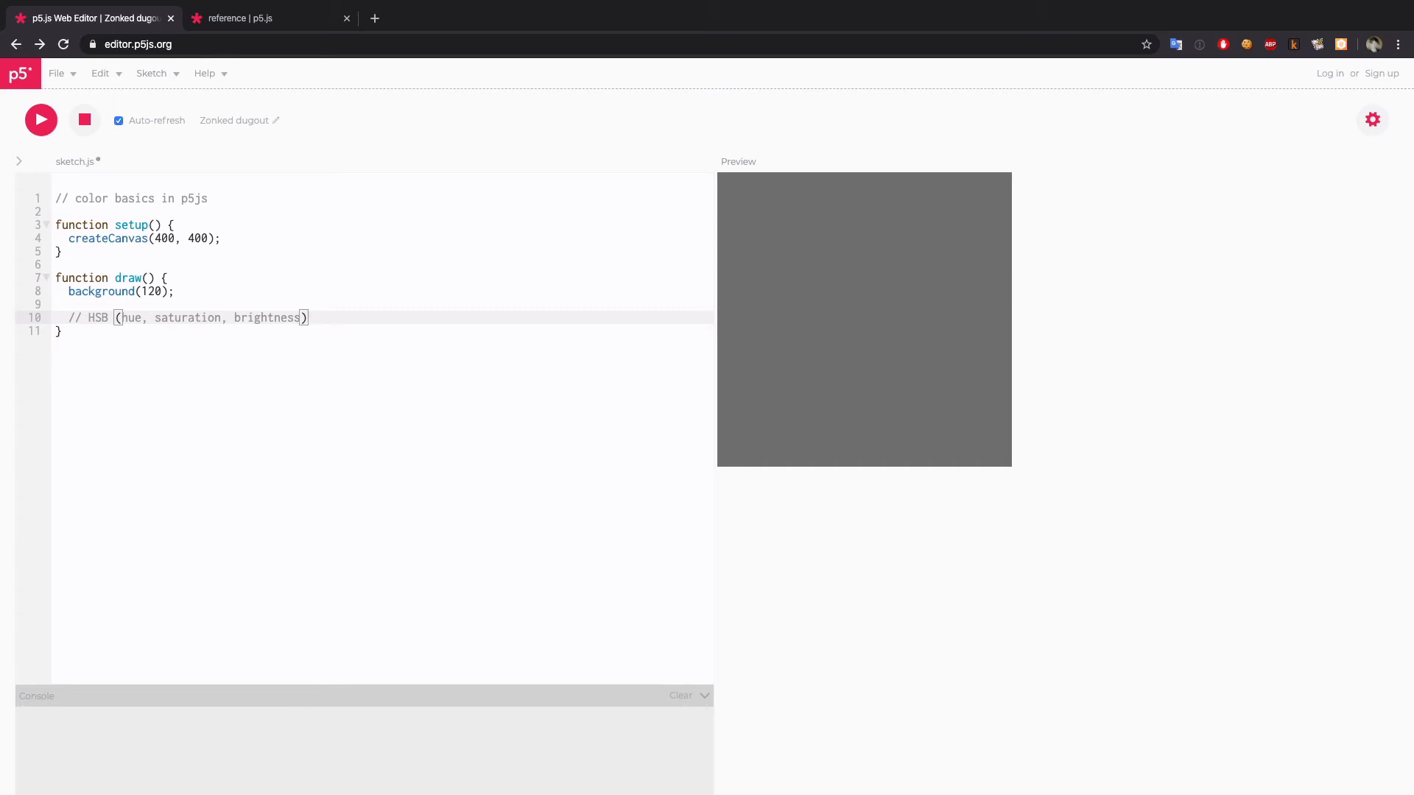
{"action": "type", "text": "- hue"}
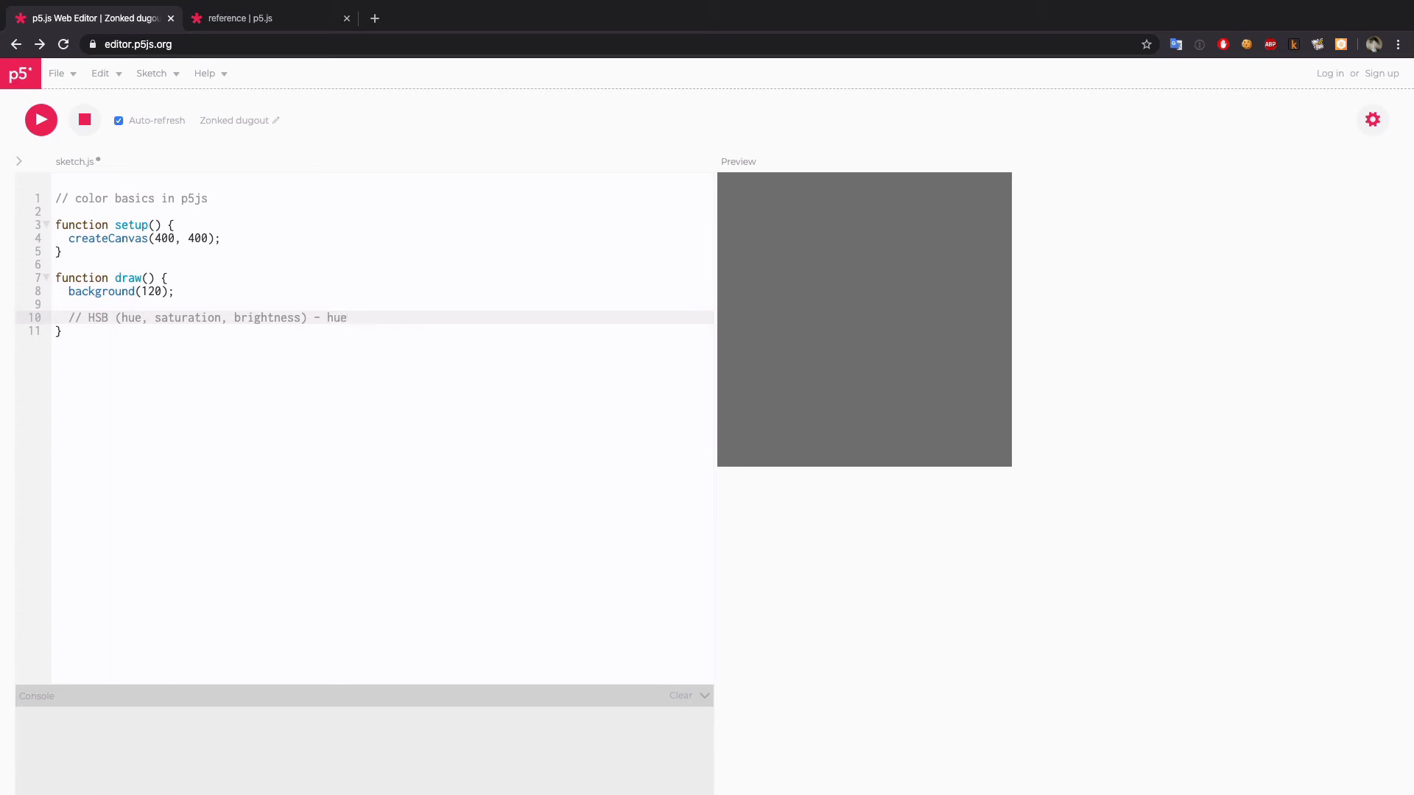
{"action": "type", "text": "0-3"}
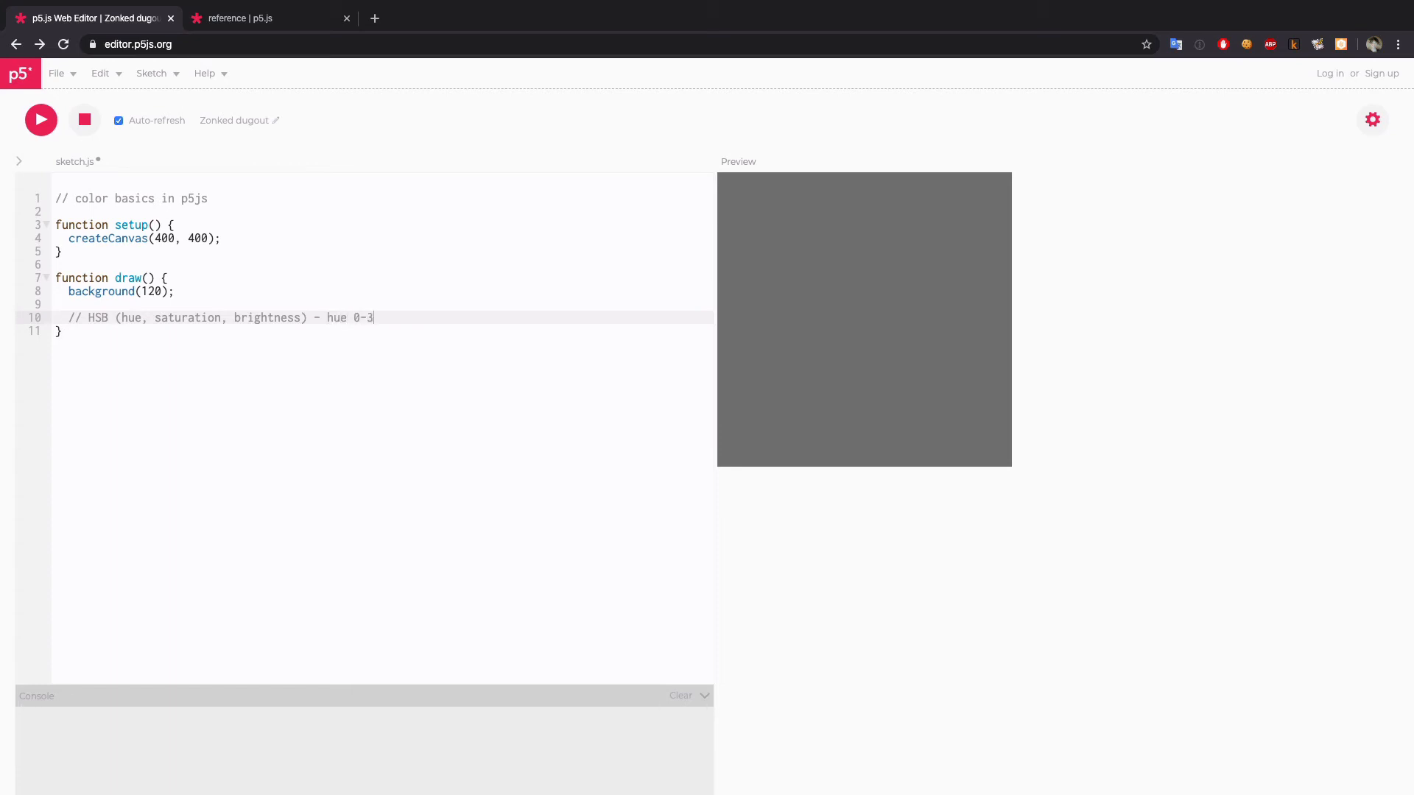
{"action": "type", "text": "60"}
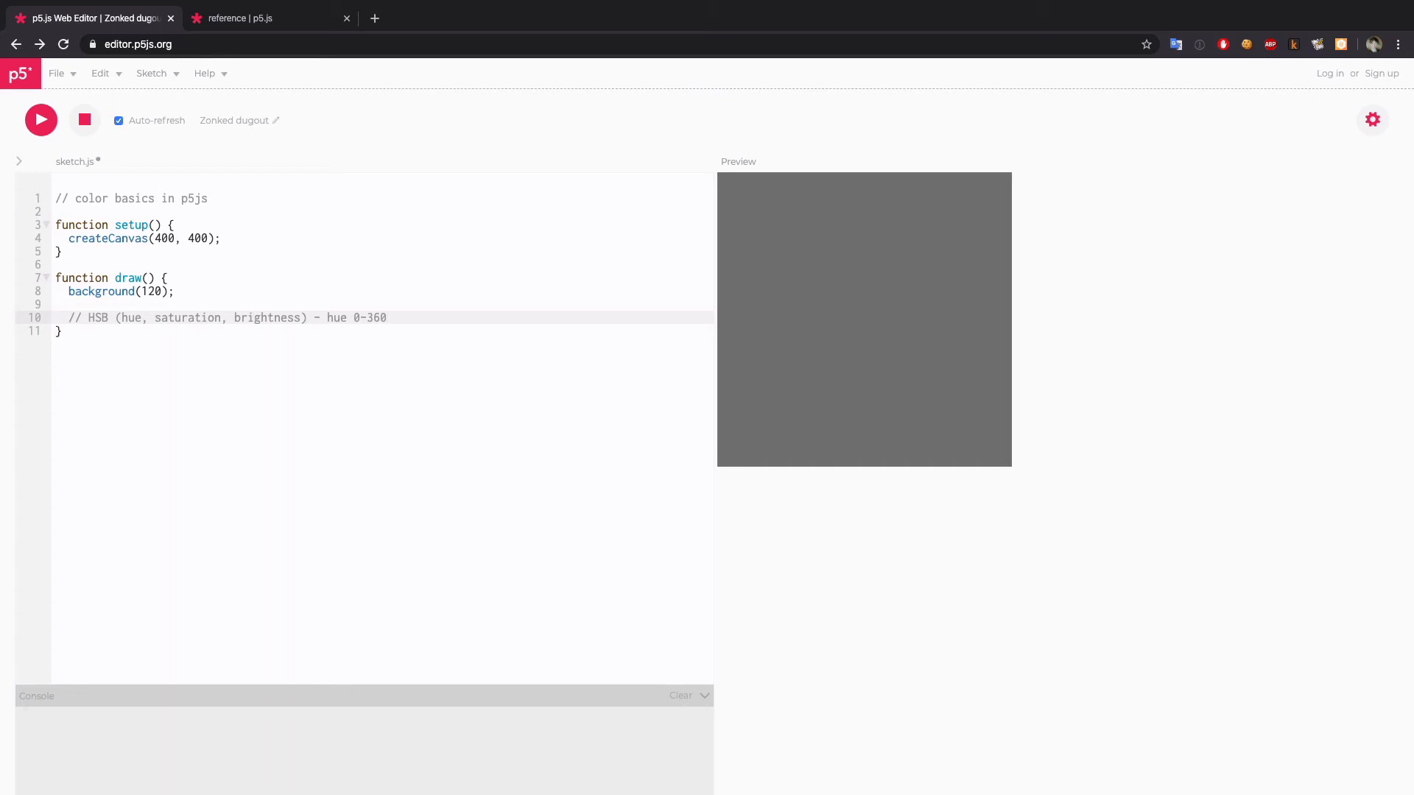
{"action": "type", "text": ", saturation 0-100"}
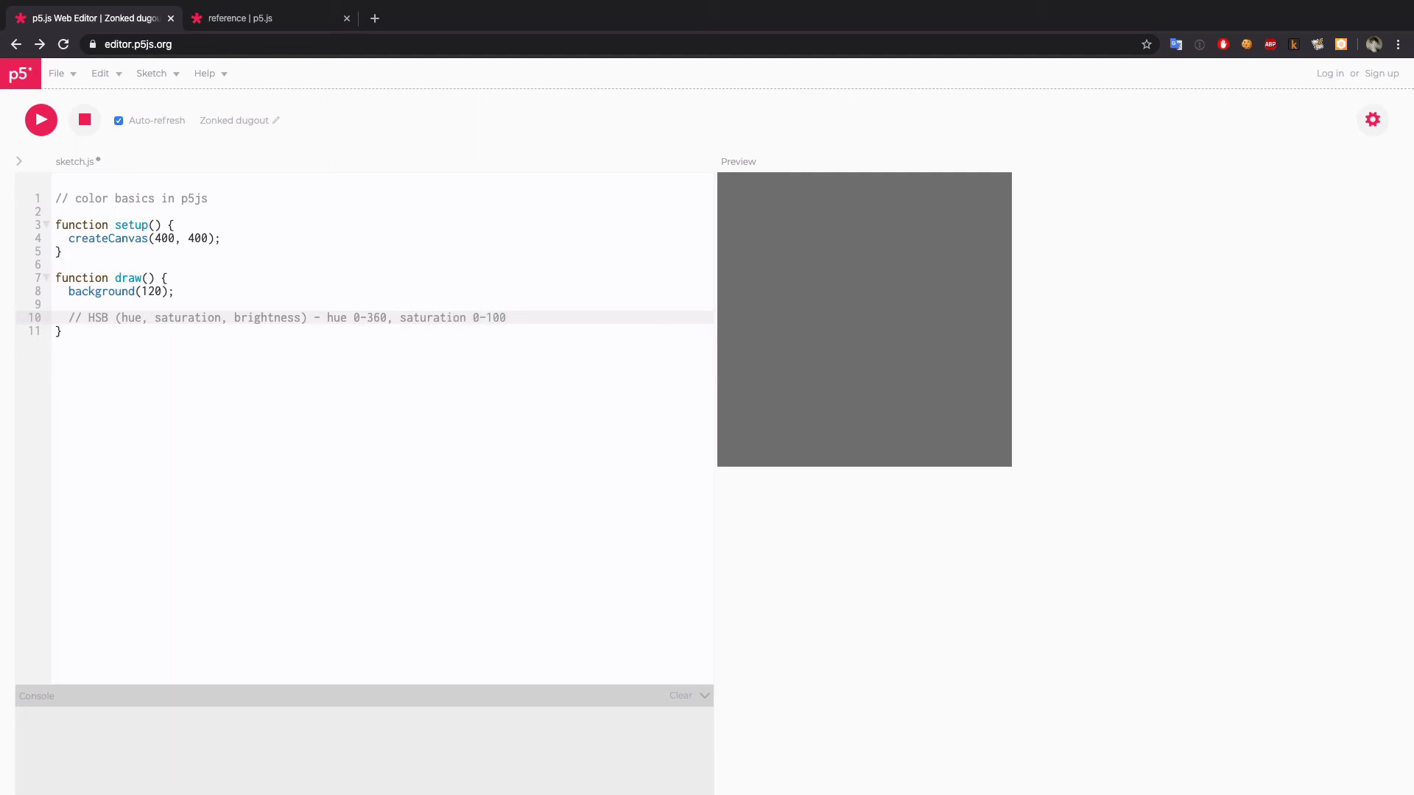
{"action": "type", "text": ", brightness 0-"}
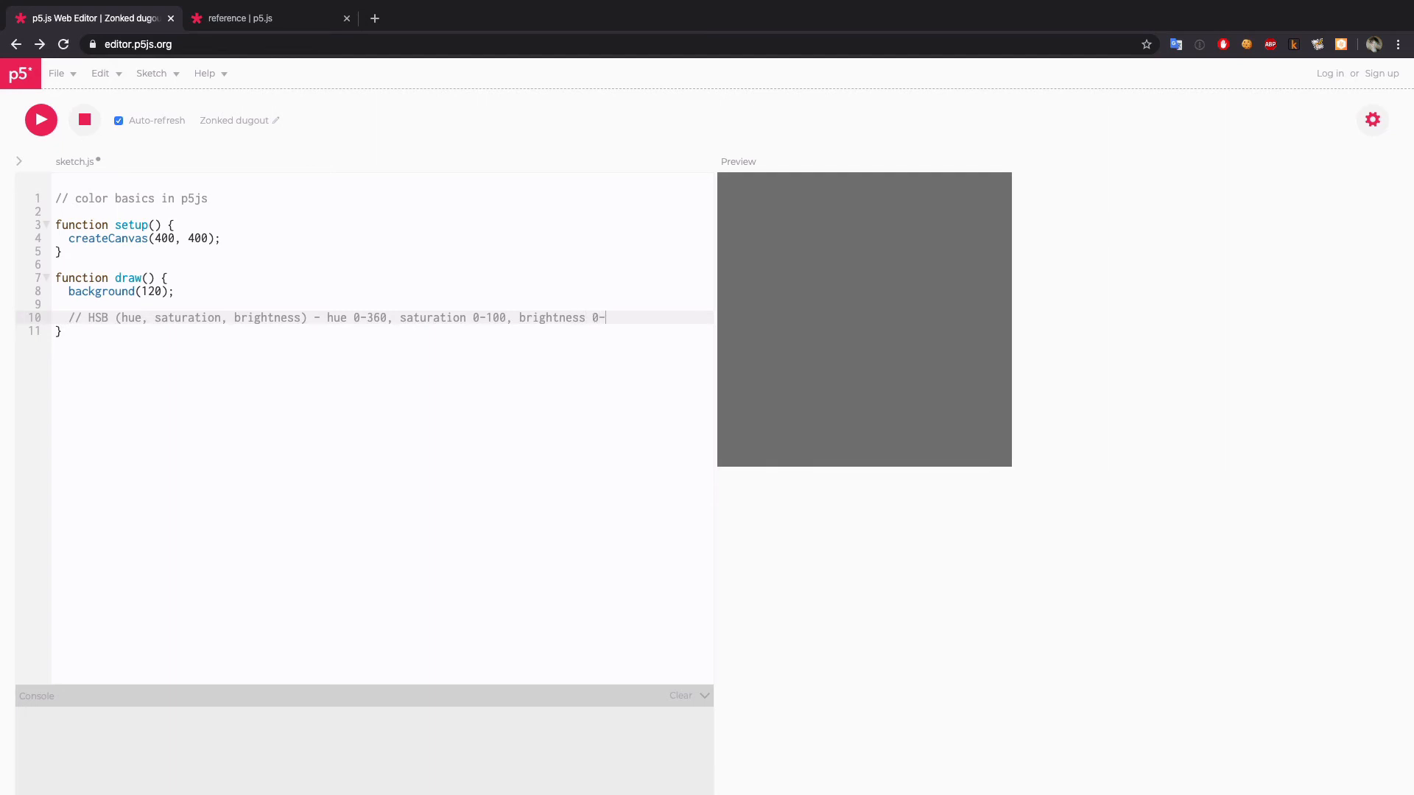
{"action": "type", "text": "100"}
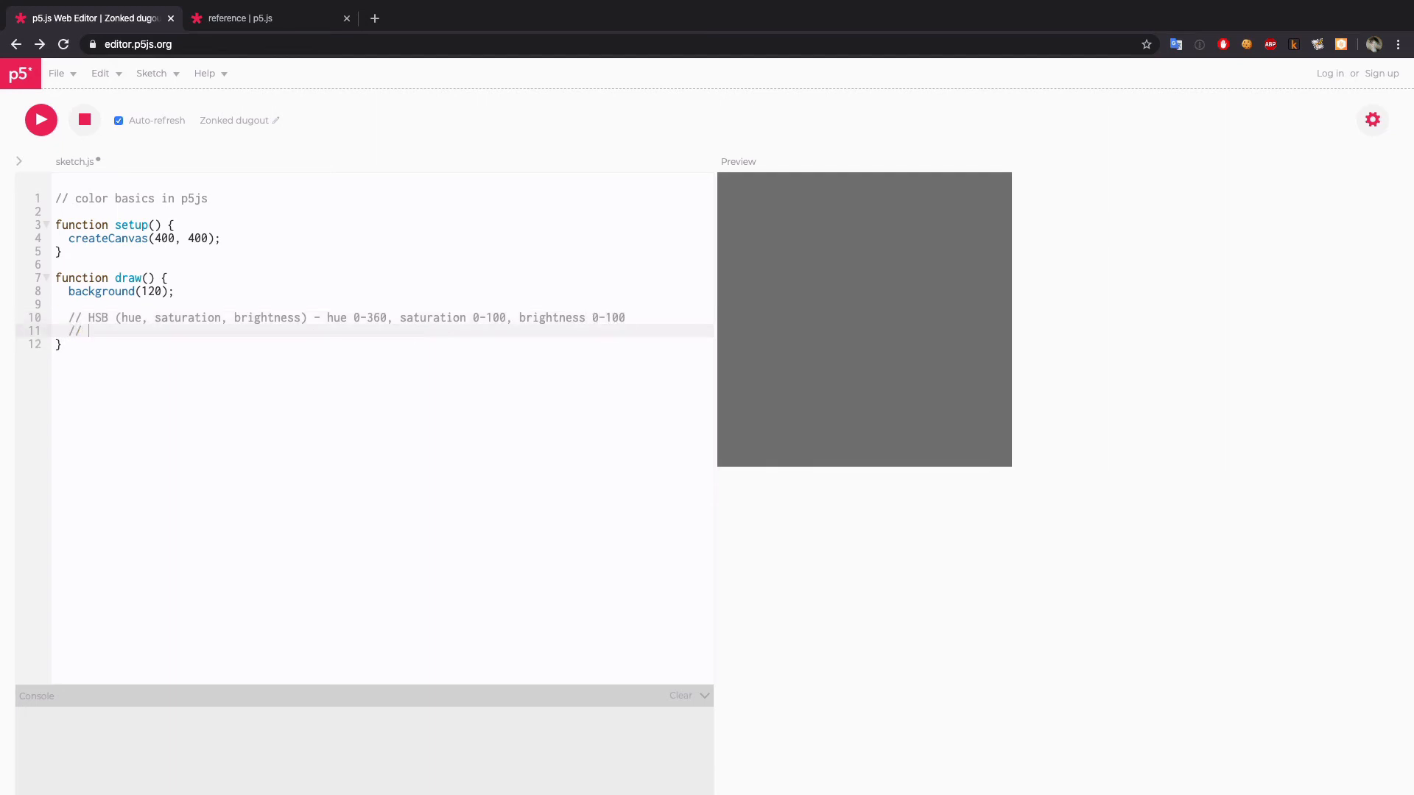
- Type '// HSBA (hue, saturation, brightness, alpha) - alpha 0-1 (half opacity 0.5)'
{"action": "type", "text": "HSB"}
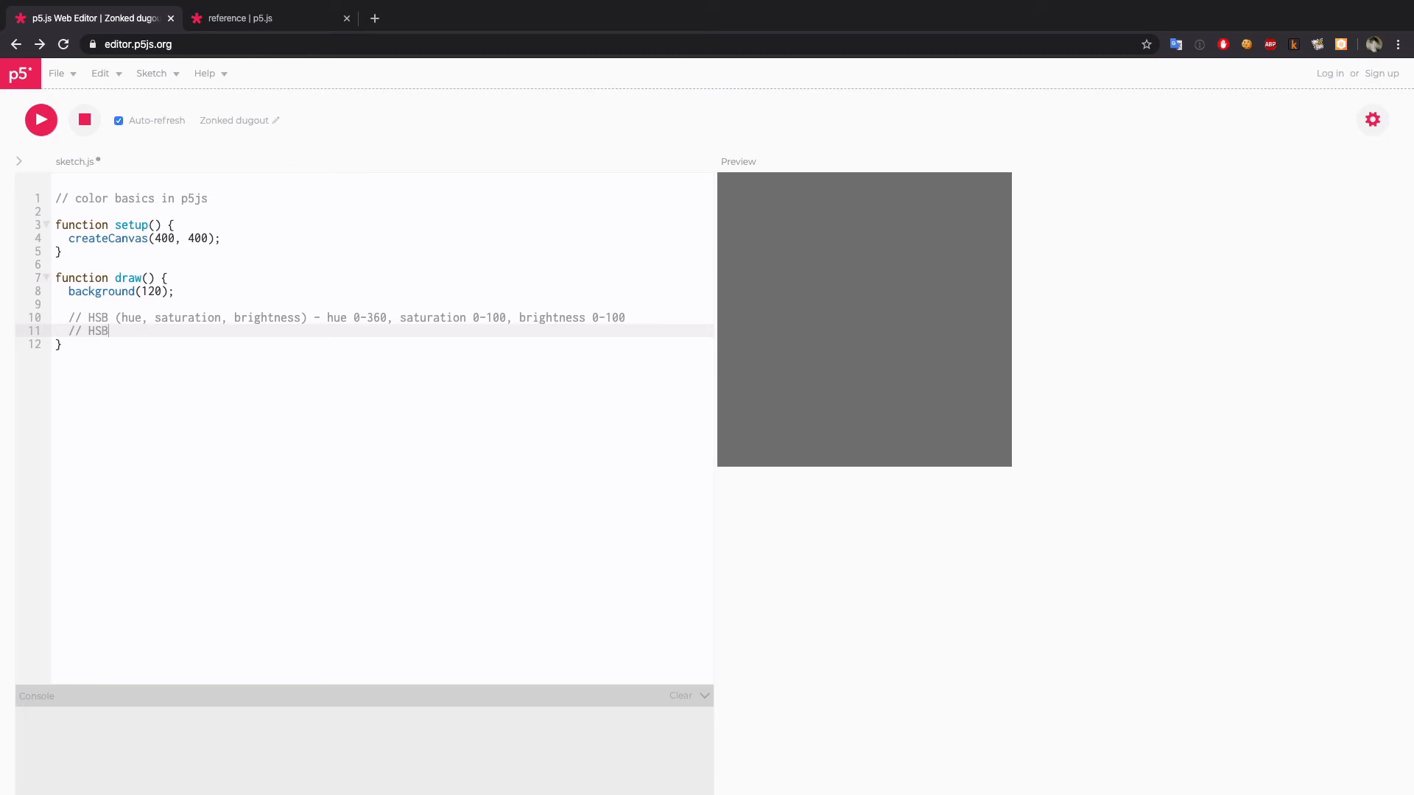
{"action": "type", "text": "A (hue, sat"}
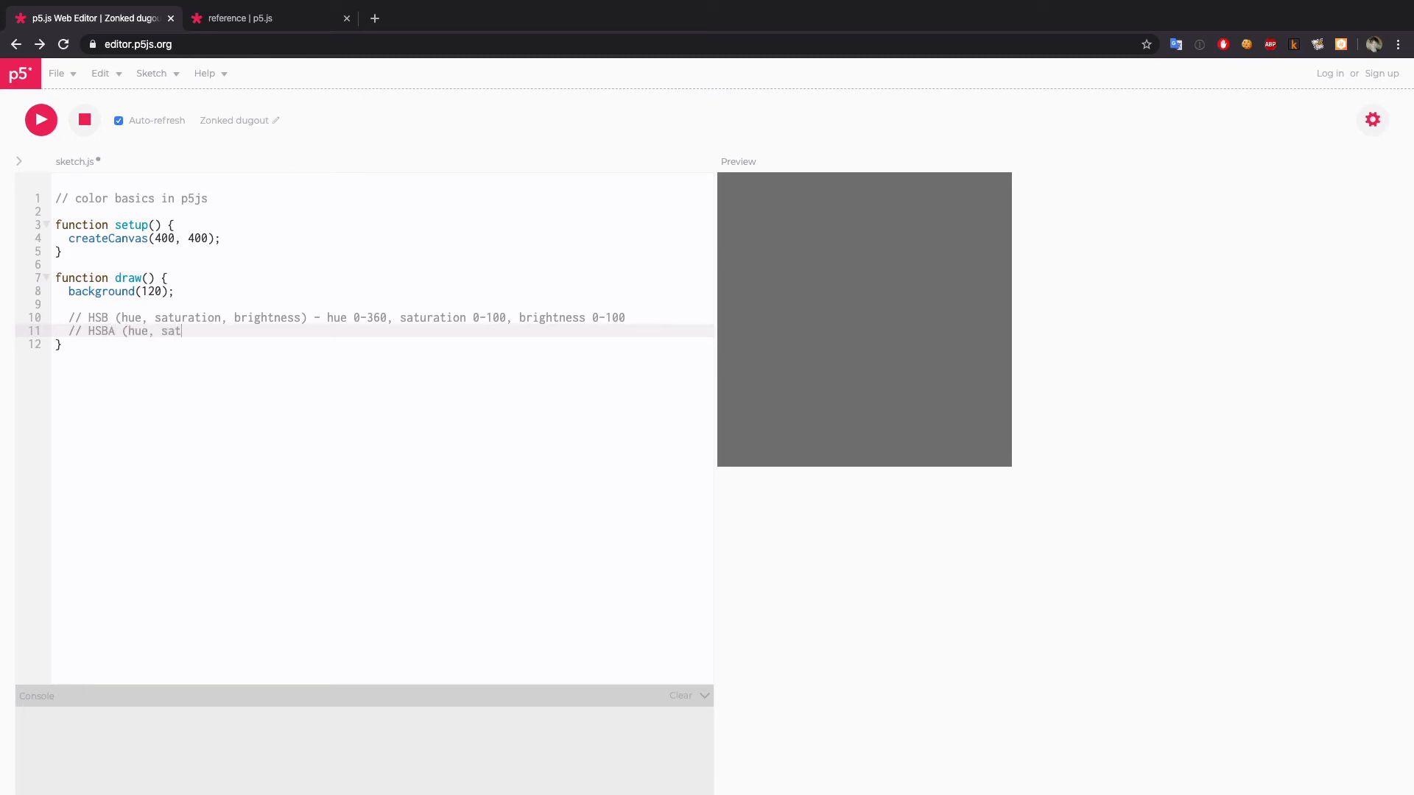
{"action": "type", "text": "uration, brightnes"}
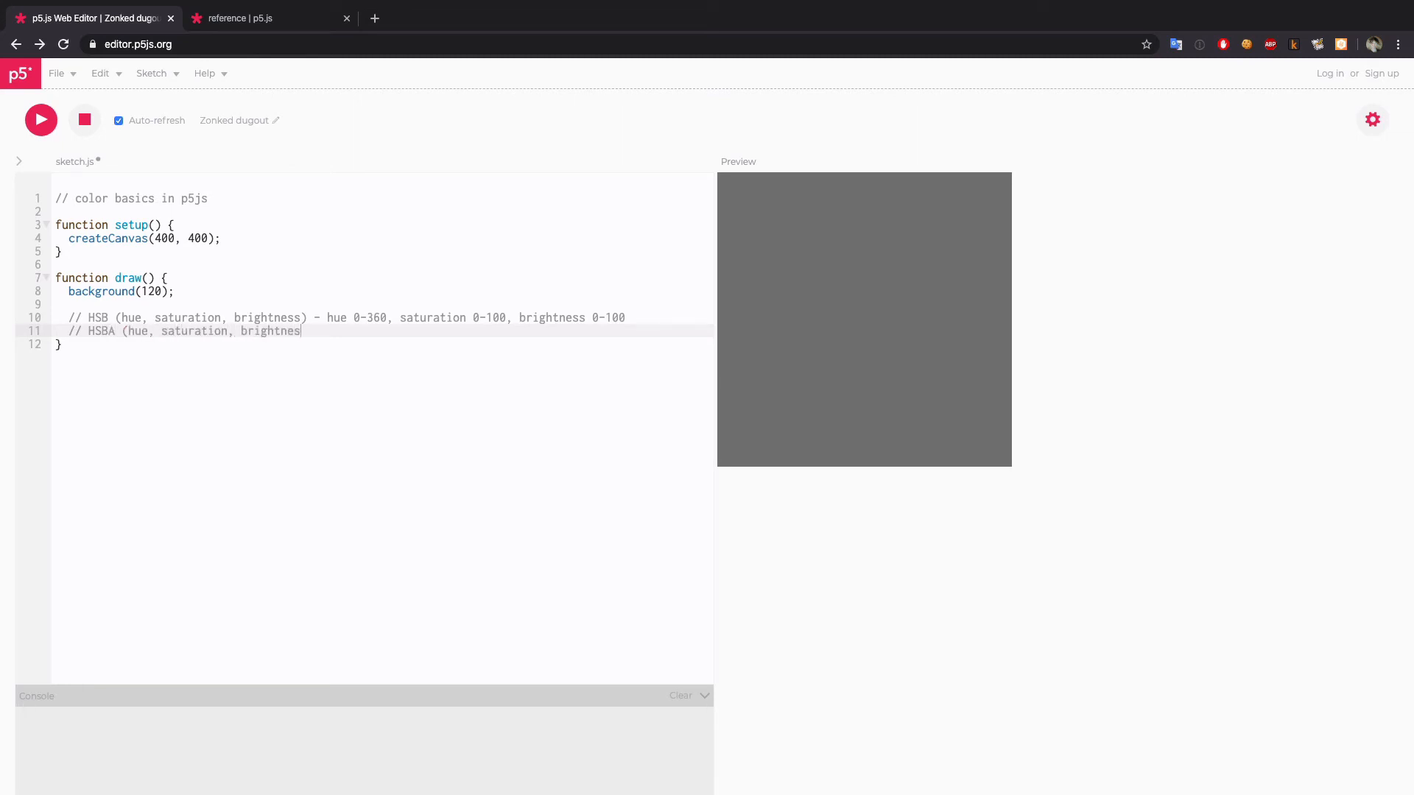
{"action": "type", "text": "s, alpha)"}
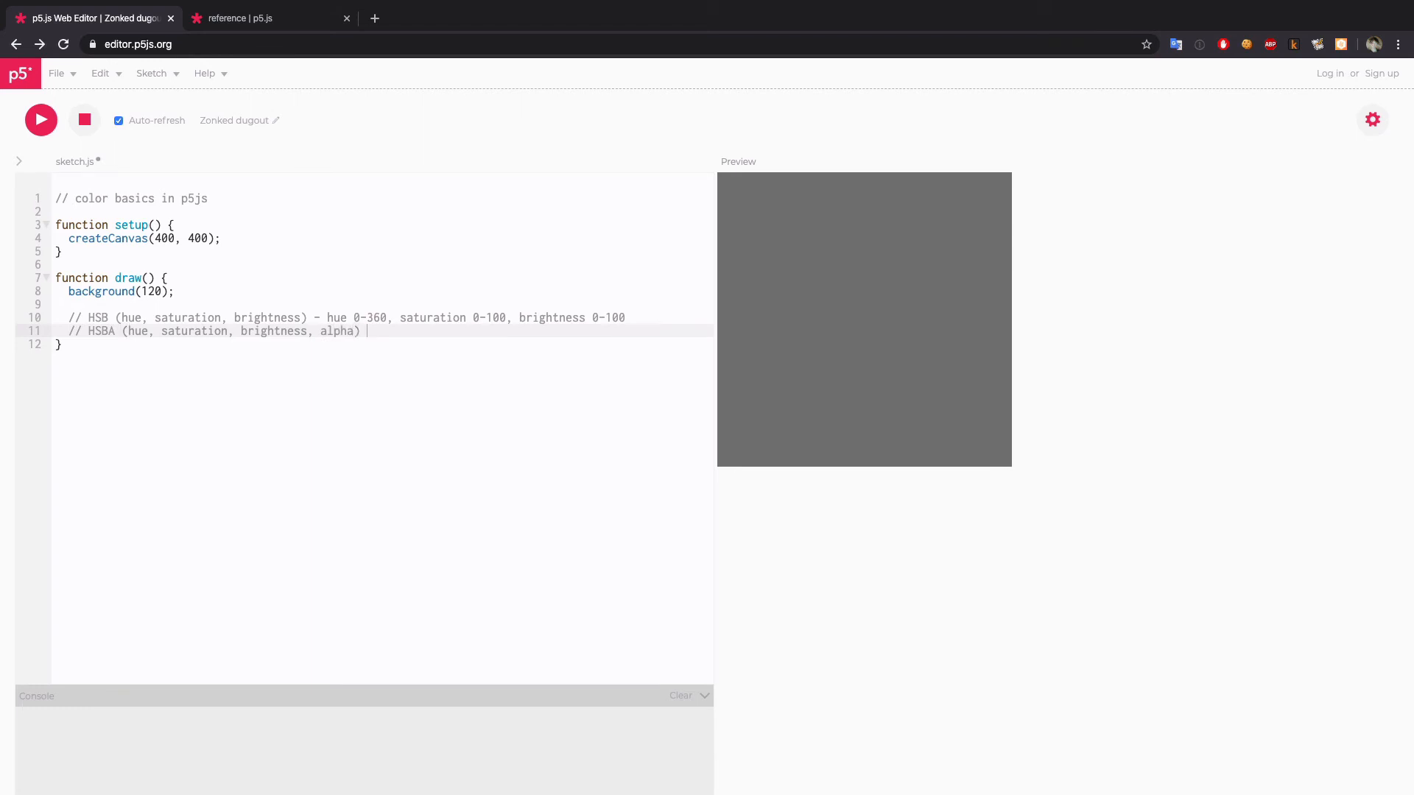
{"action": "type", "text": "-"}
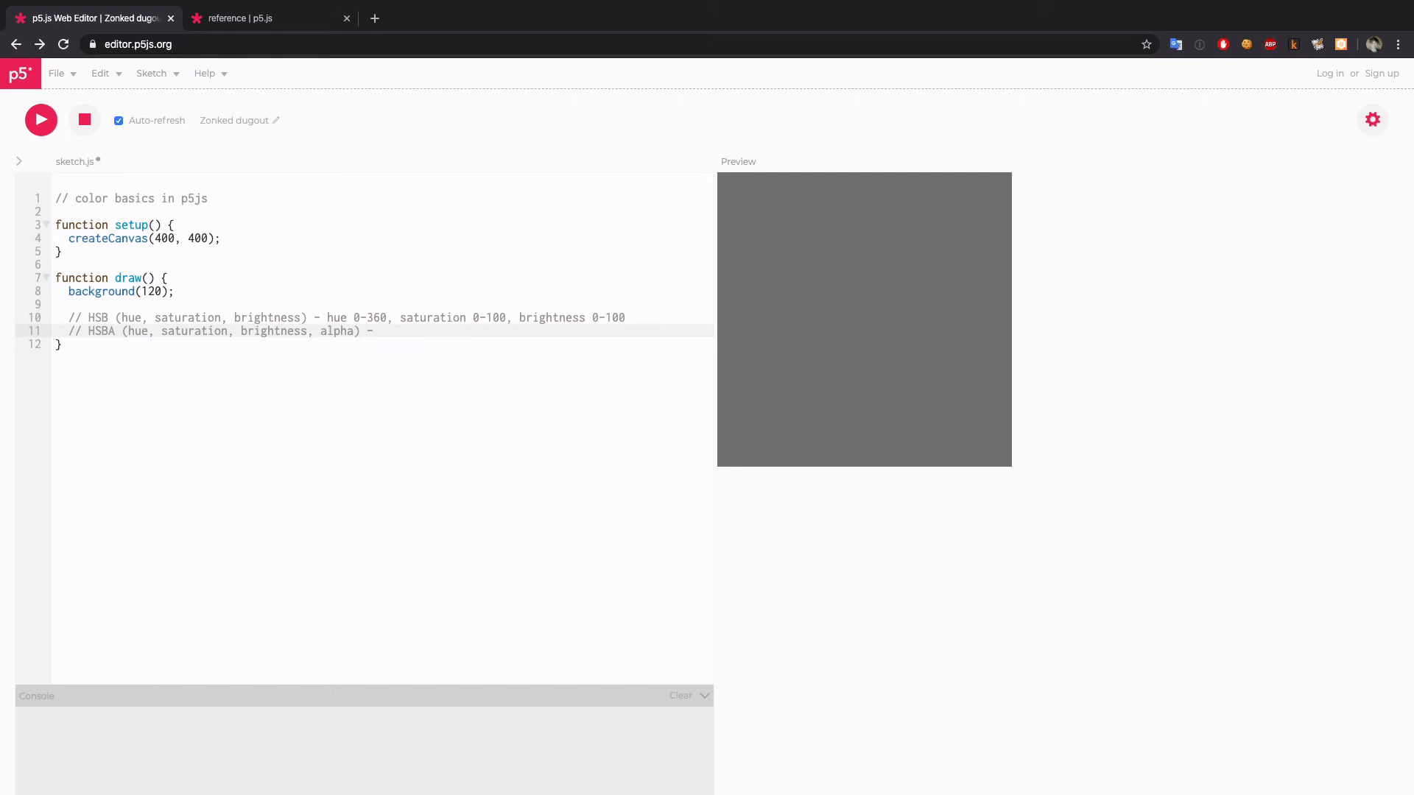
{"action": "type", "text": "alpha 0-1 (hal"}
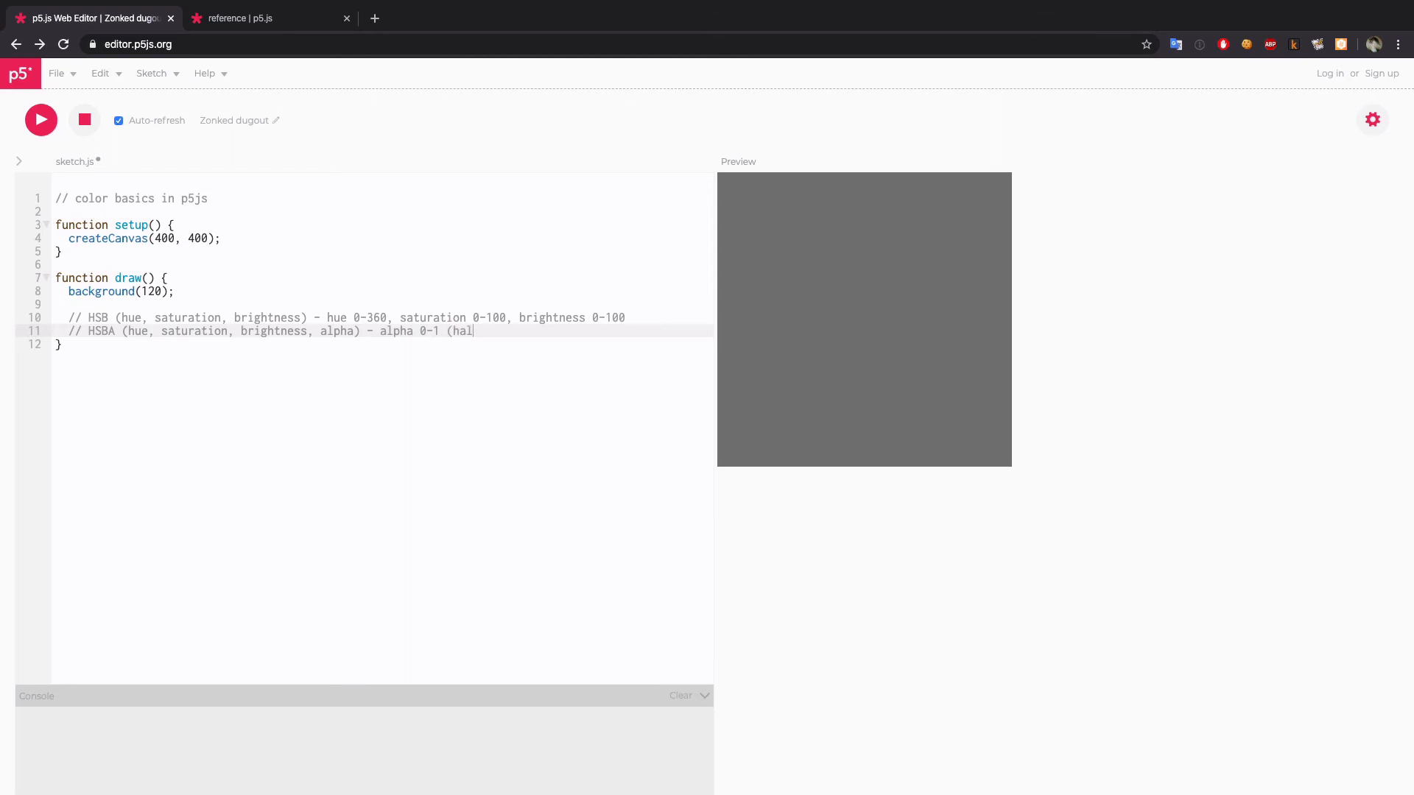
{"action": "type", "text": "f opacity"}
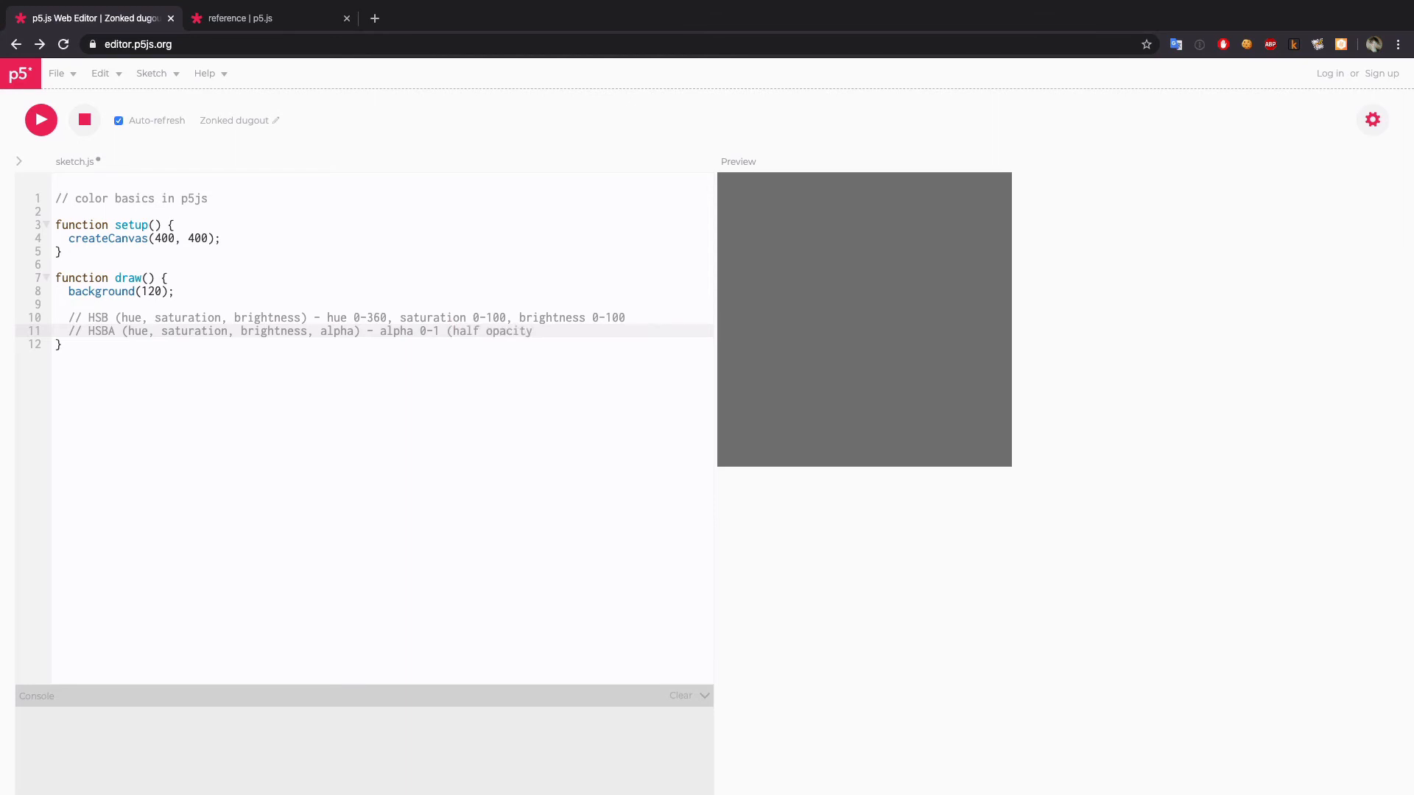
{"action": "type", "text": "0.5)"}
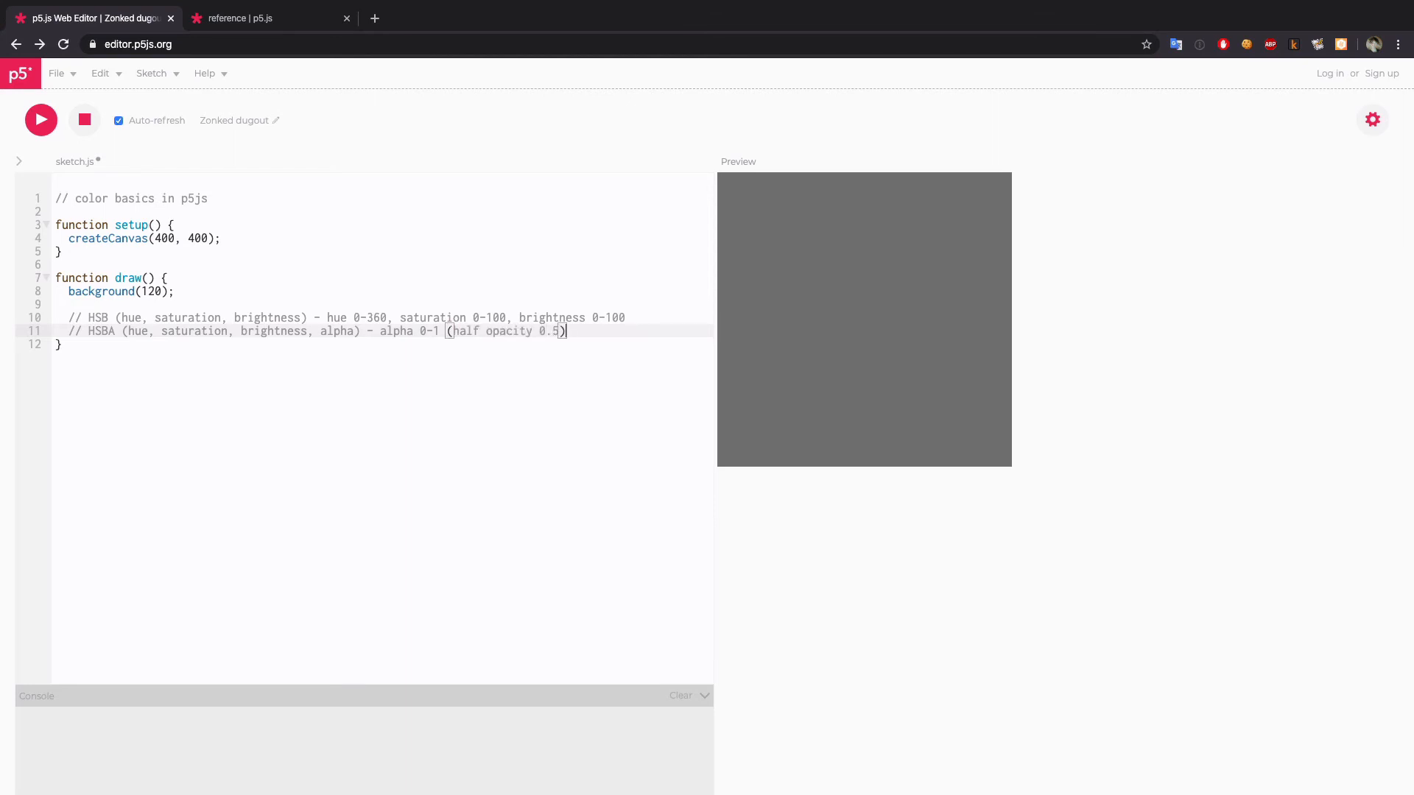
{"action": "key", "text": "Enter"}
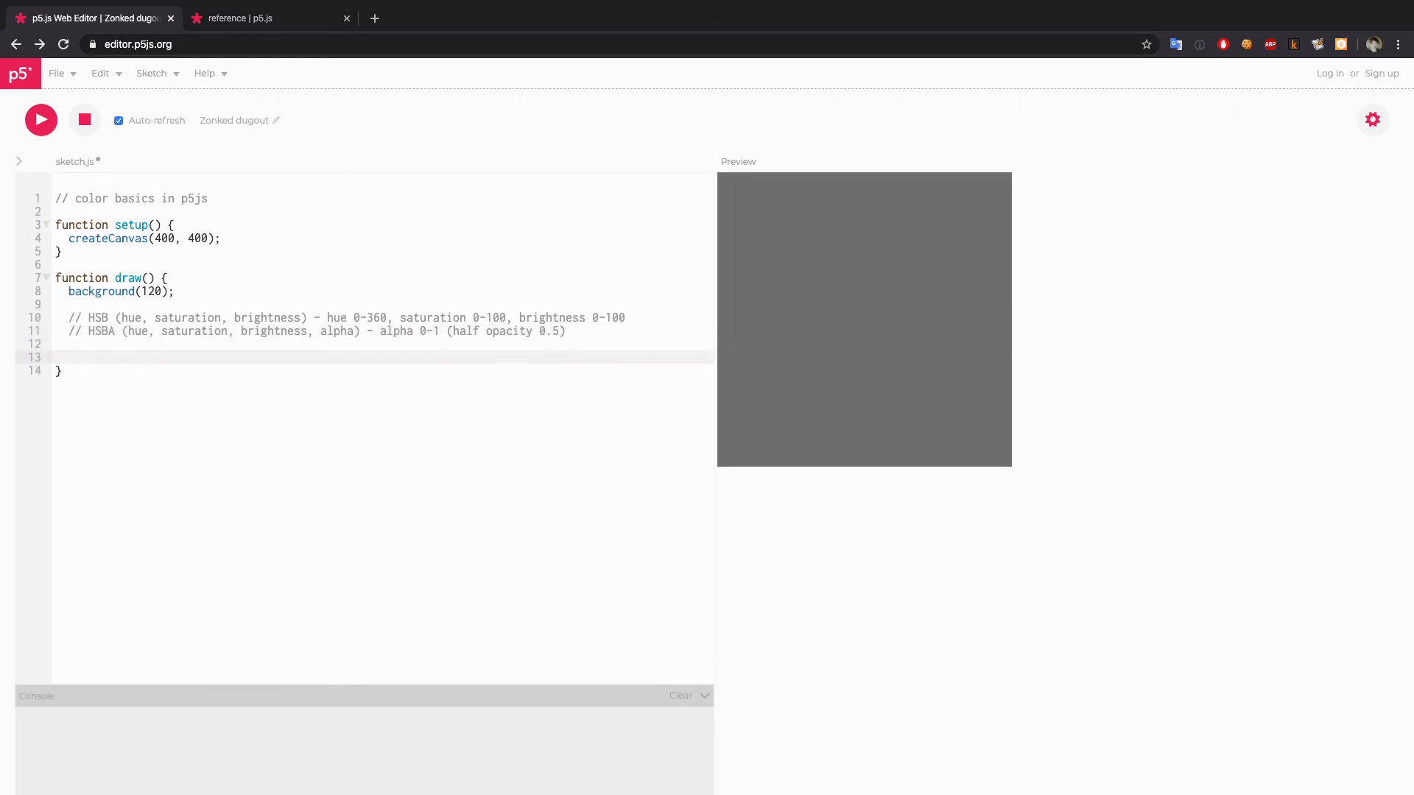
- Add colorMode(HSB), ellipse(200, 200, 300, 300) and fill(0, 100, 100) above the ellipse
{"action": "type", "text": "col"}
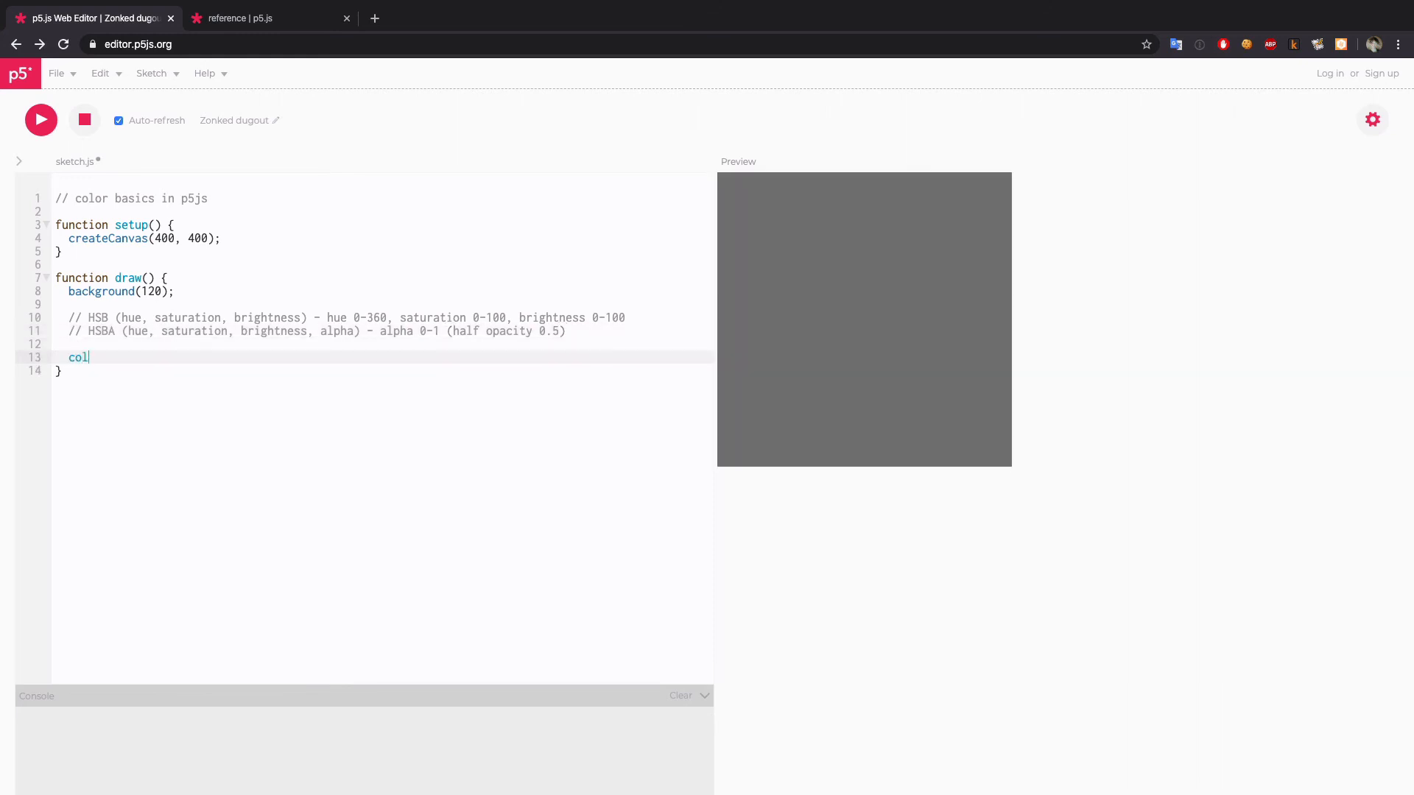
{"action": "type", "text": "orMode(HSB);"}
{"action": "type", "text": "ellipse(200, 200, 300, 3"}
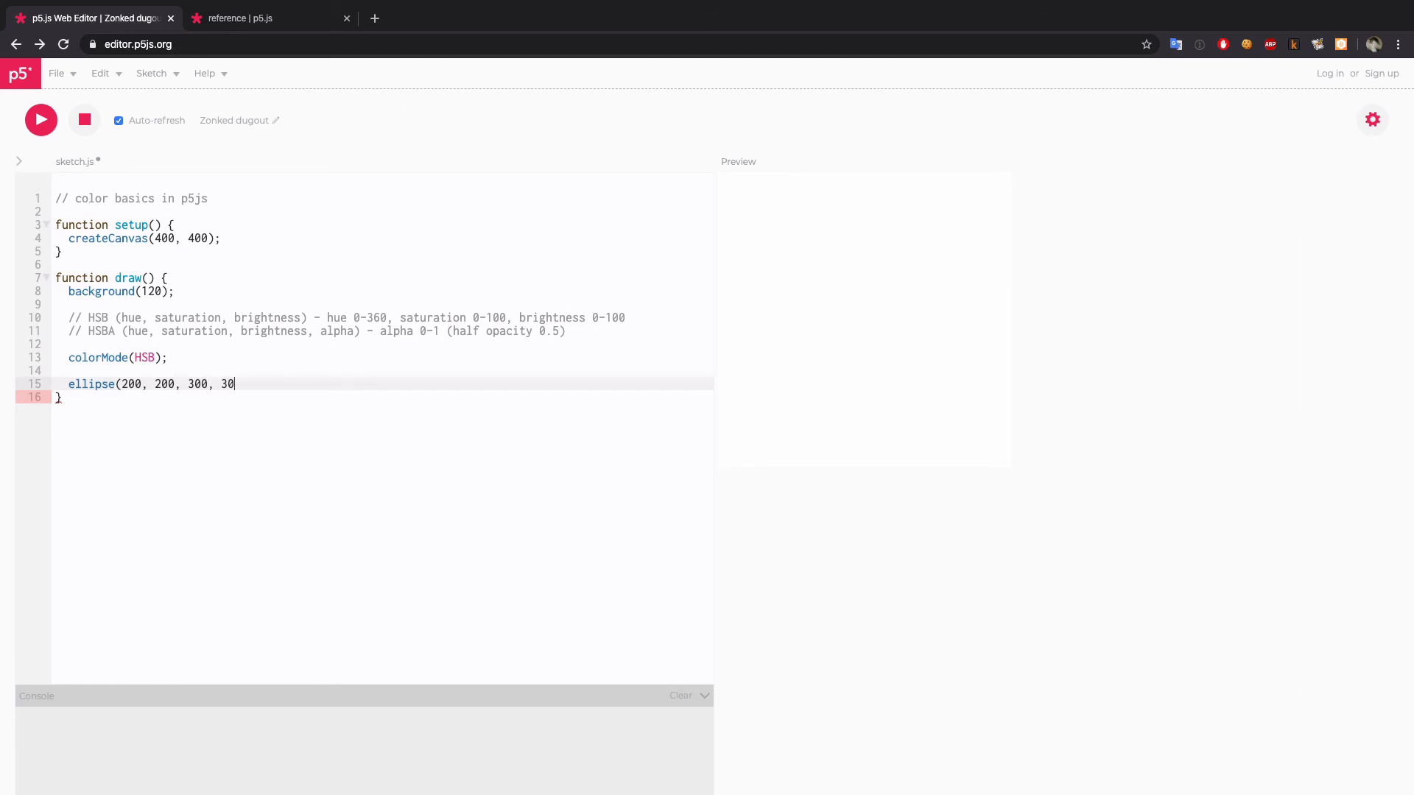
{"action": "type", "text": "0);"}
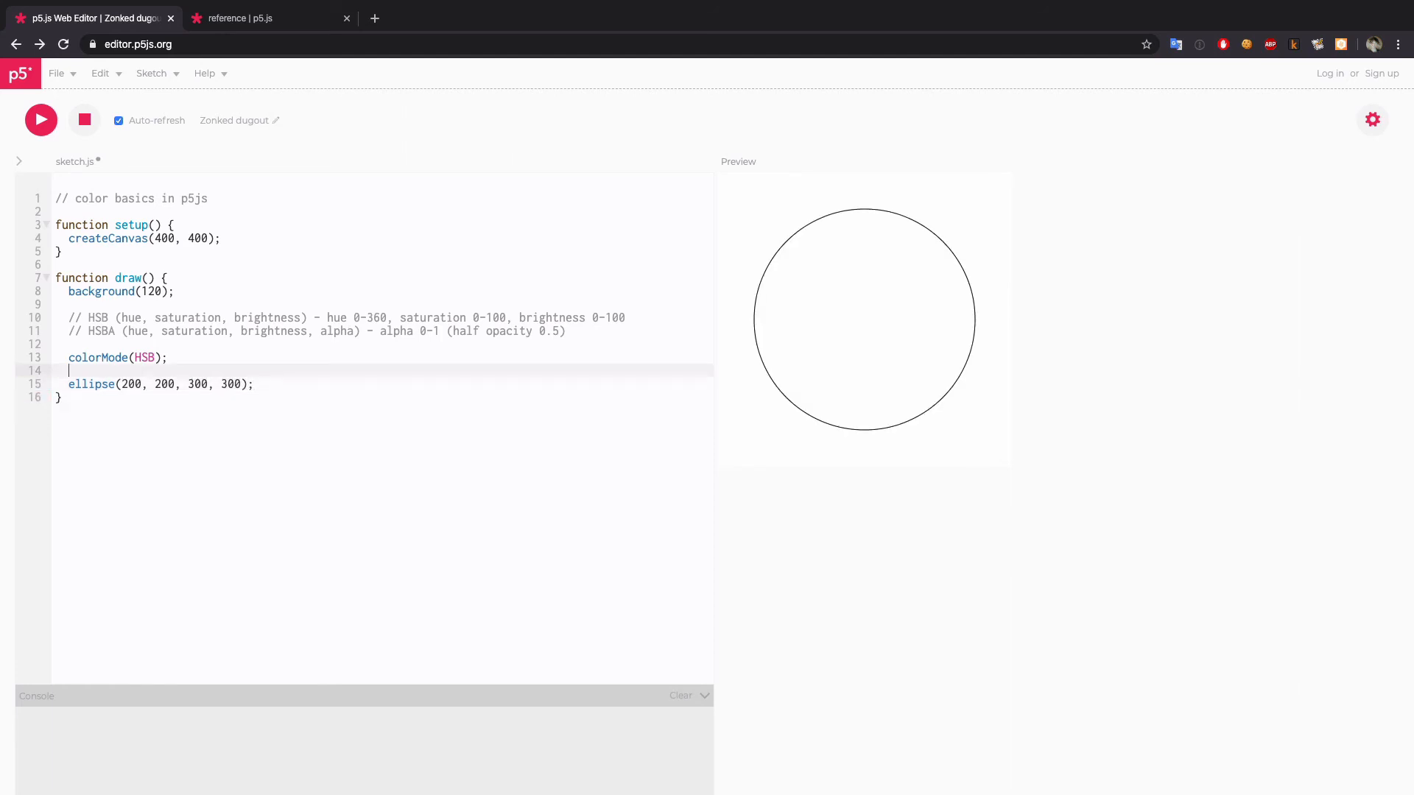
{"action": "type", "text": "fill(0, 100, 100"}
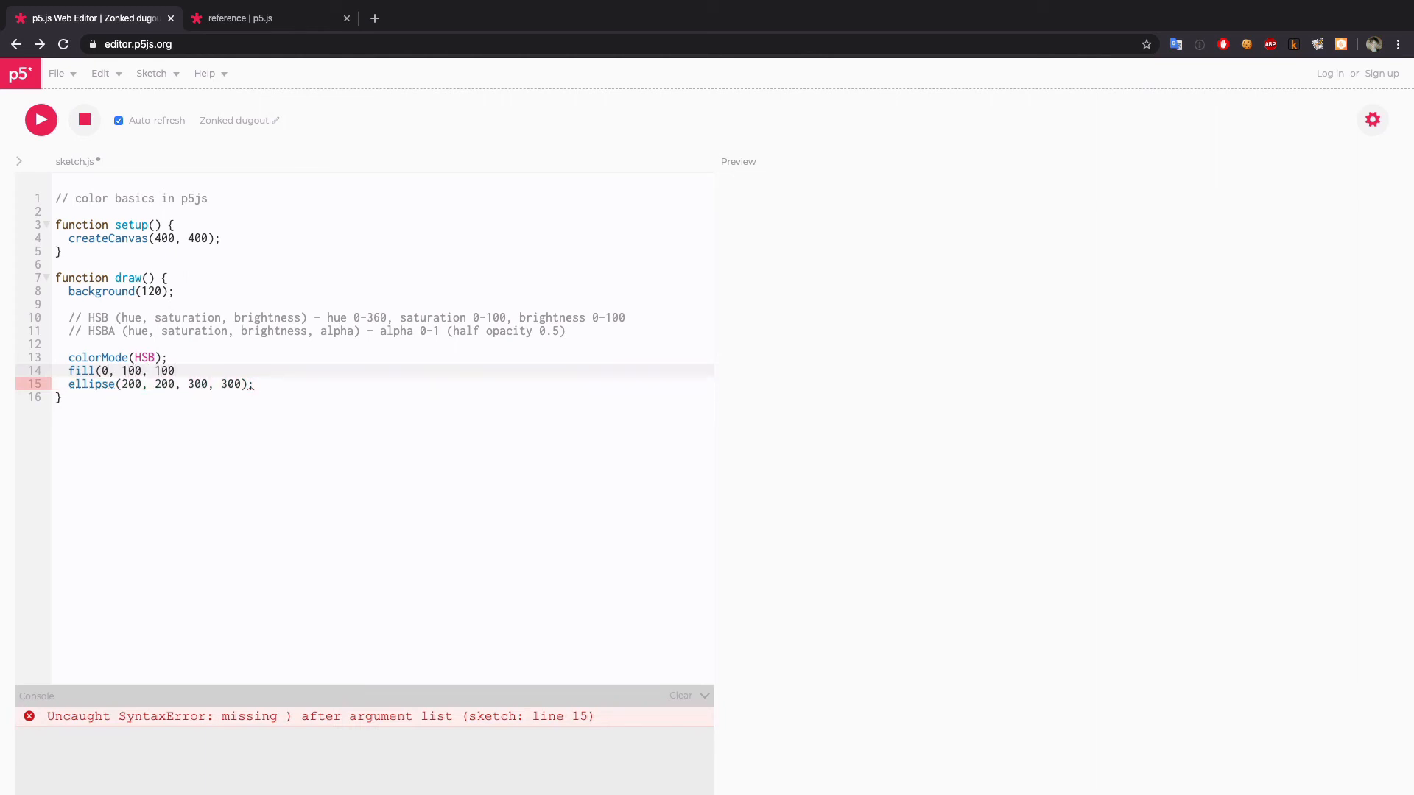
{"action": "type", "text": ");"}
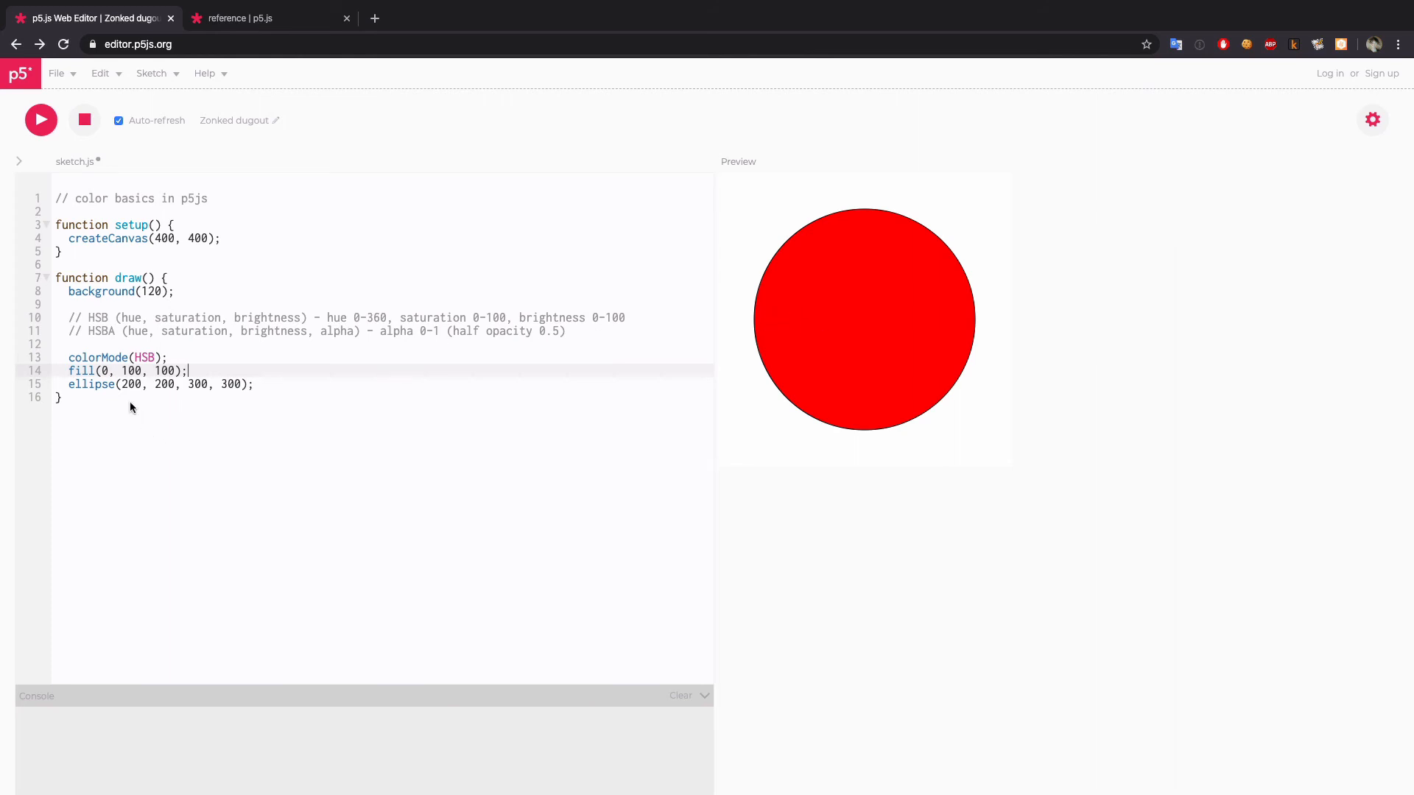
{"action": "mouse_move", "coordinate": [90, 382]}
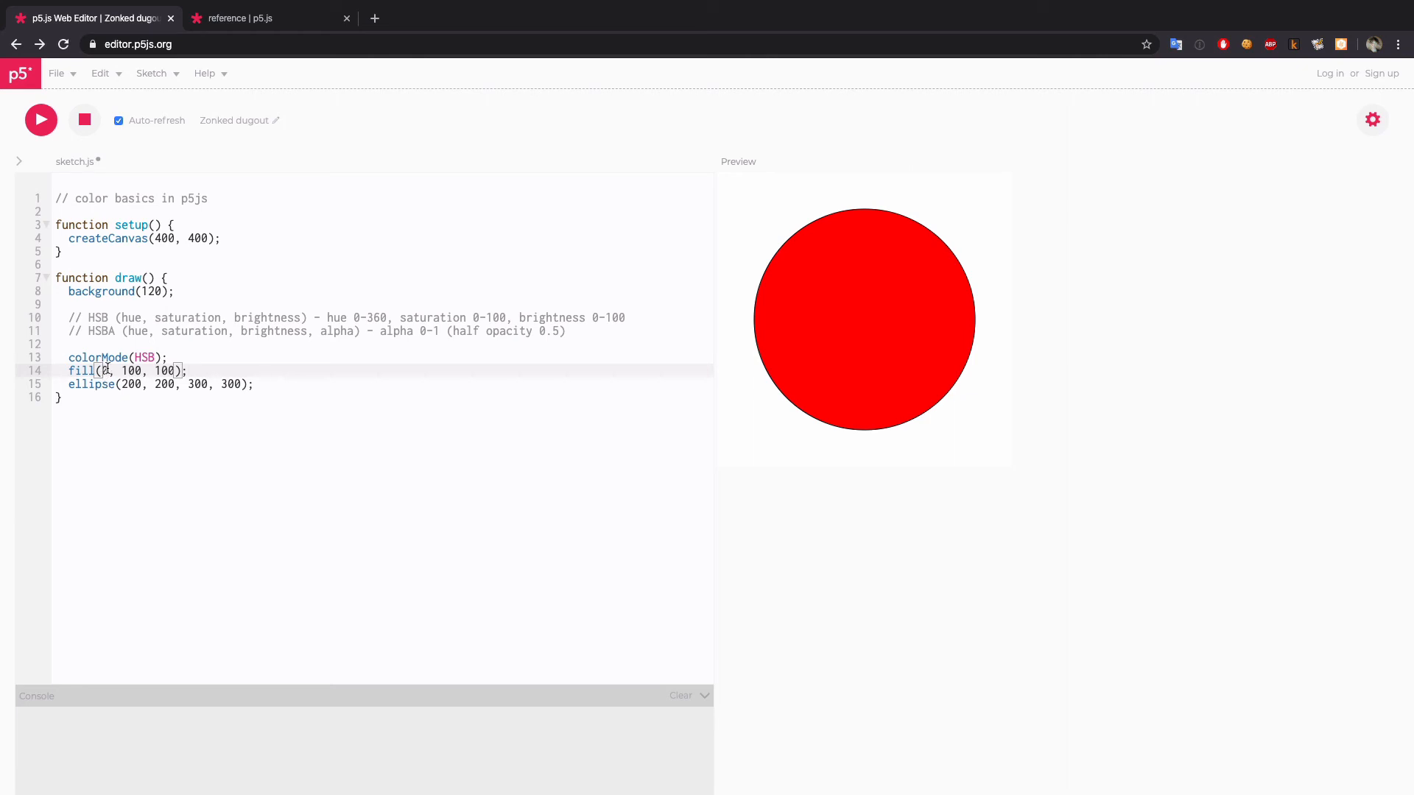
- Cycle the fill hue through 3, 60, 120, 240 and 360, then set it back to 0
{"action": "type", "text": "3"}
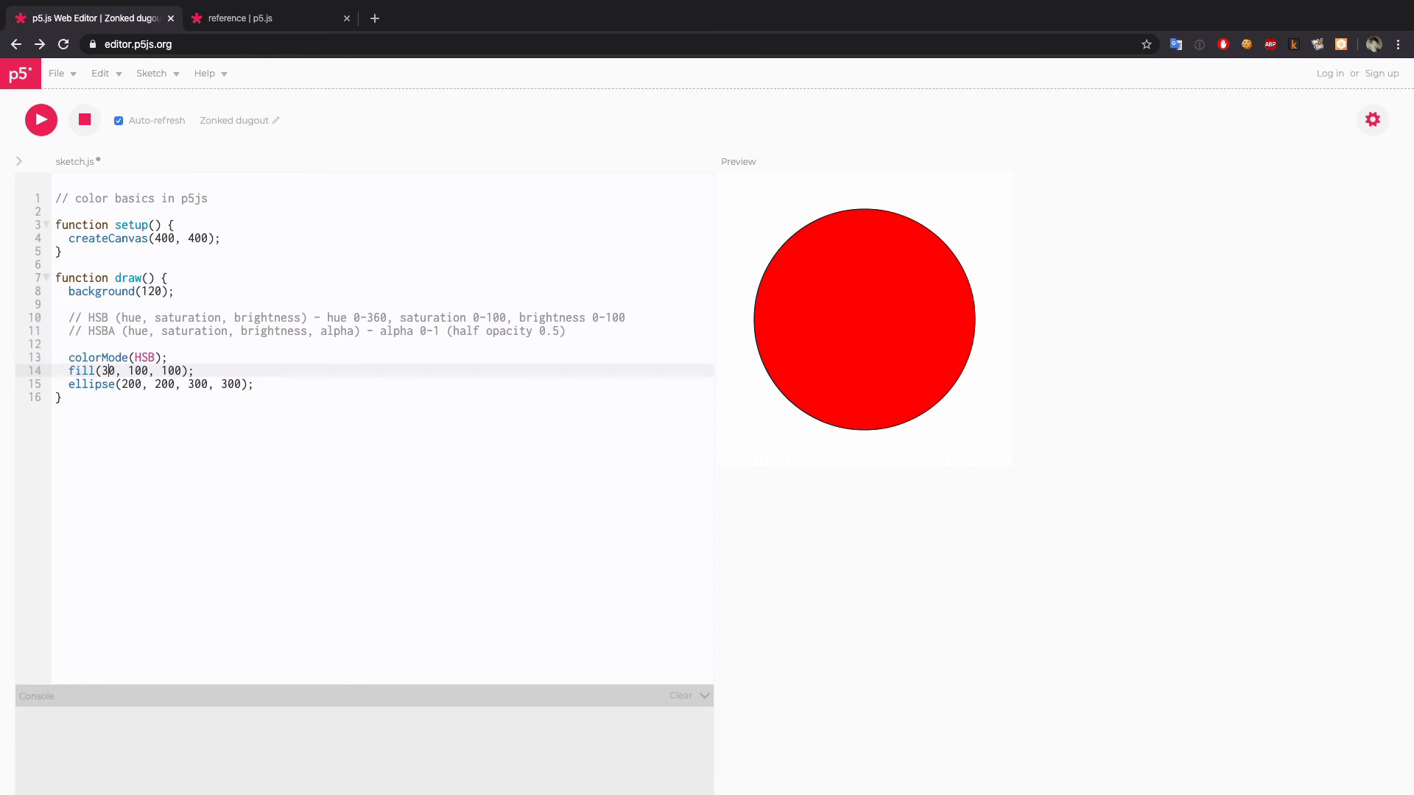
{"action": "type", "text": "60"}
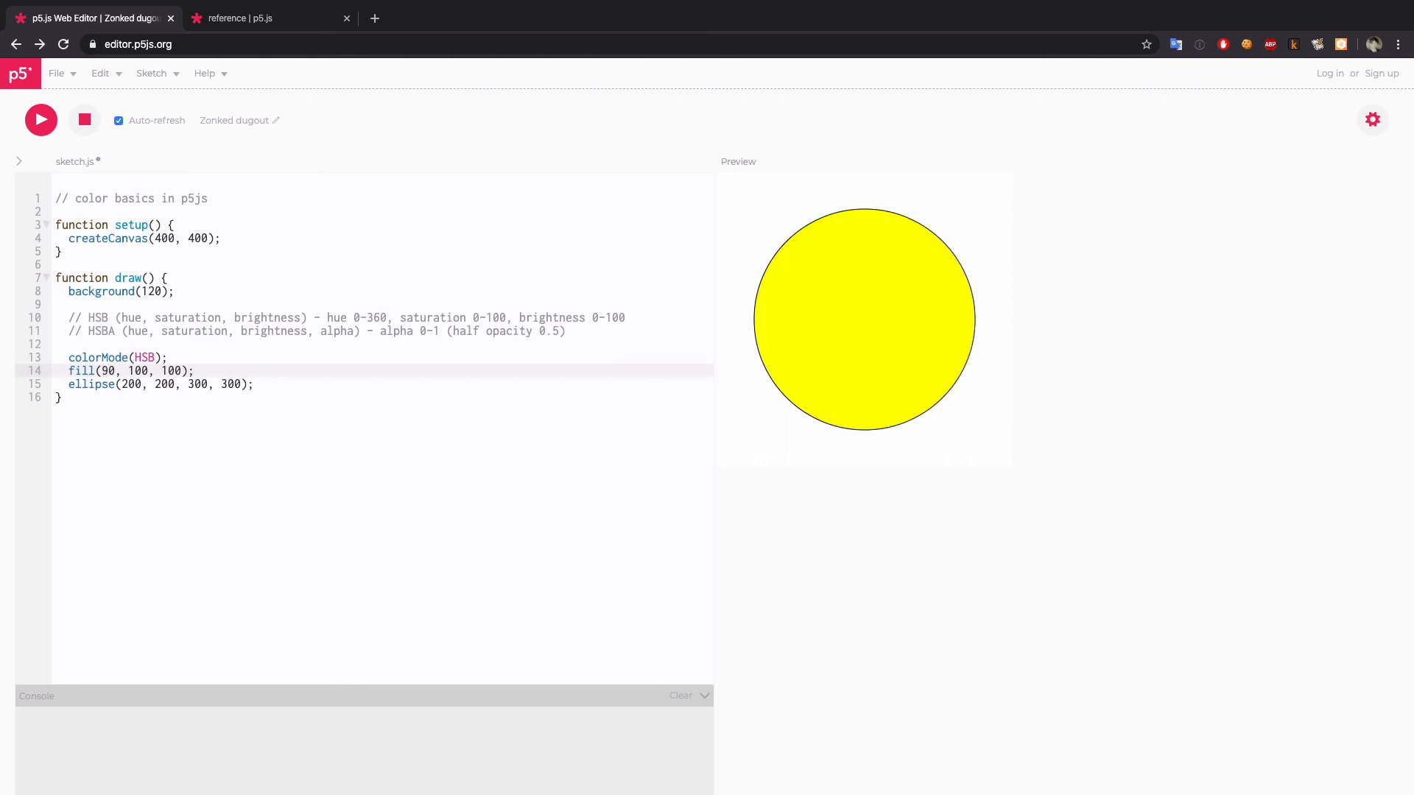
{"action": "type", "text": "120"}
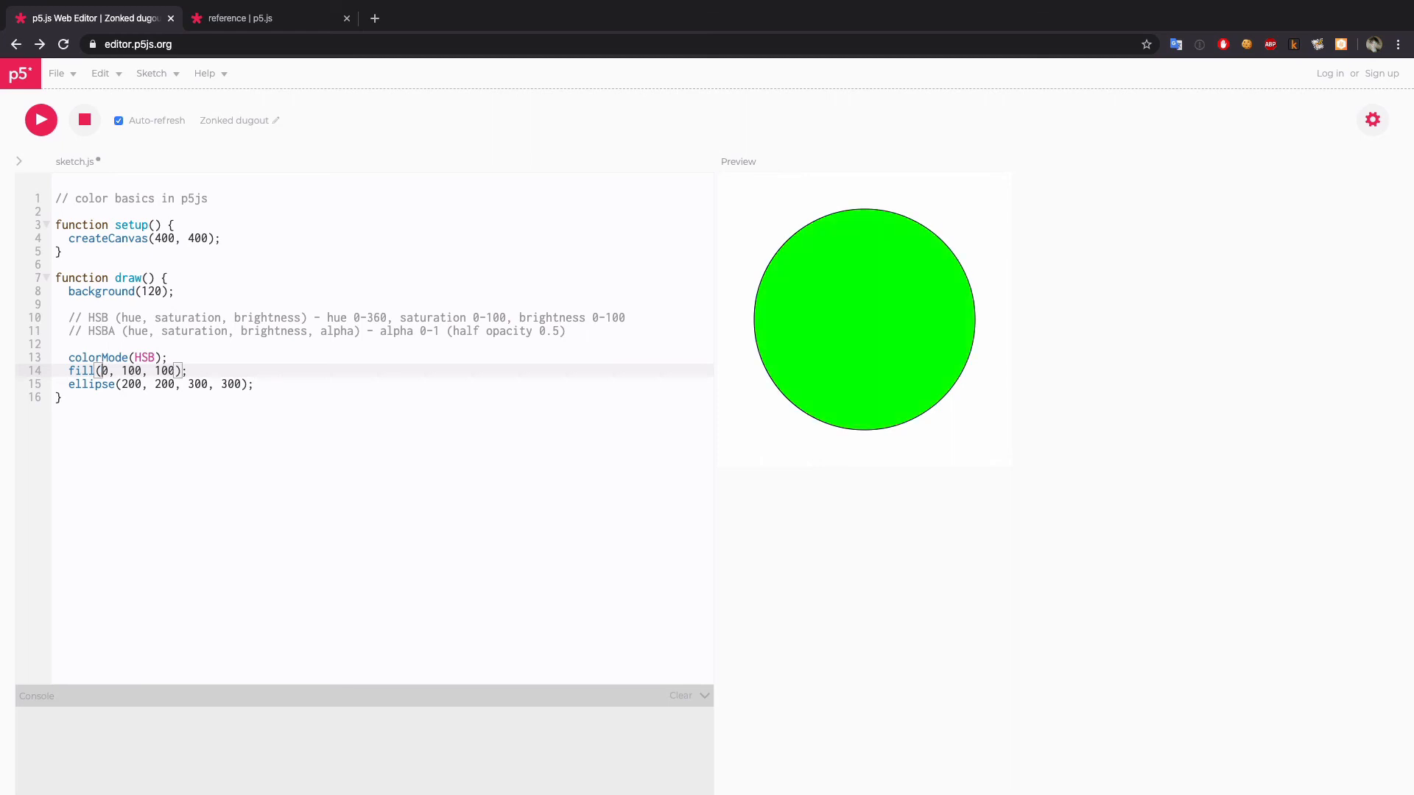
{"action": "type", "text": "240"}
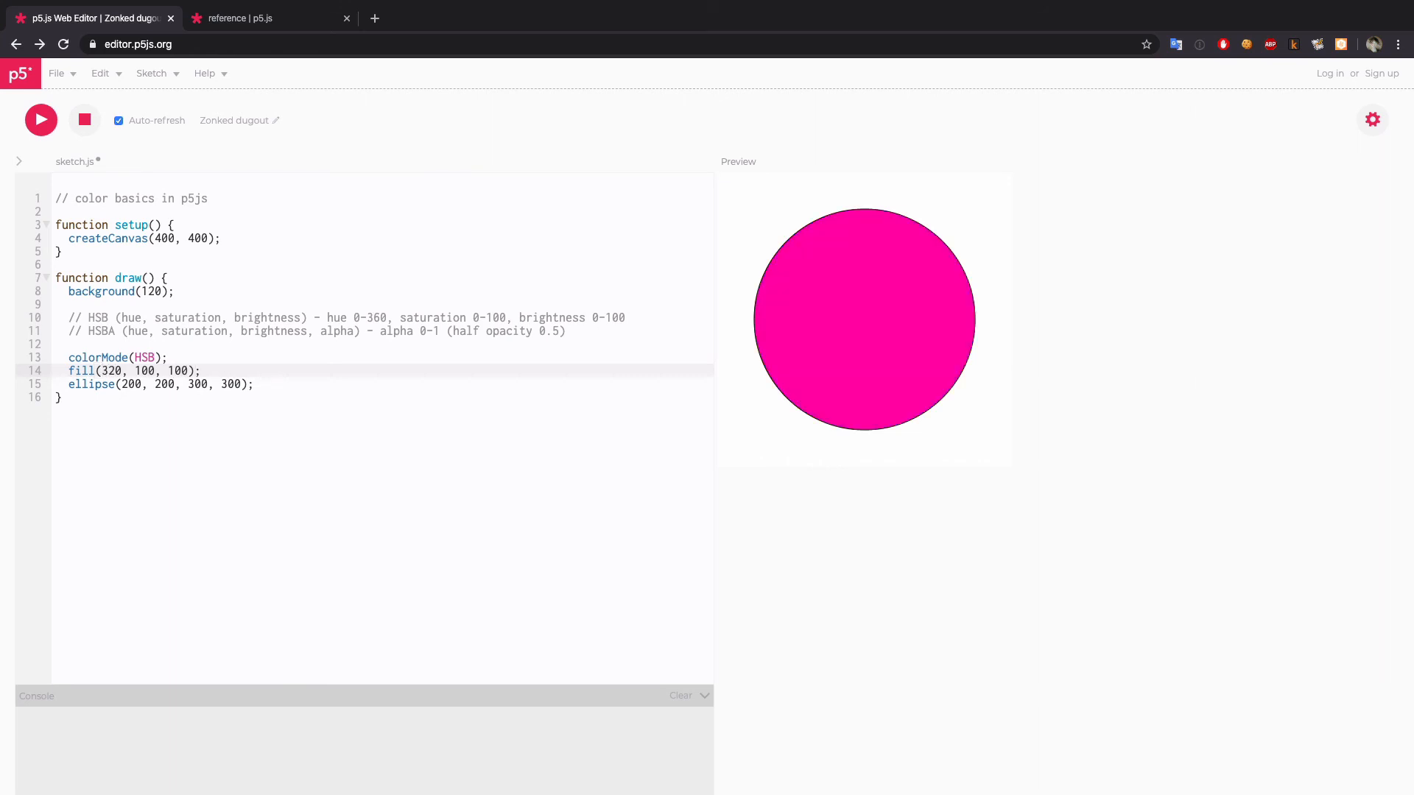
{"action": "type", "text": "360"}
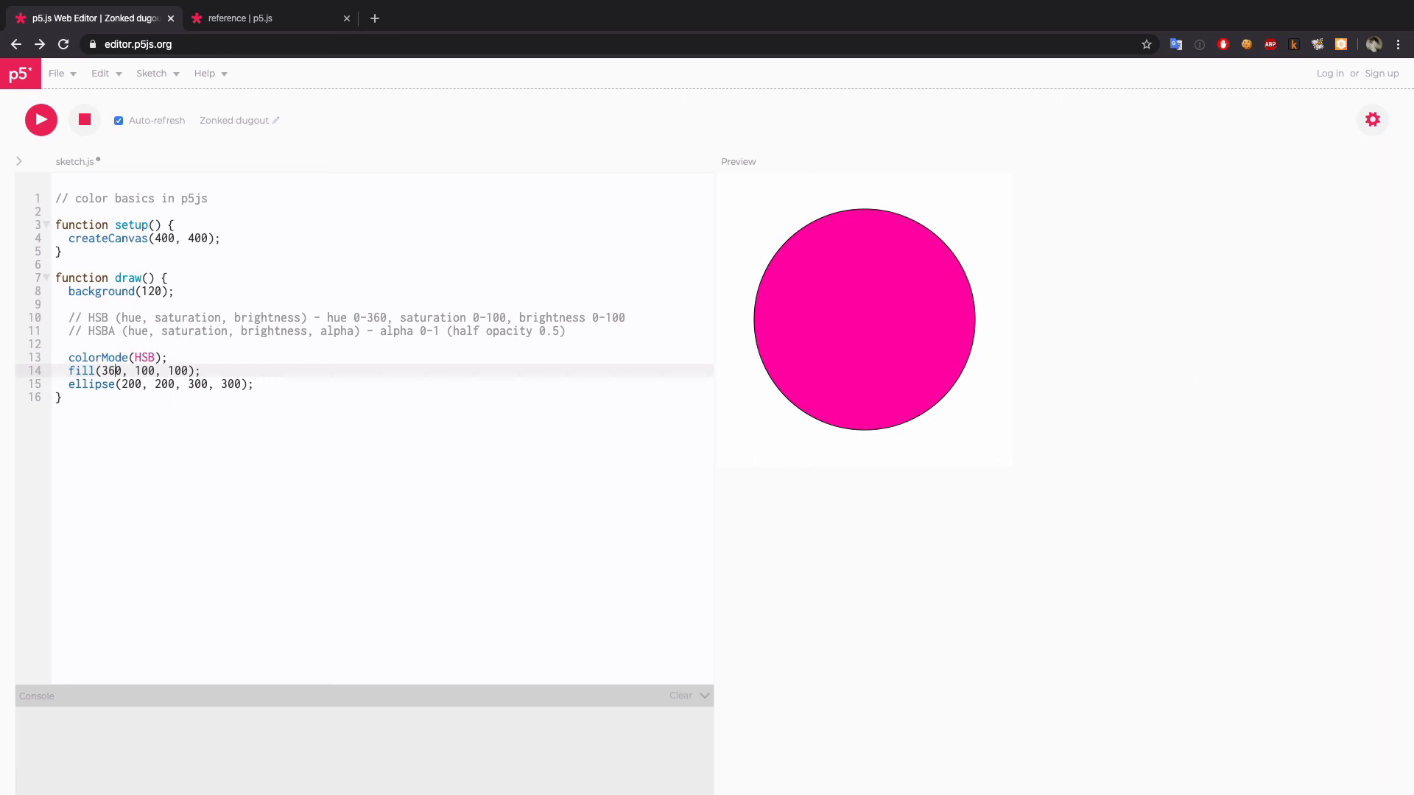
{"action": "type", "text": "0"}
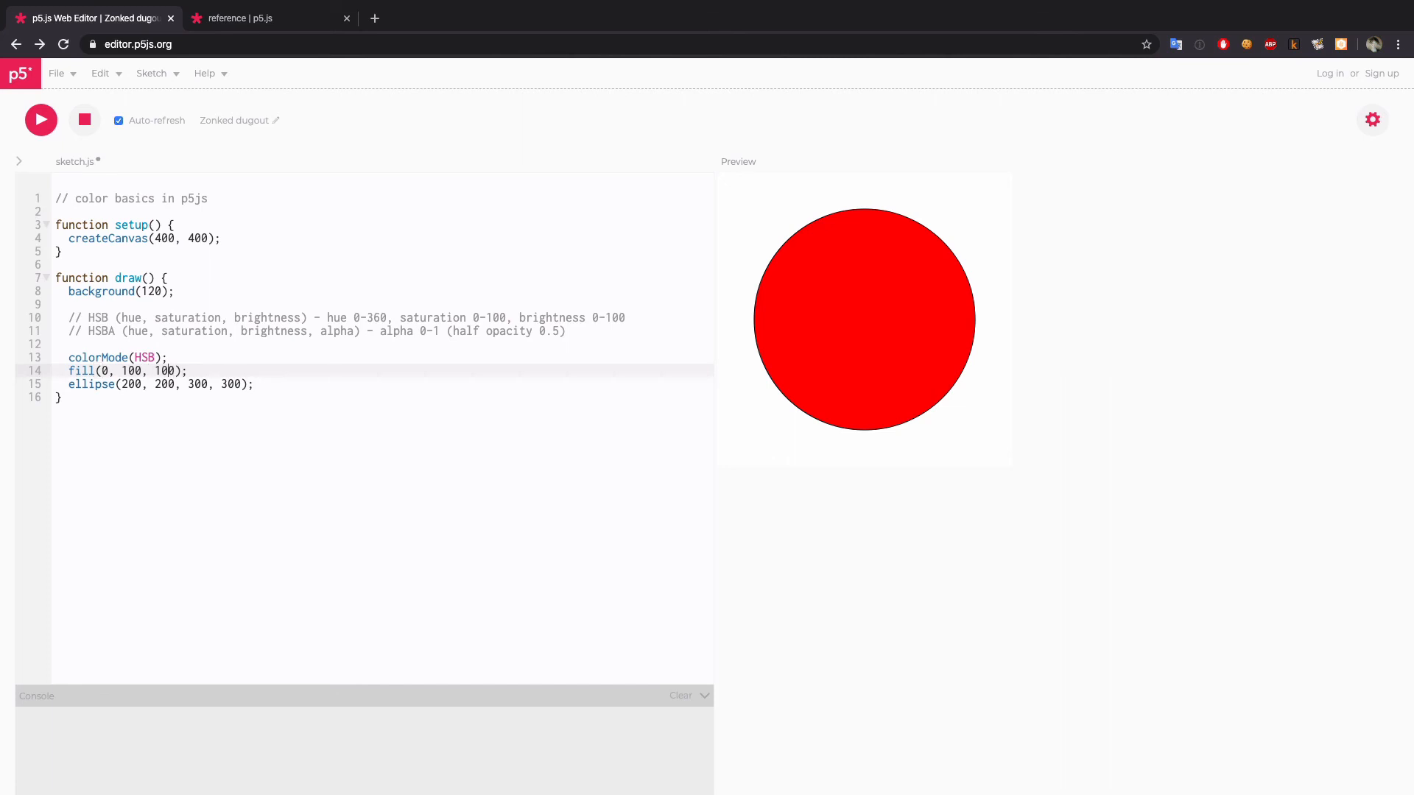
- Change the fill to (0, 100, 60, 0.4) and begin typing the second ellipse
{"action": "key", "text": "Backspace"}
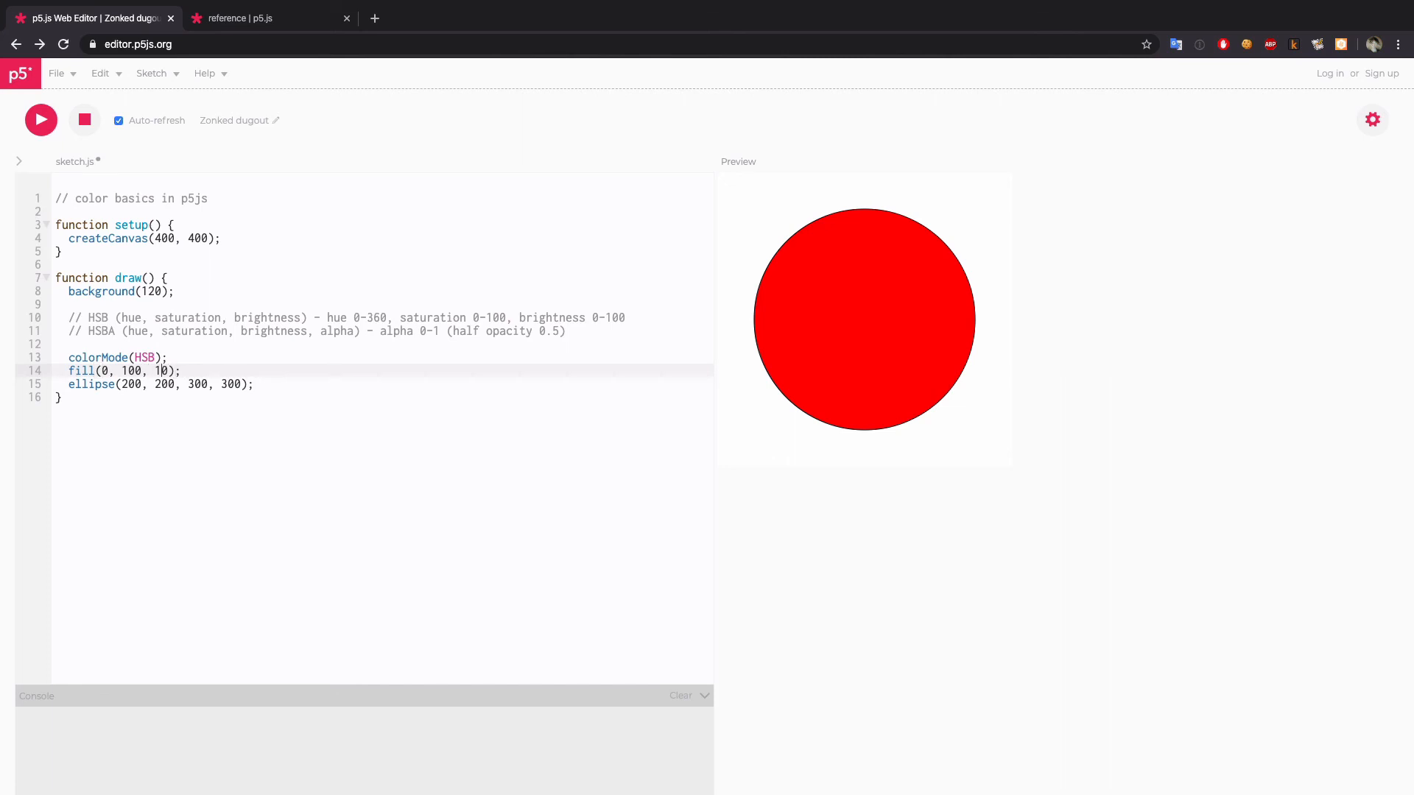
{"action": "type", "text": "60,"}
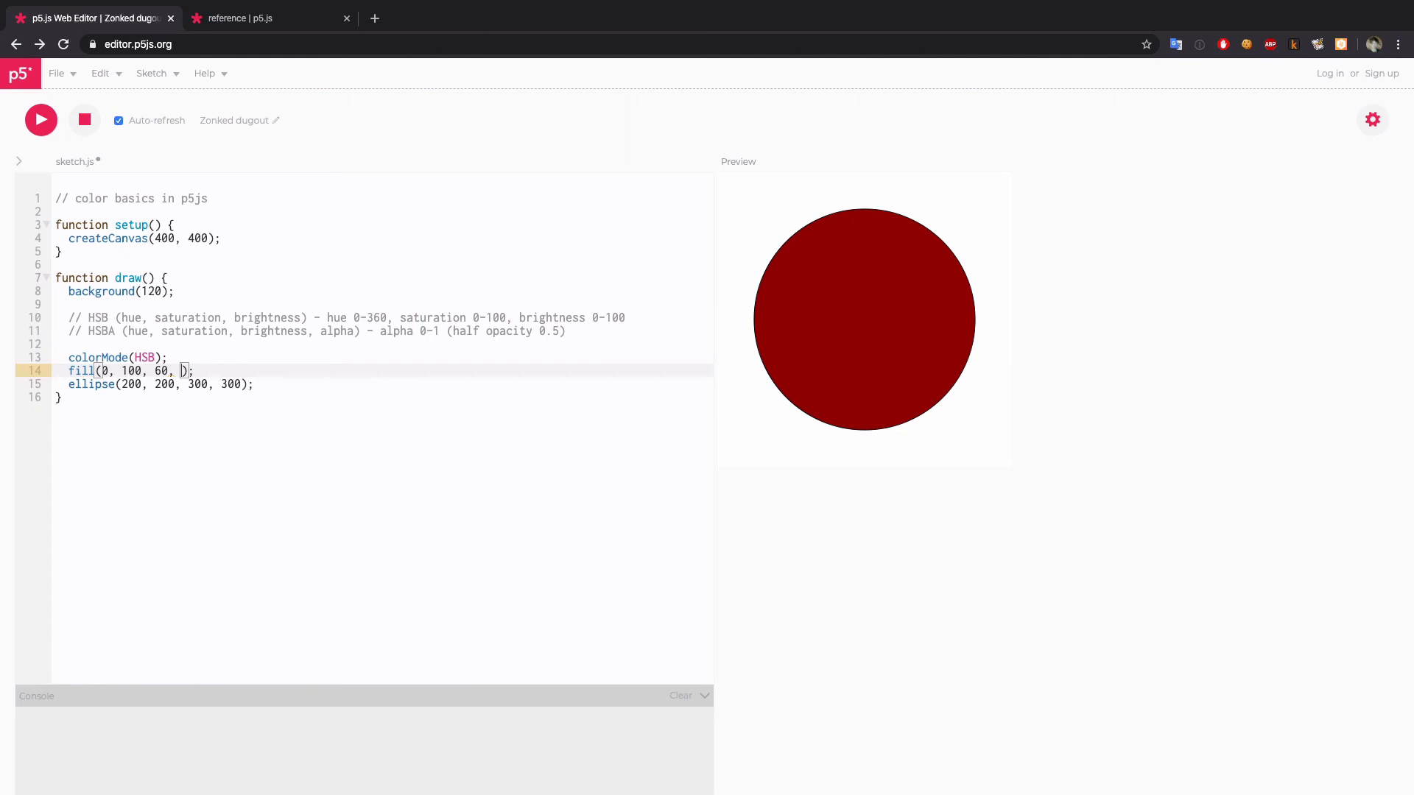
{"action": "type", "text": "0.4"}
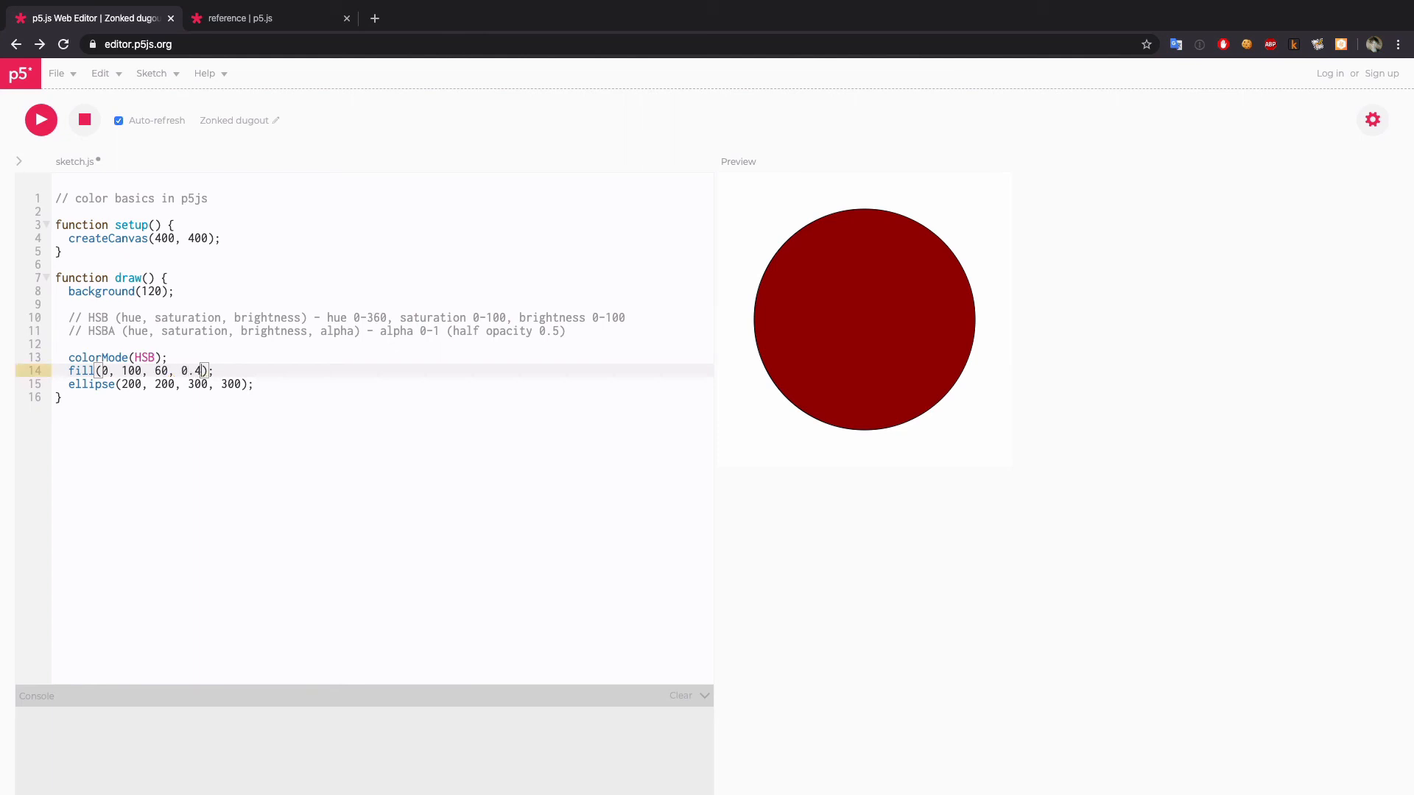
{"action": "type", "text": "ellipse(300, 300, 300, 300);"}
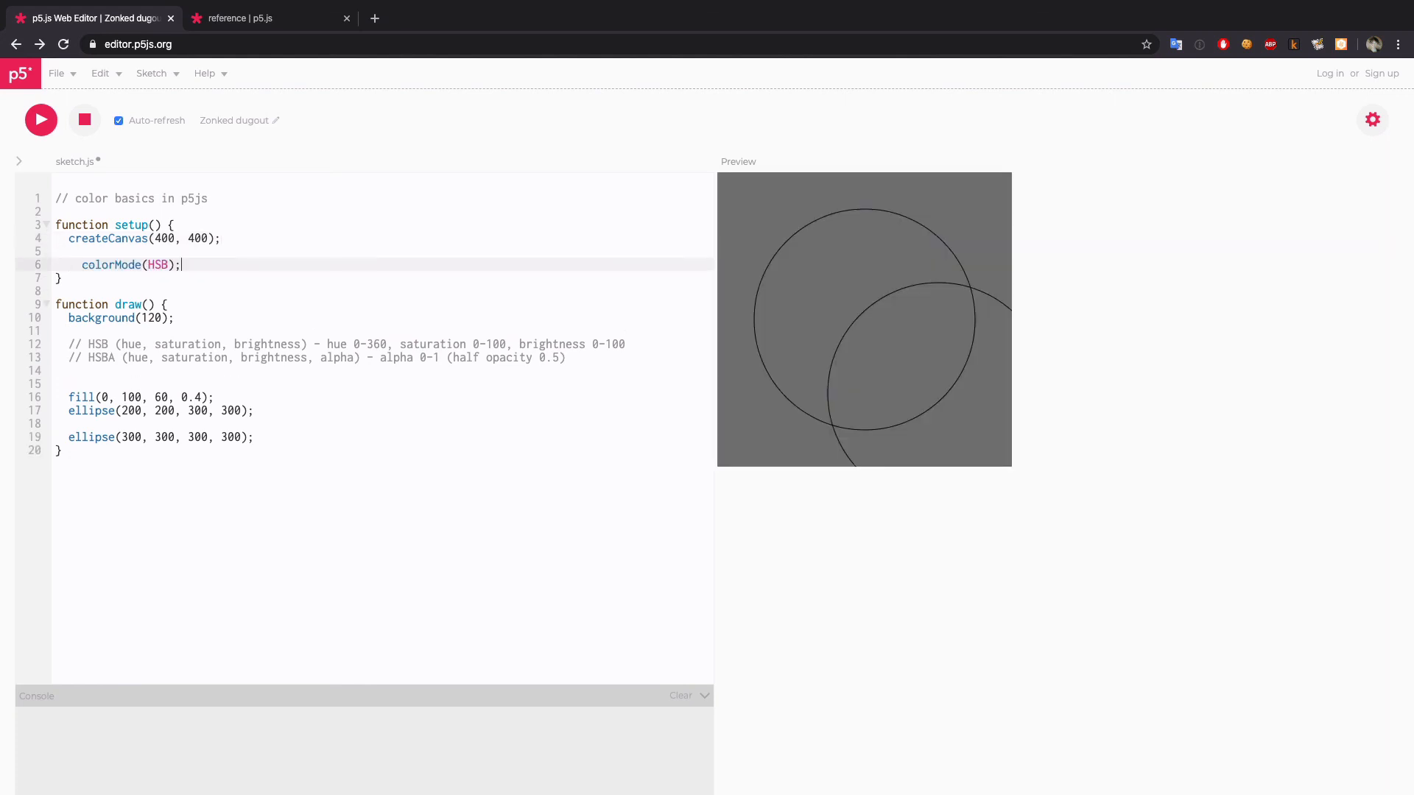
- Add ellipse(300, 300, 300, 300) and move colorMode(HSB) into setup()
{"action": "left_click", "coordinate": [39, 120]}
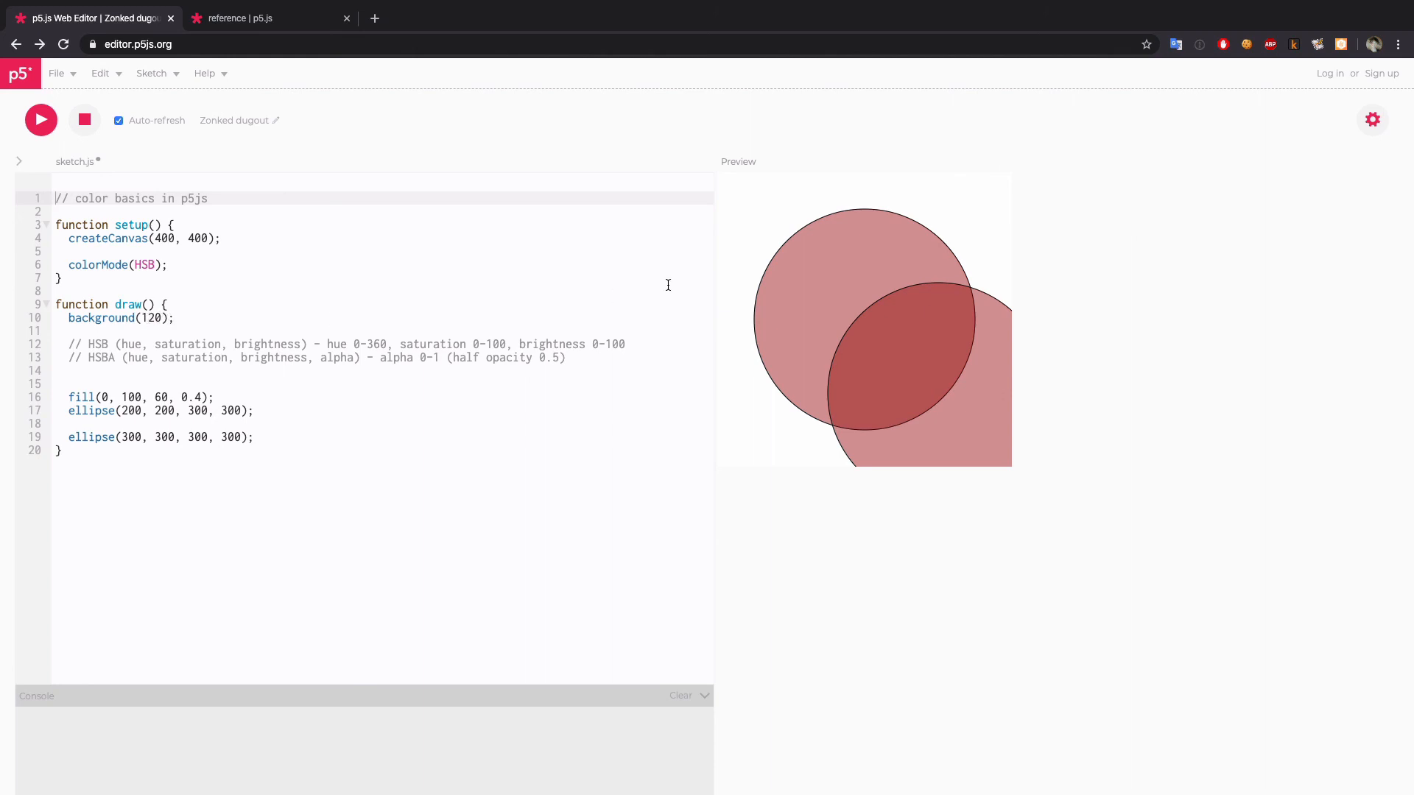
{"action": "mouse_move", "coordinate": [721, 426]}
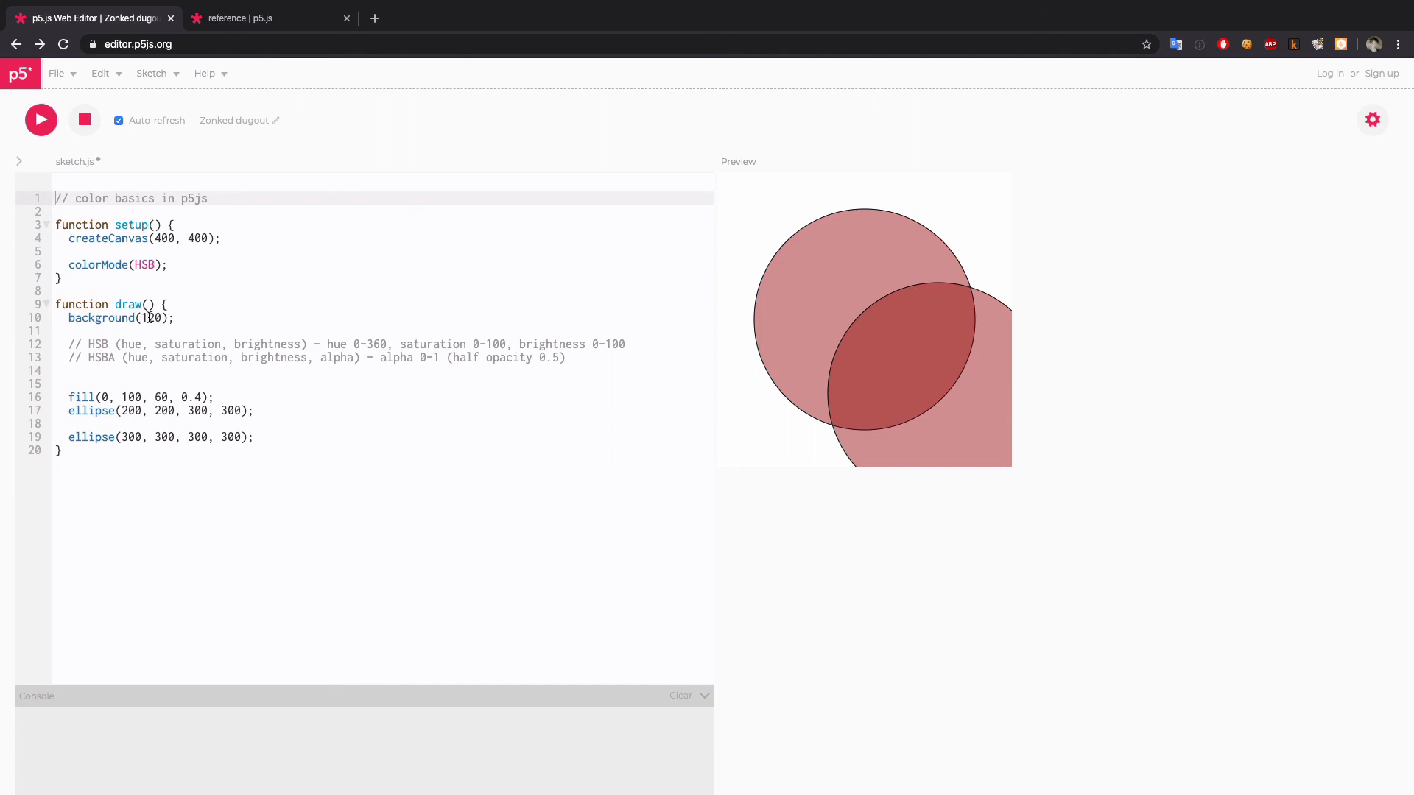
- Replace the background value 120 with HSB 100, 0, 80 and start a new note line
{"action": "double_click", "coordinate": [149, 318]}
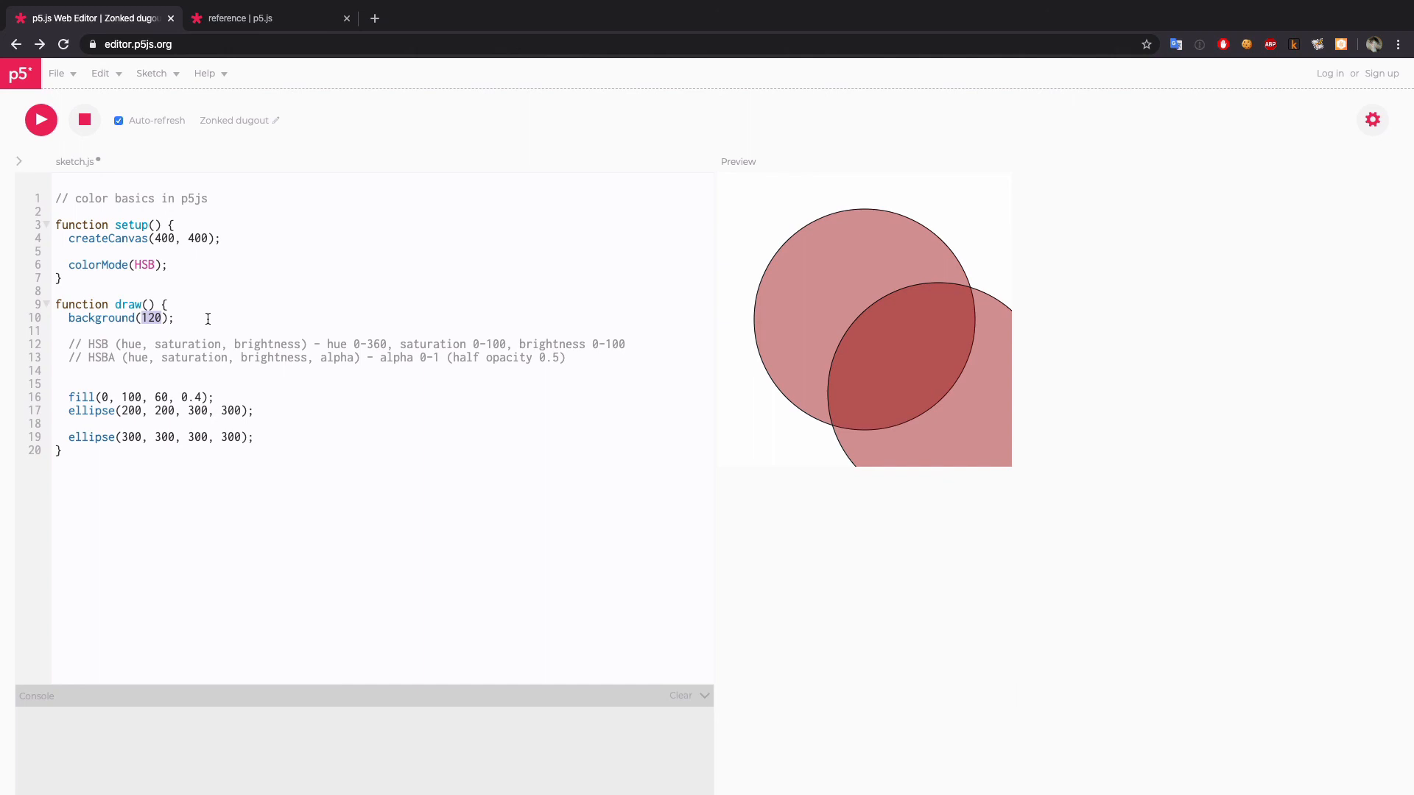
{"action": "mouse_move", "coordinate": [154, 358]}
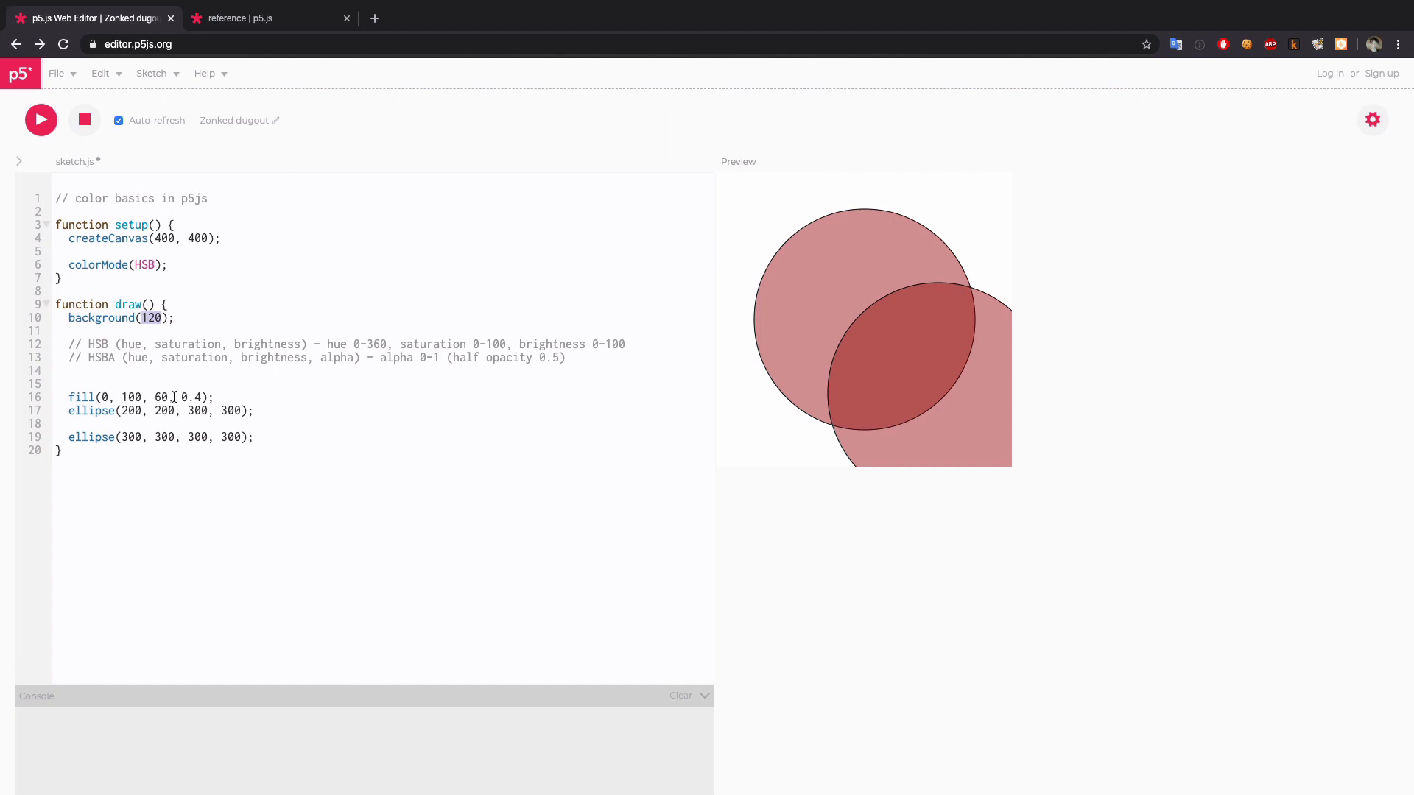
{"action": "type", "text": "0"}
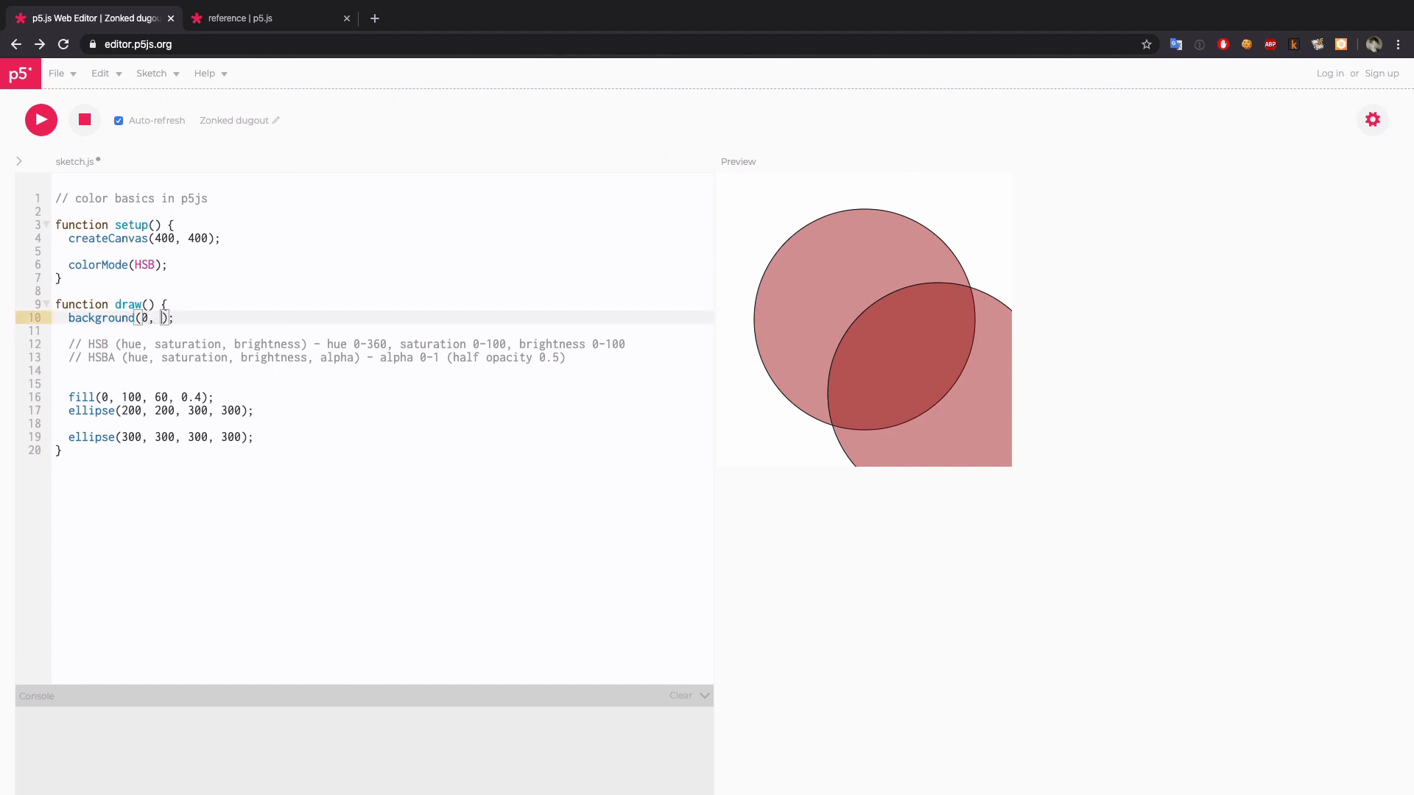
{"action": "type", "text": "0,"}
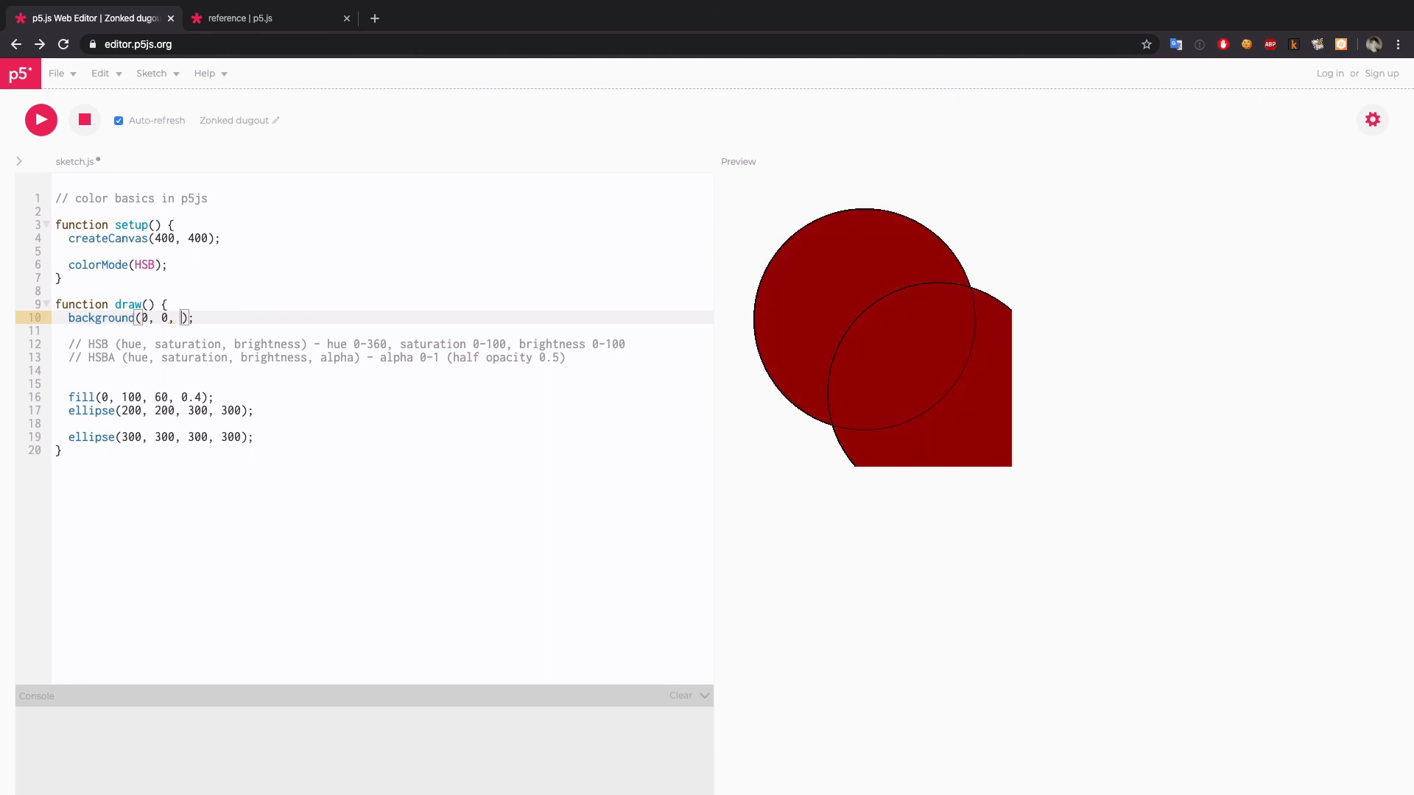
{"action": "type", "text": "50"}
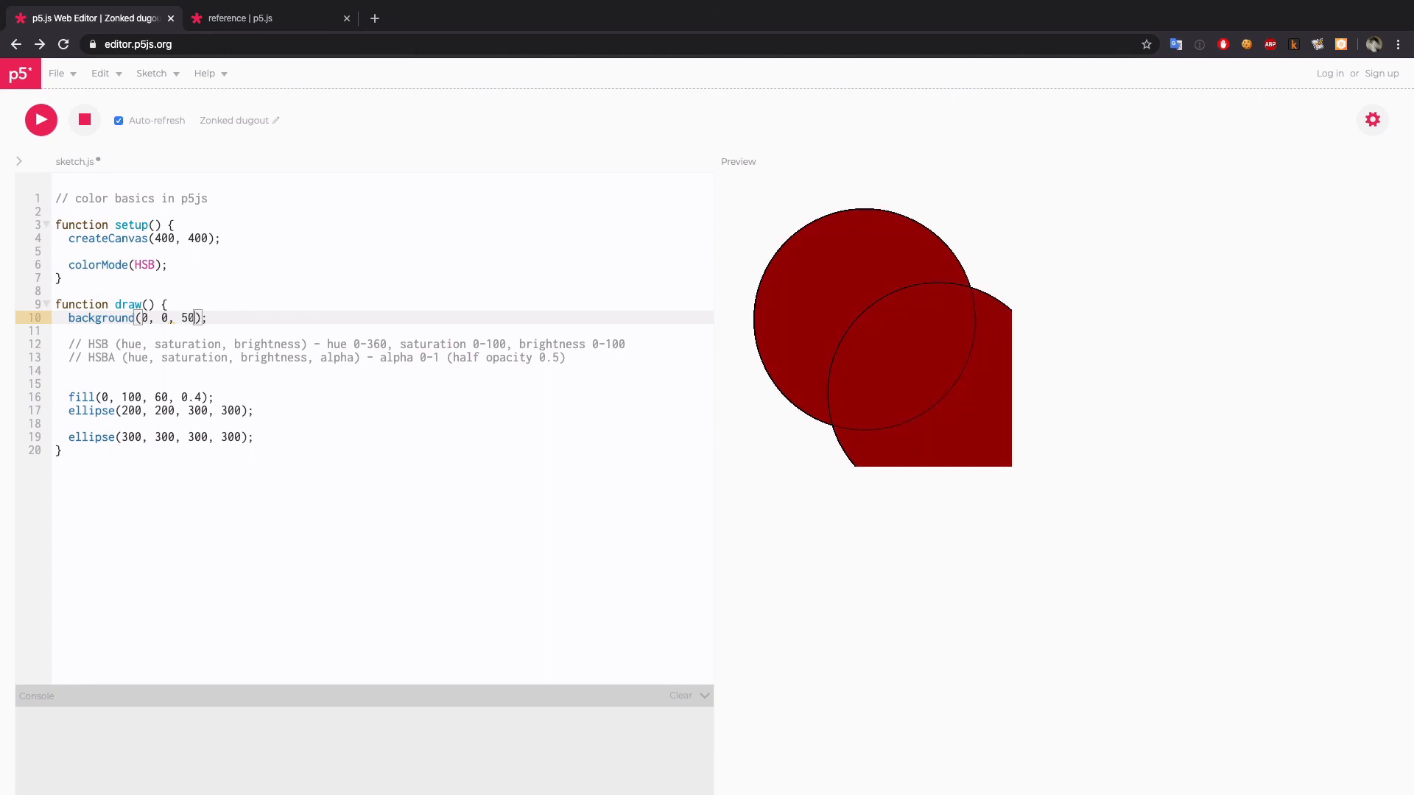
{"action": "key", "text": "Backspace"}
{"action": "type", "text": "8"}
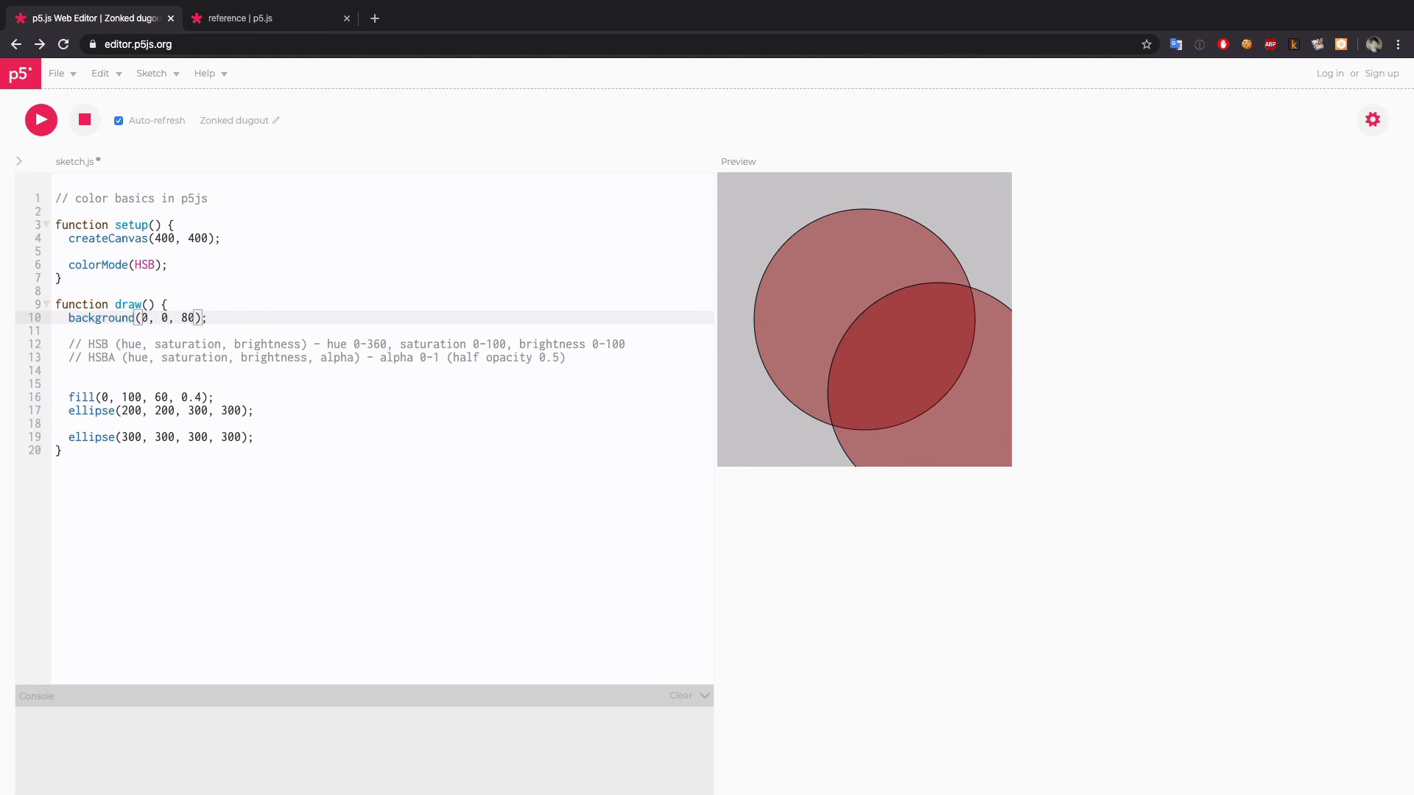
{"action": "type", "text": "100"}
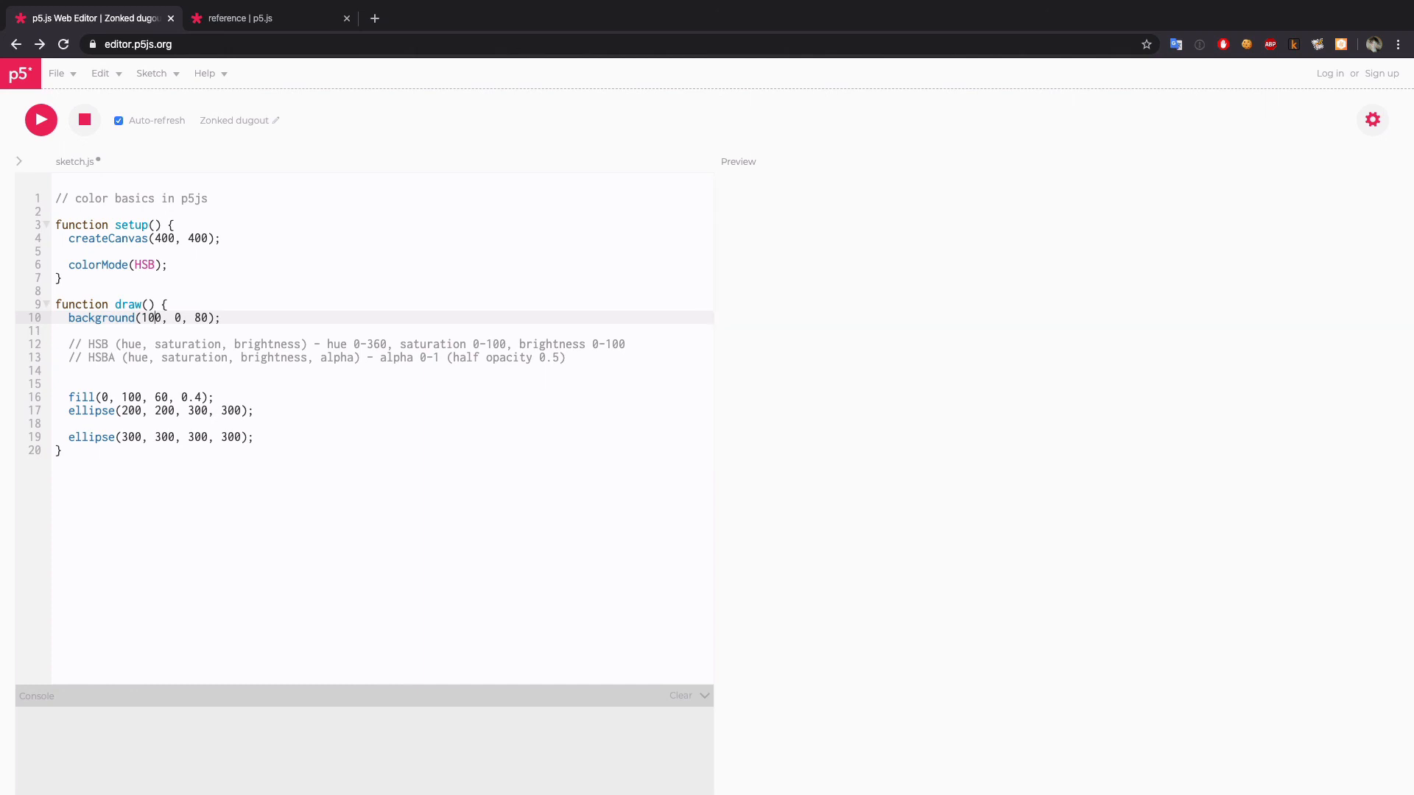
{"action": "left_click", "coordinate": [41, 120]}
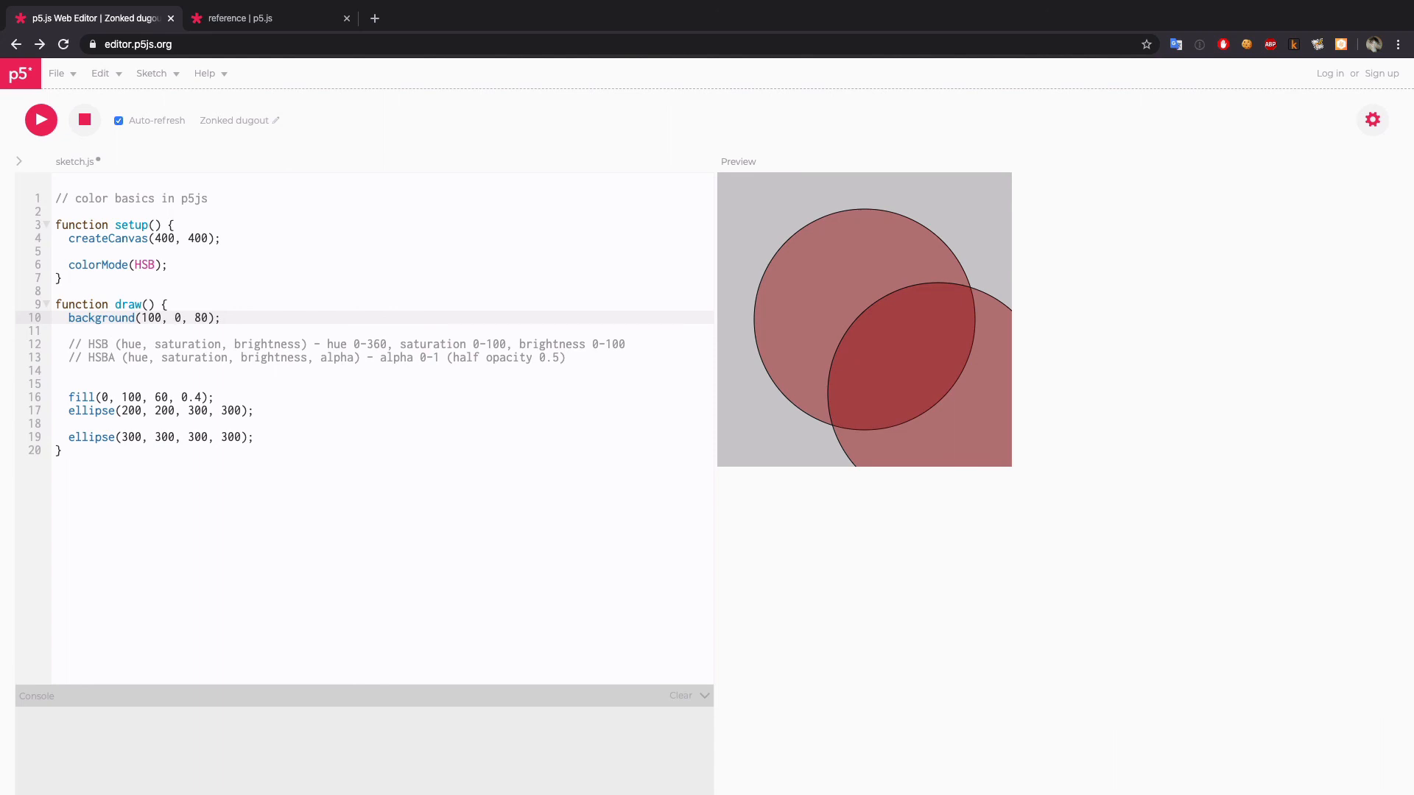
{"action": "left_click", "coordinate": [165, 304]}
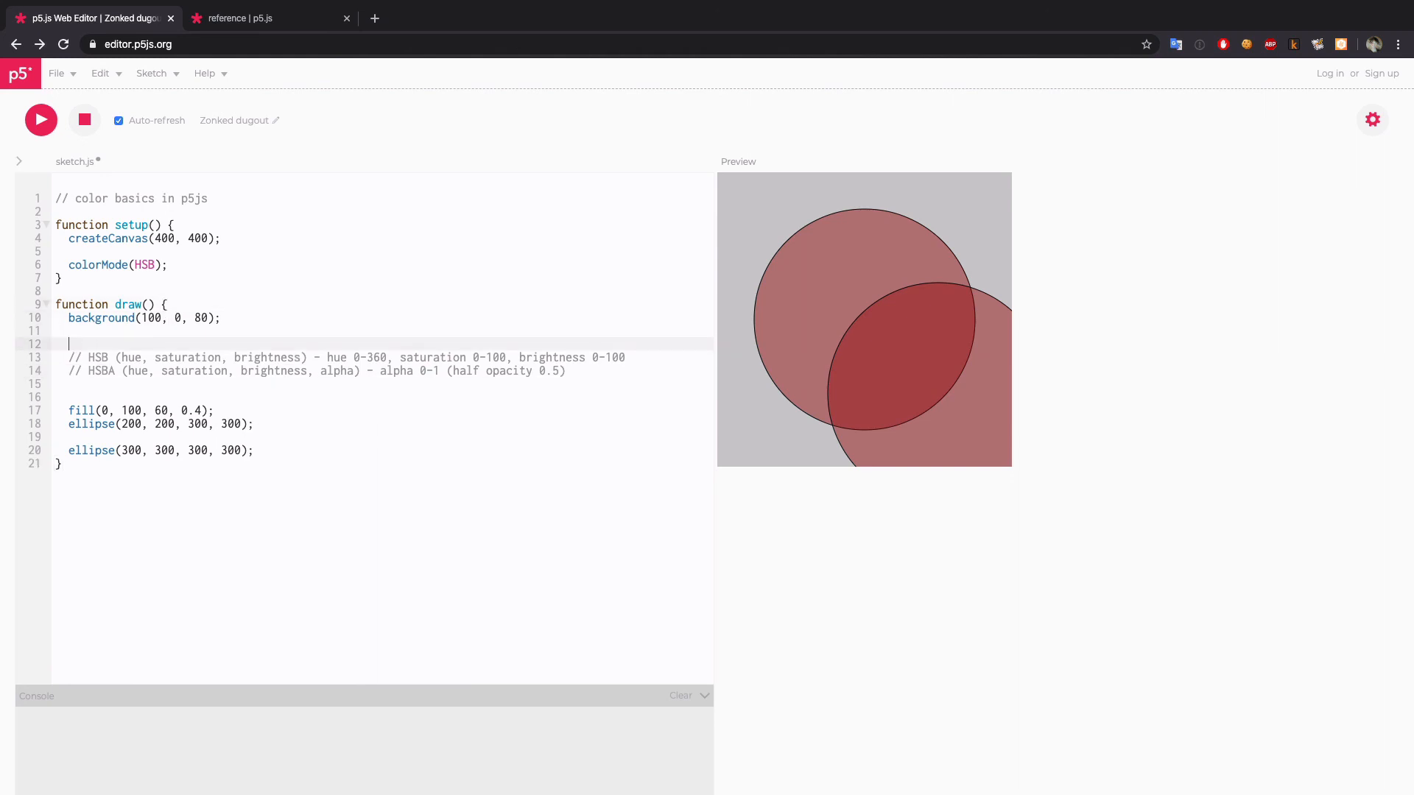
- Type the comment '// RGB, RGBA' on the new line above the HSB notes
{"action": "type", "text": "// RGB, R"}
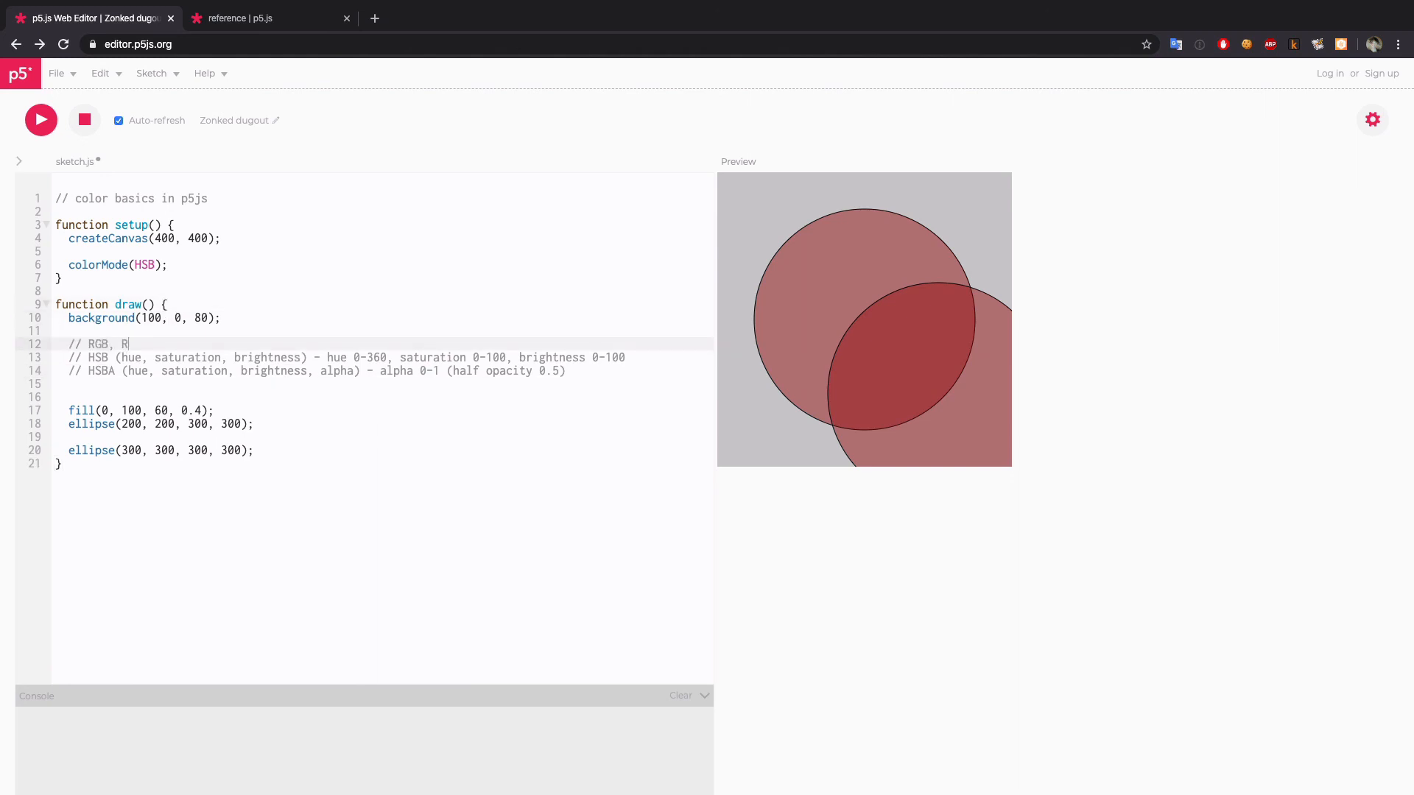
{"action": "type", "text": "GBA"}
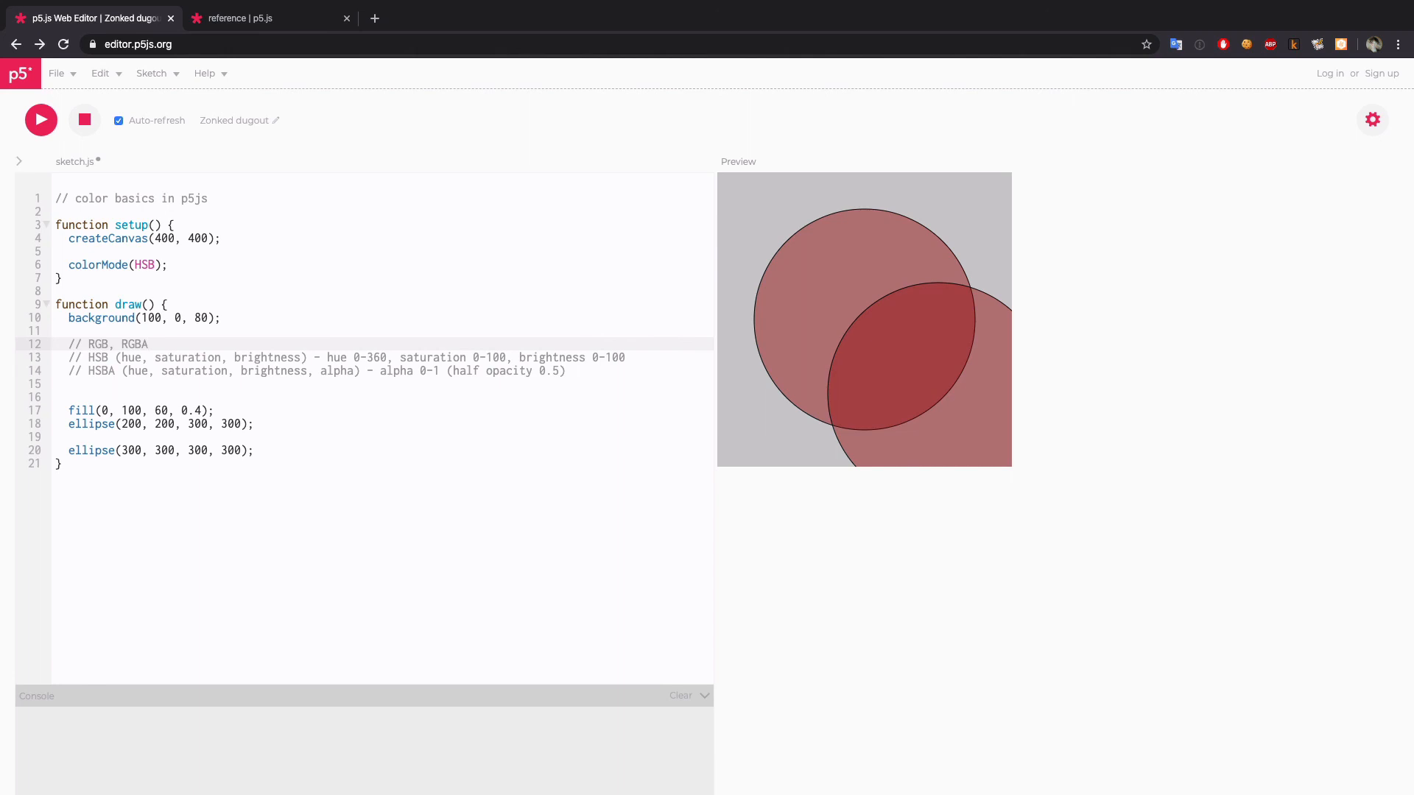